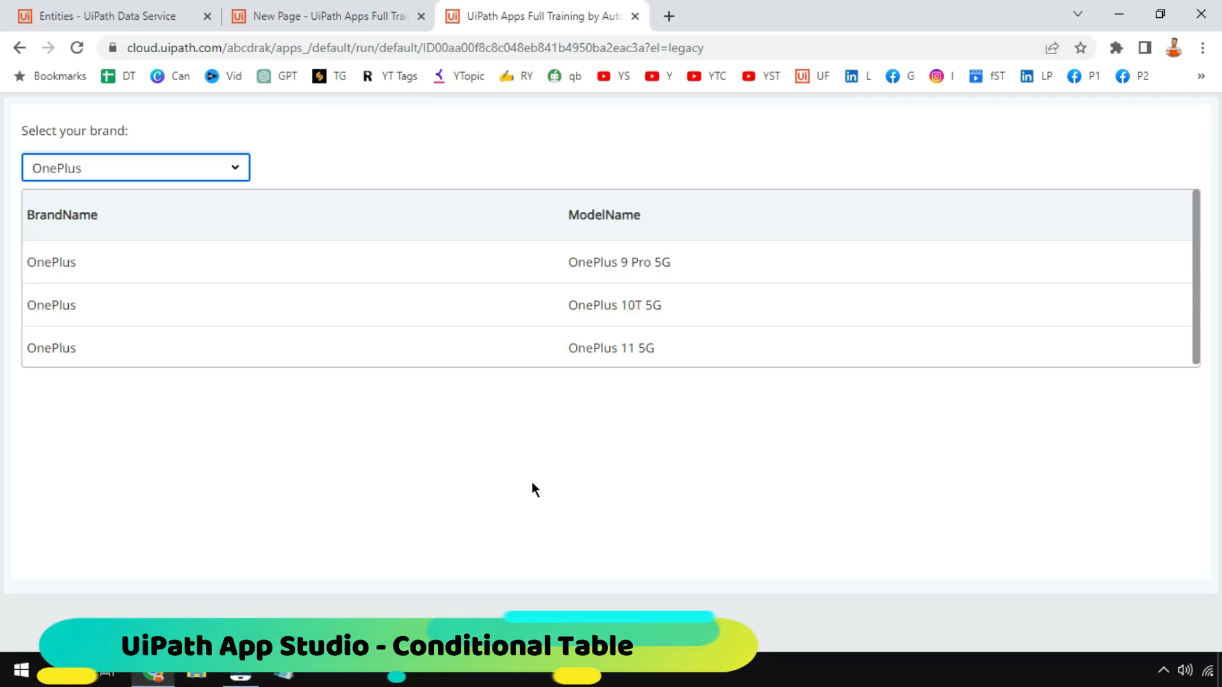
mouse_move(877, 298)
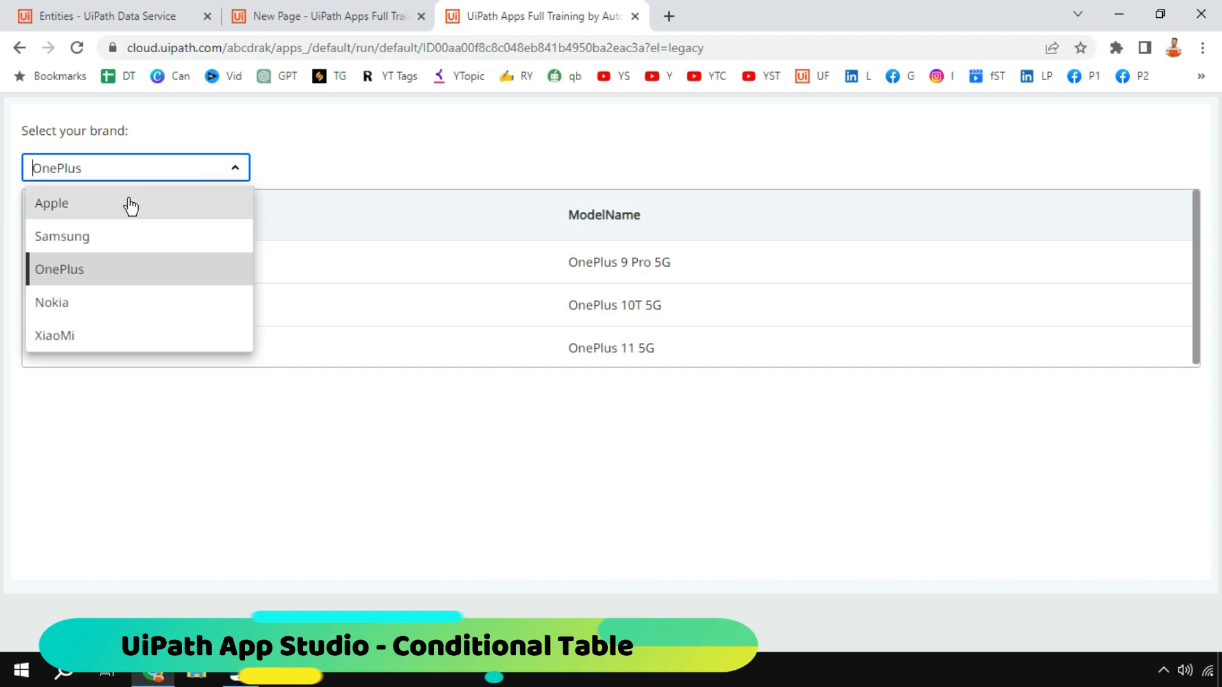
Choose Apple in the brand dropdown, then Samsung, so the table lists three Galaxy models
left_click(50, 204)
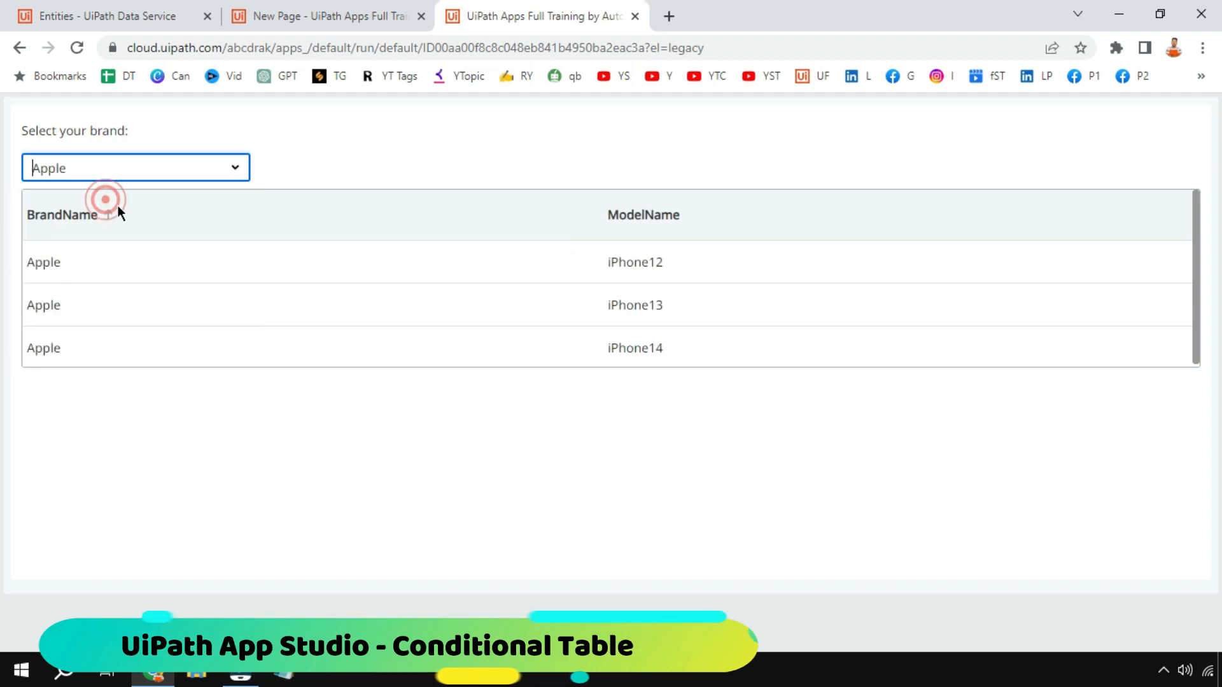
mouse_move(1103, 335)
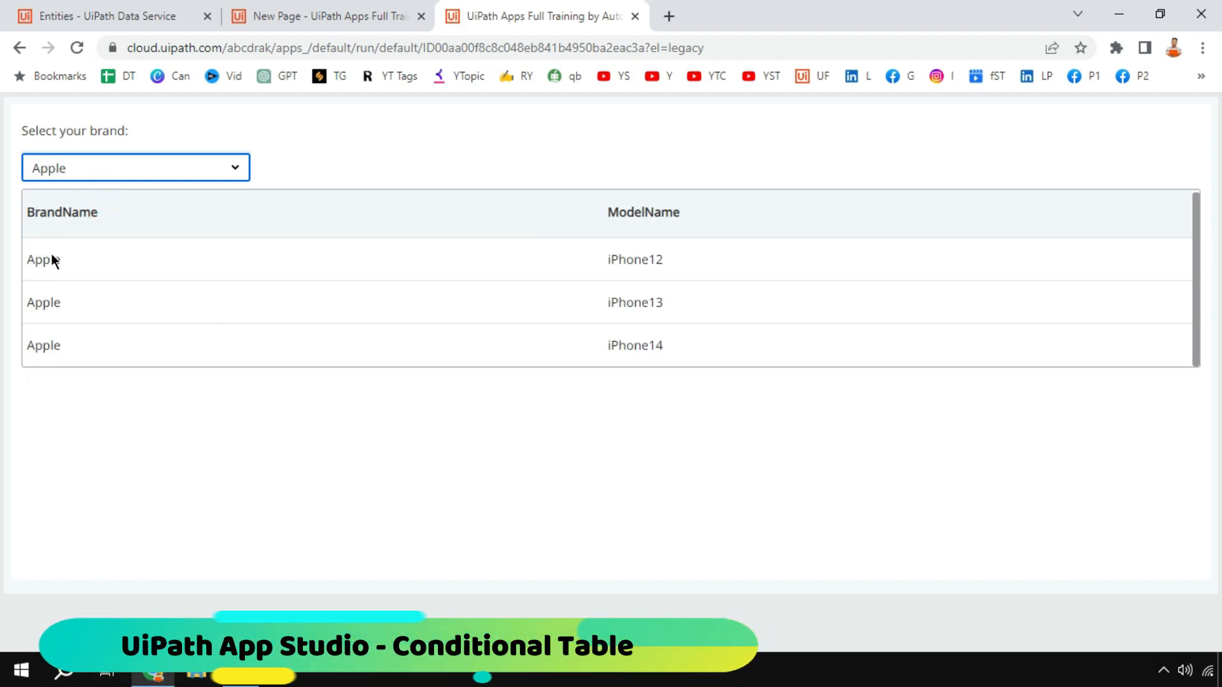
mouse_move(676, 316)
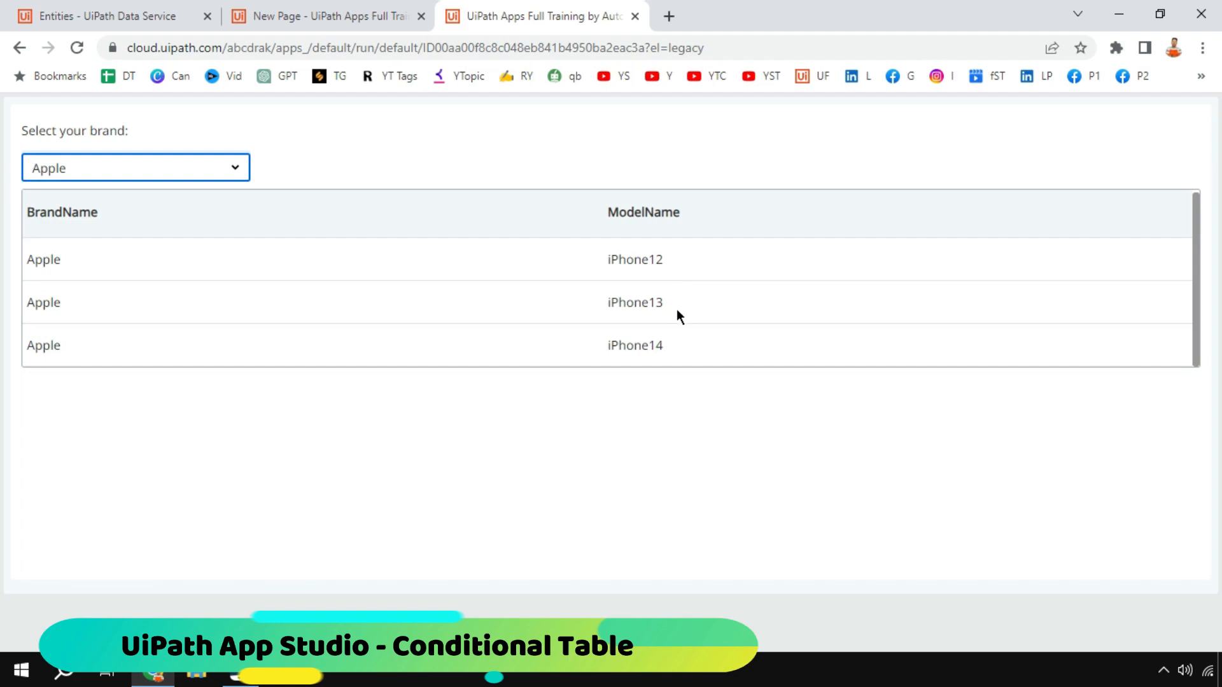
left_click(135, 168)
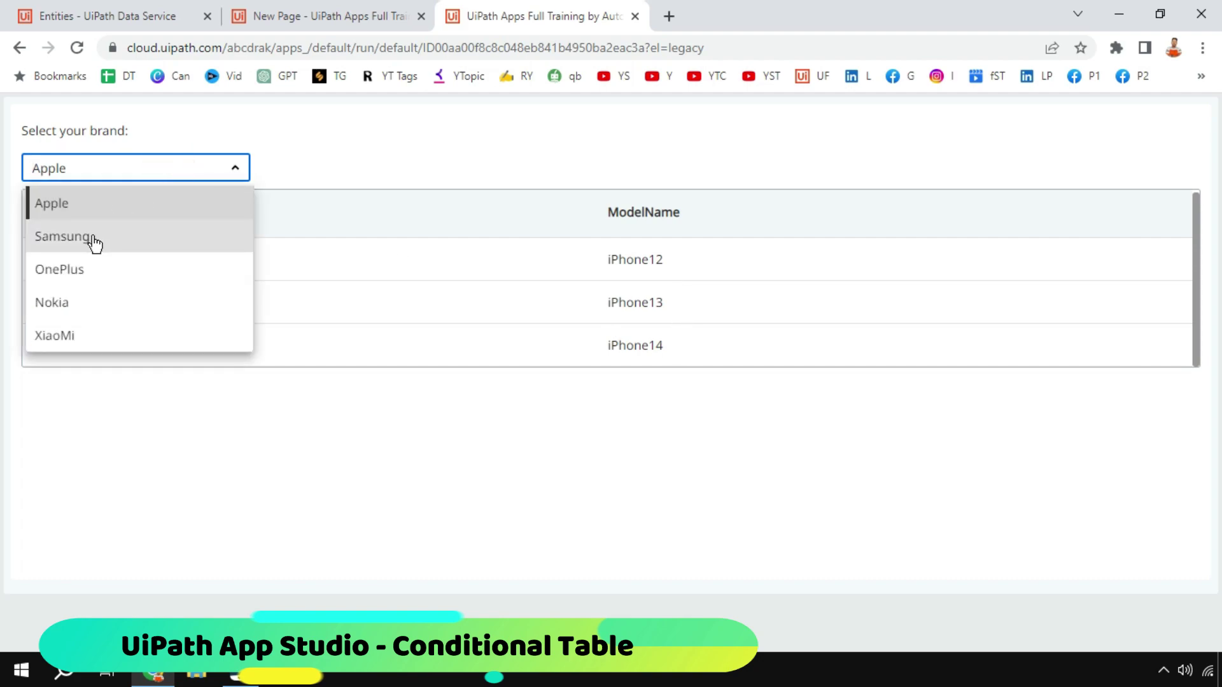
left_click(66, 237)
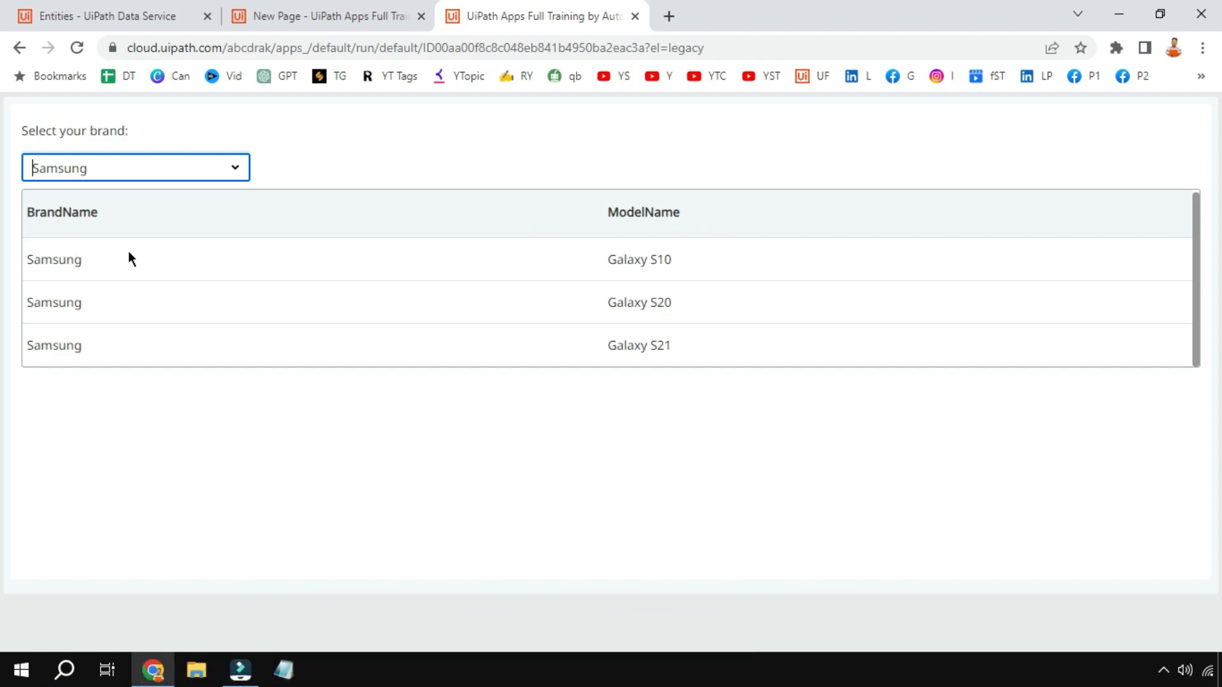
left_click(61, 213)
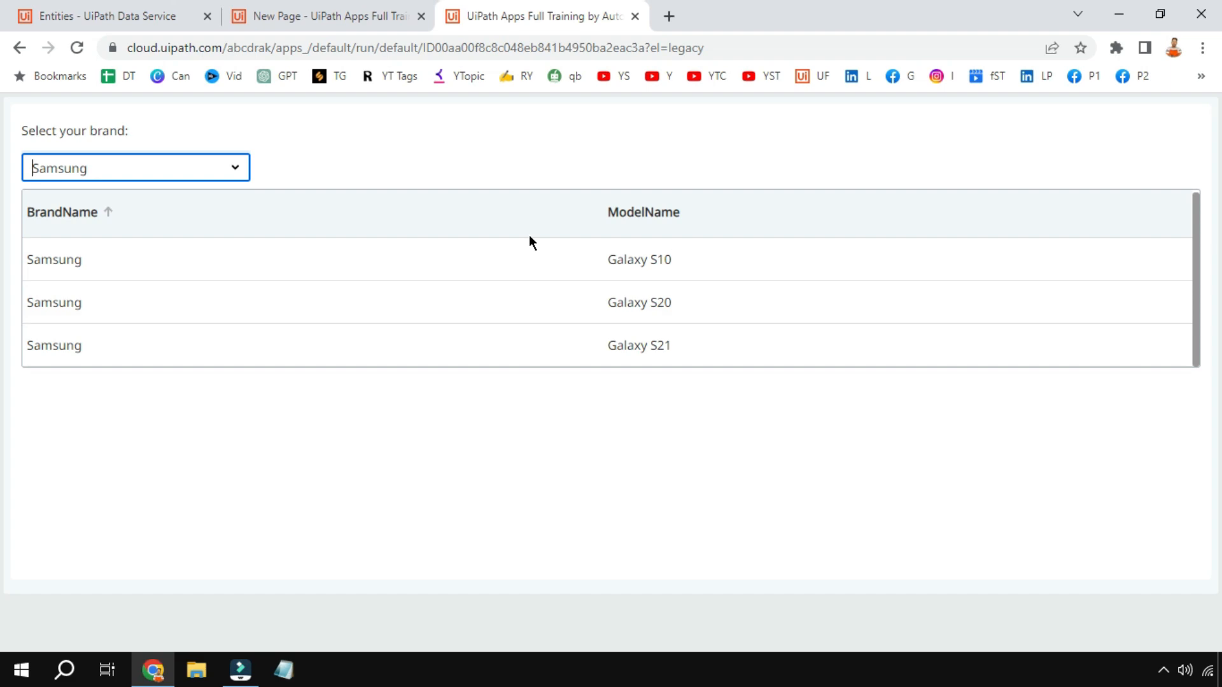
mouse_move(638, 84)
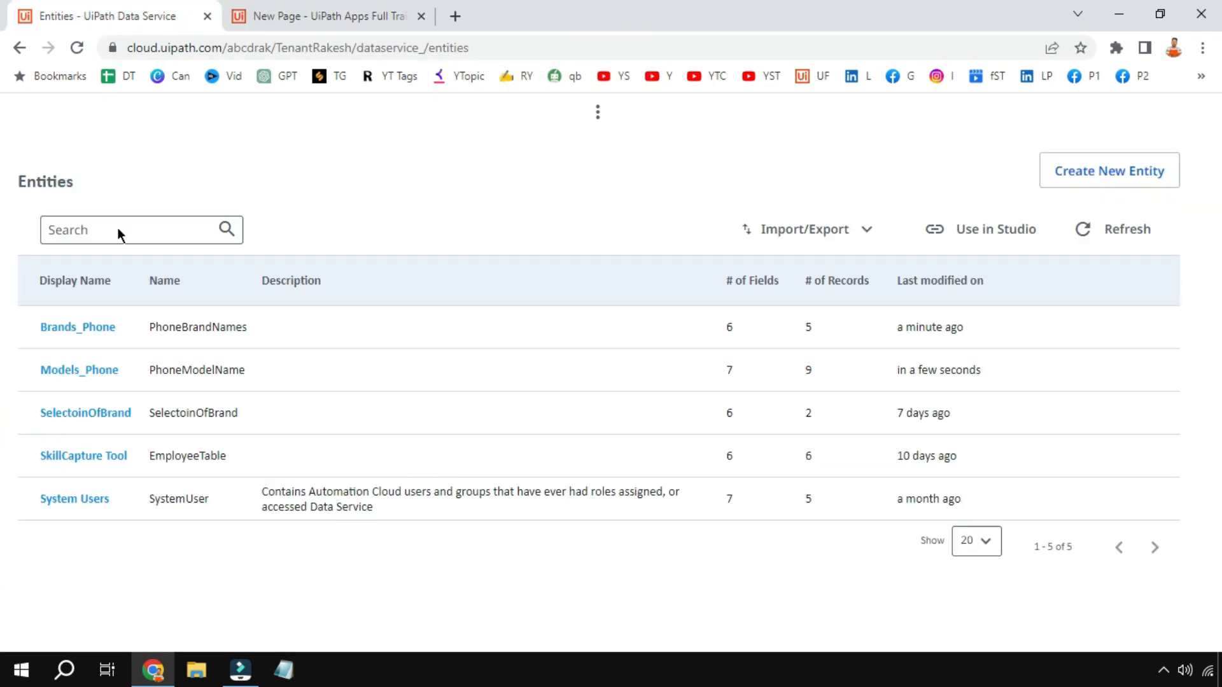
left_click(75, 280)
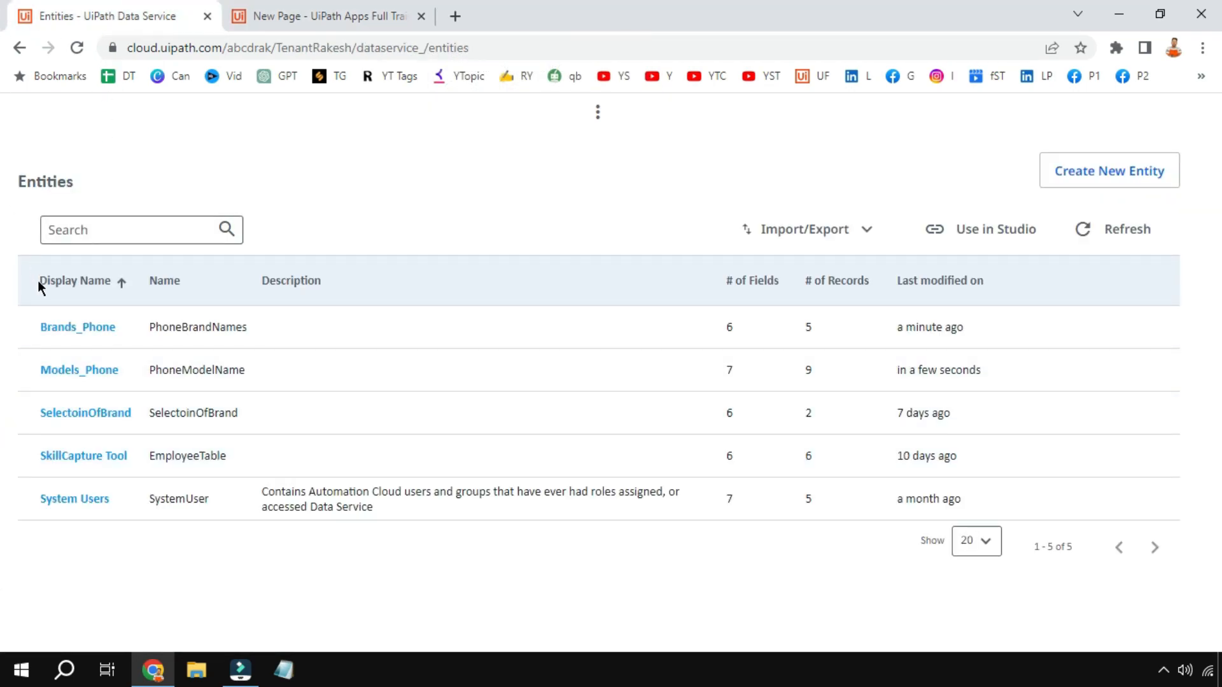
mouse_move(105, 335)
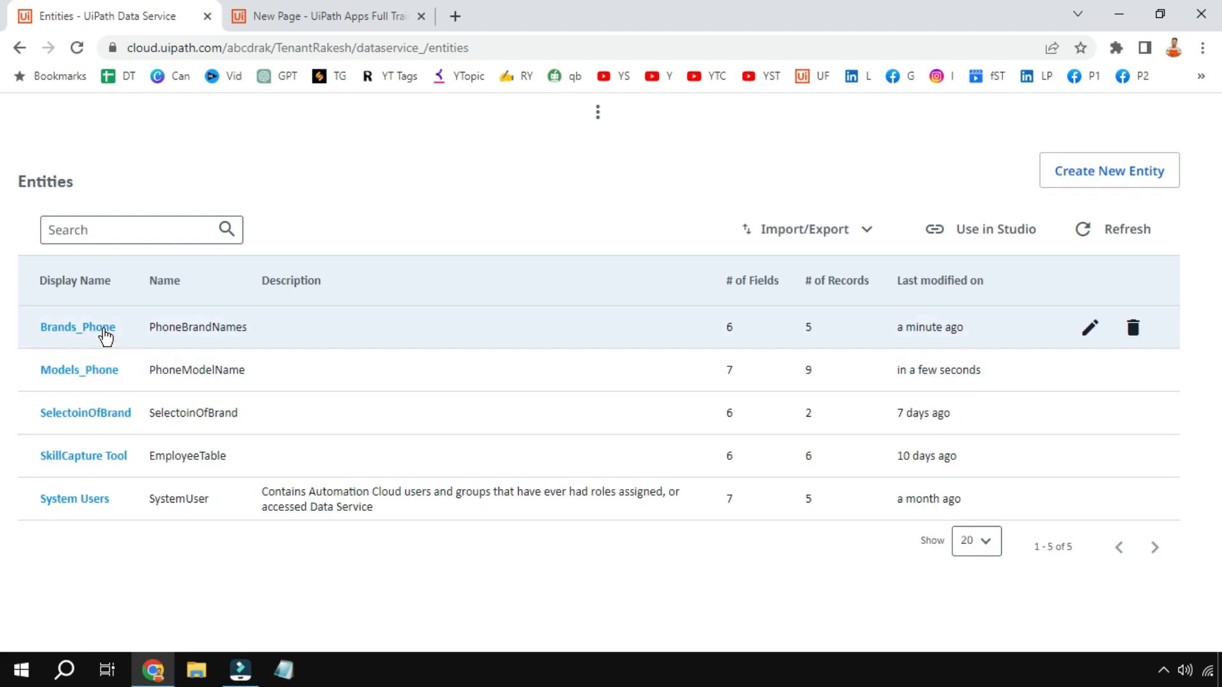
mouse_move(110, 349)
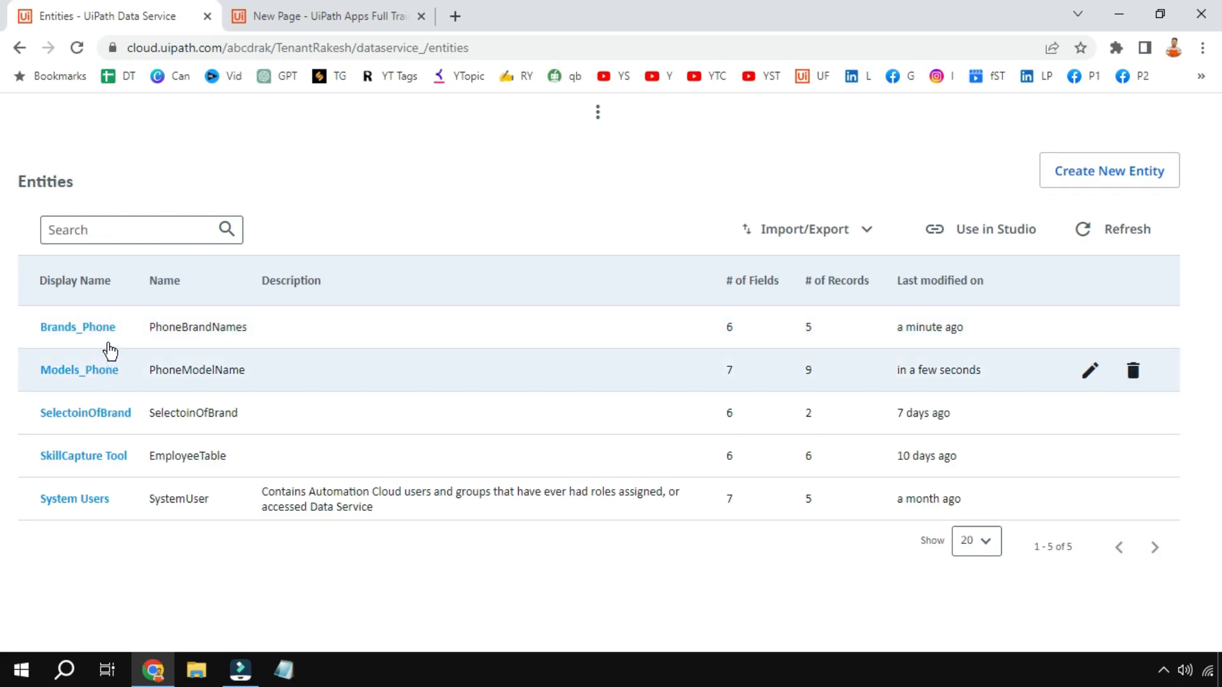
mouse_move(106, 342)
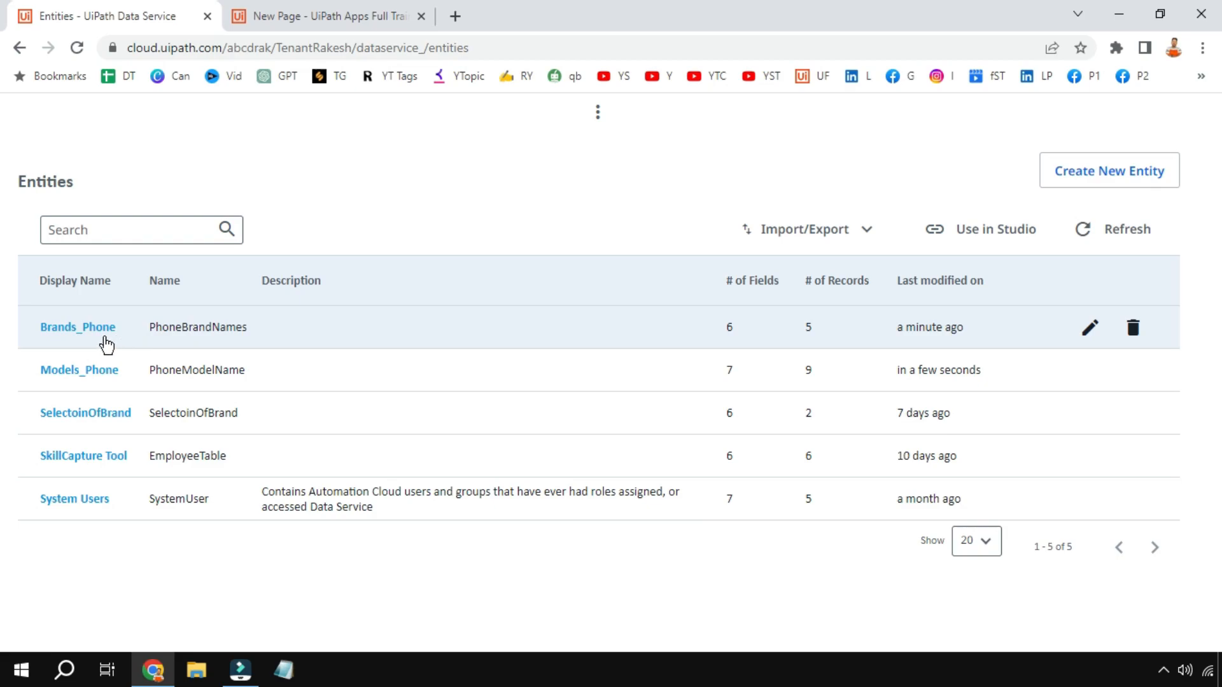
left_click(77, 328)
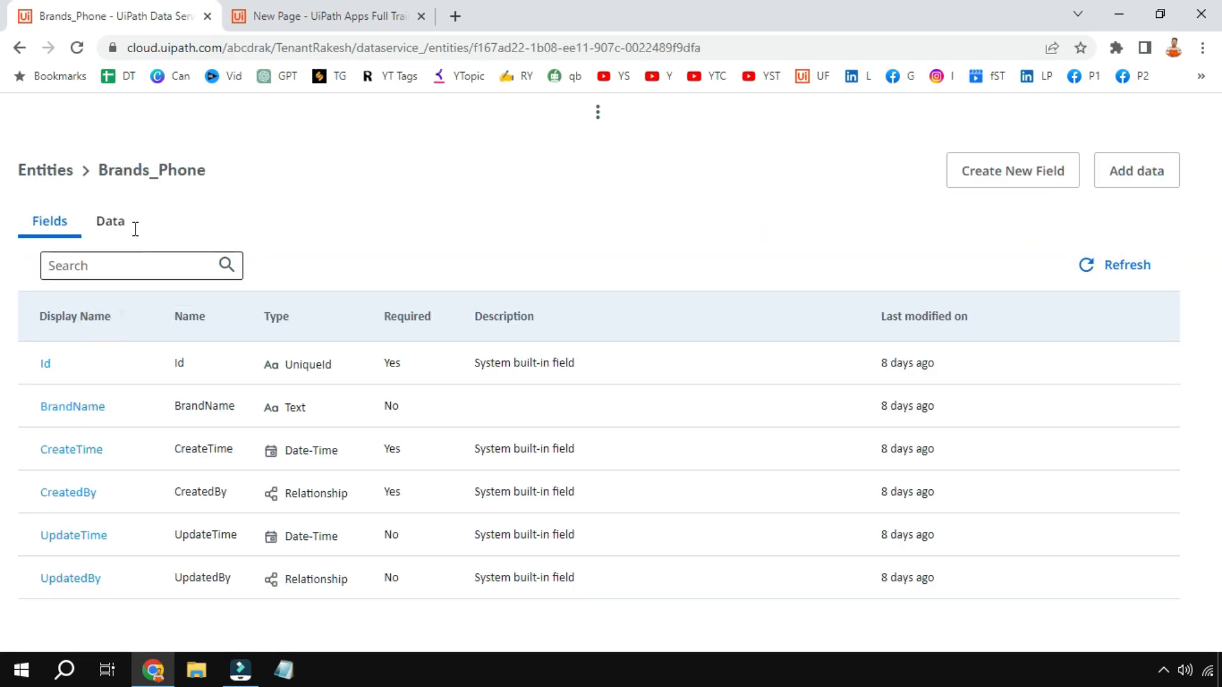
left_click(189, 317)
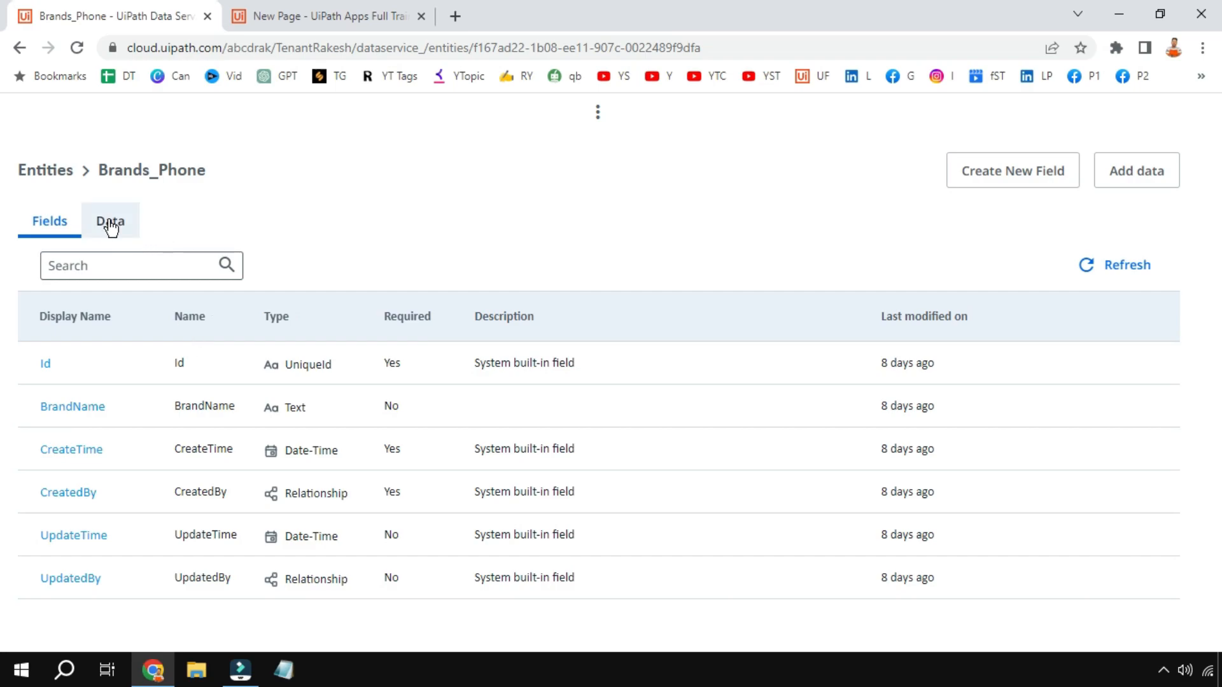
left_click(109, 220)
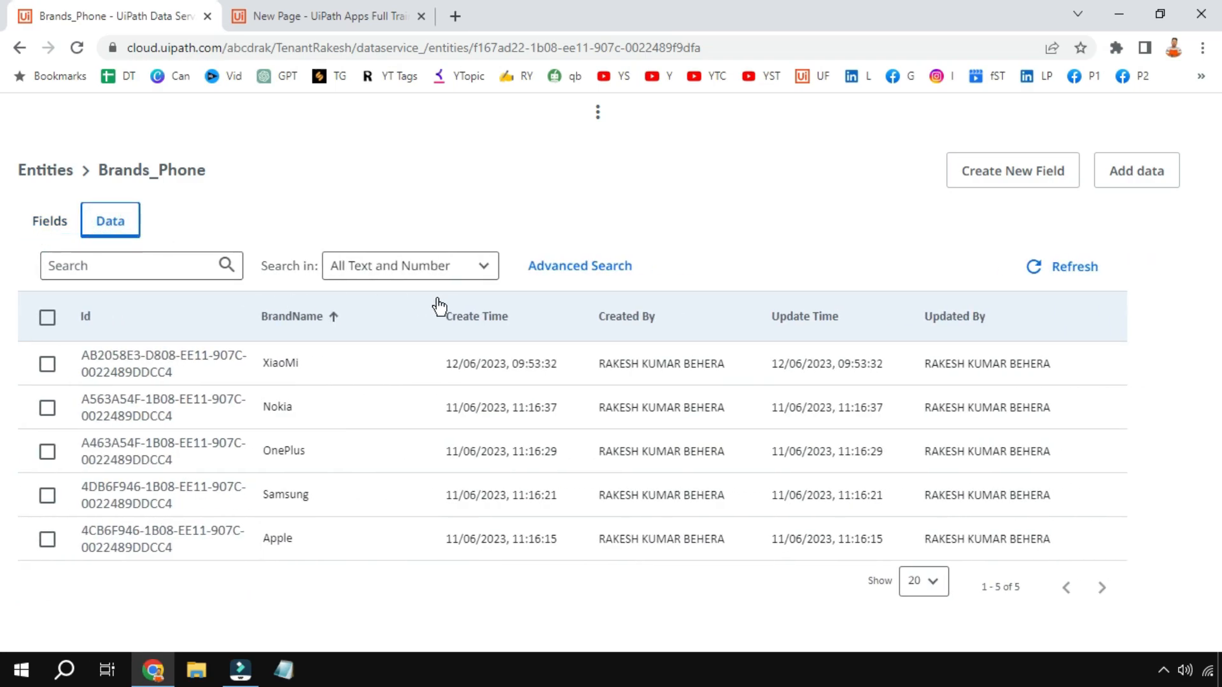
mouse_move(303, 458)
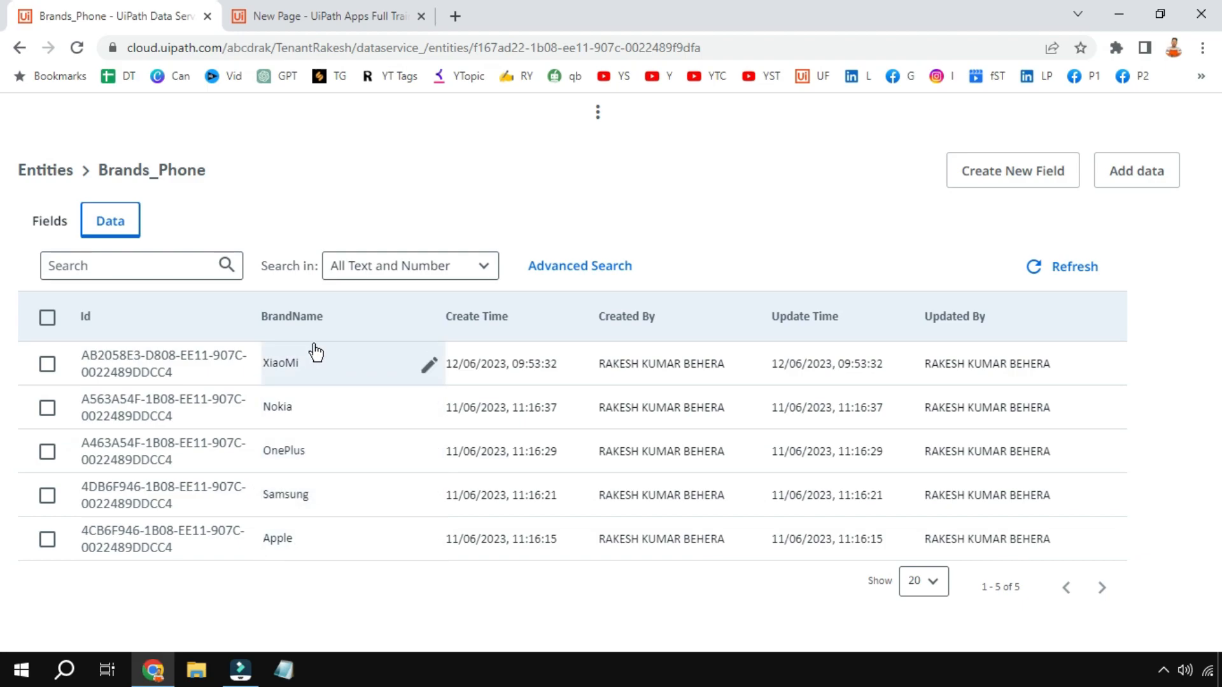
left_click(292, 317)
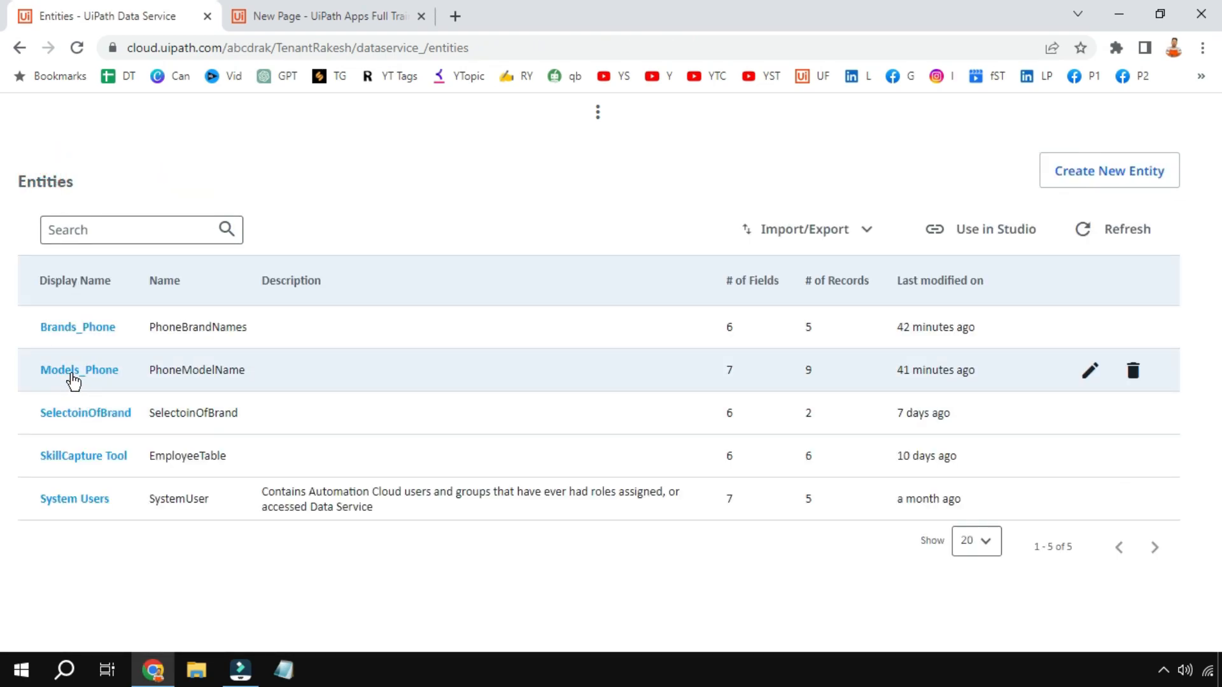
View the nine Models_Phone data records pairing OnePlus, Samsung and Apple with model names
left_click(79, 370)
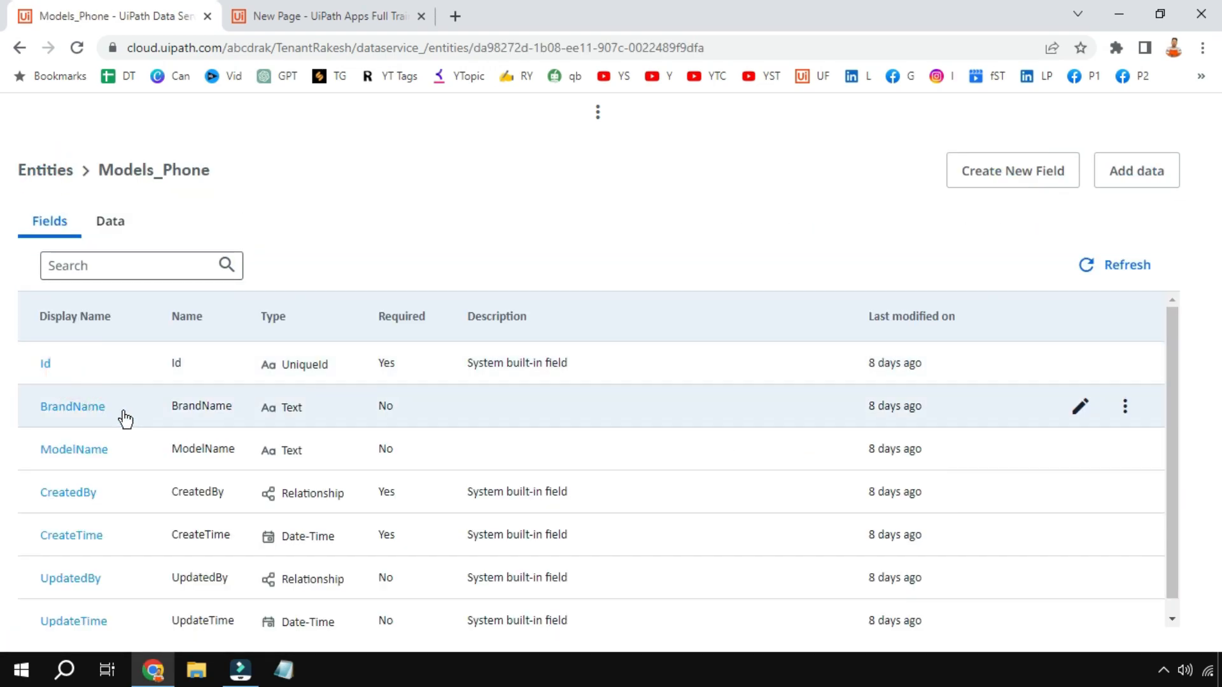
left_click(110, 220)
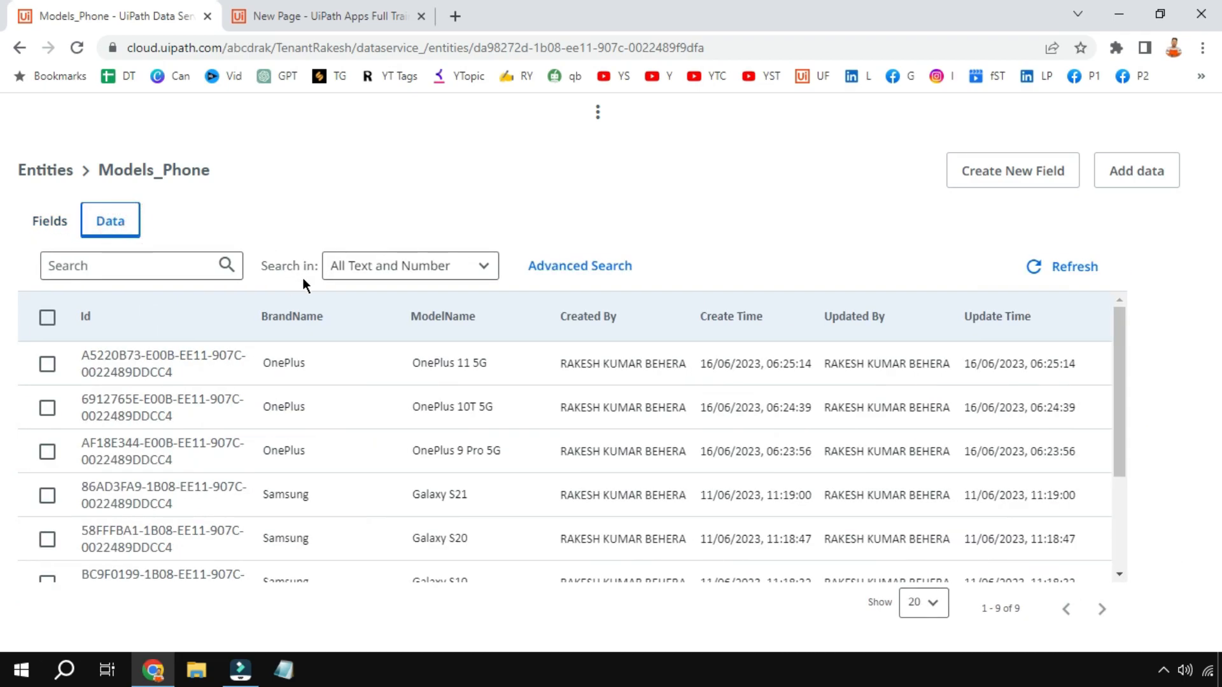
left_click(293, 317)
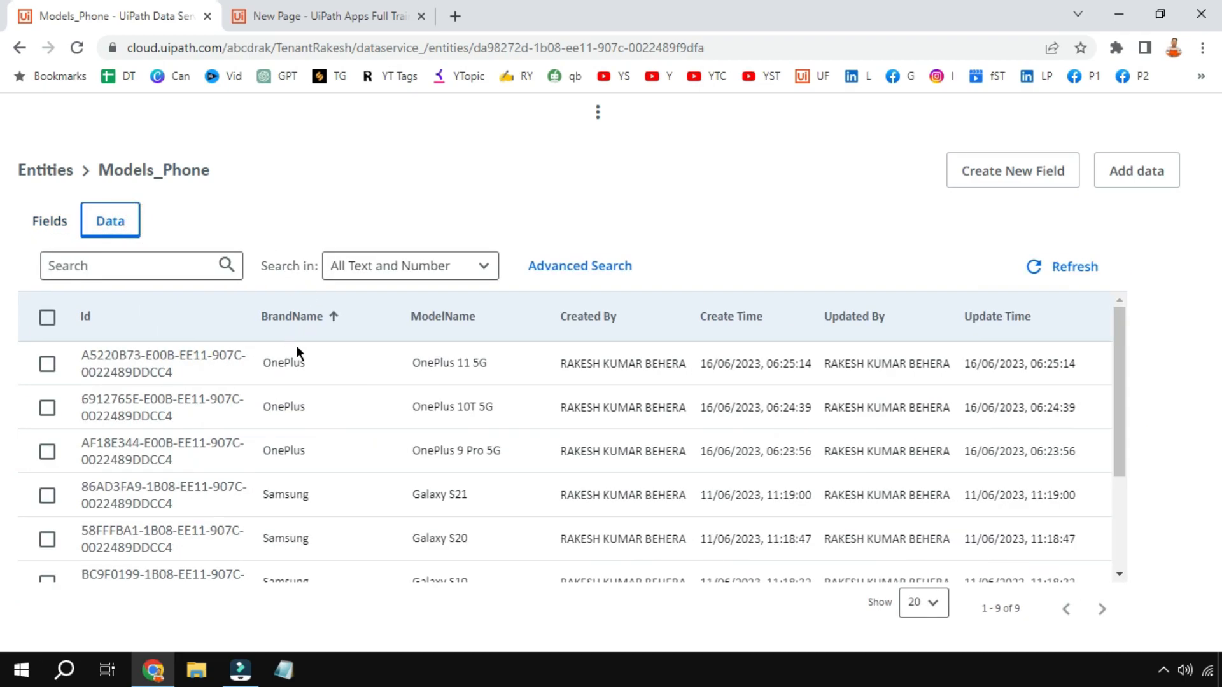
scroll("down", 3)
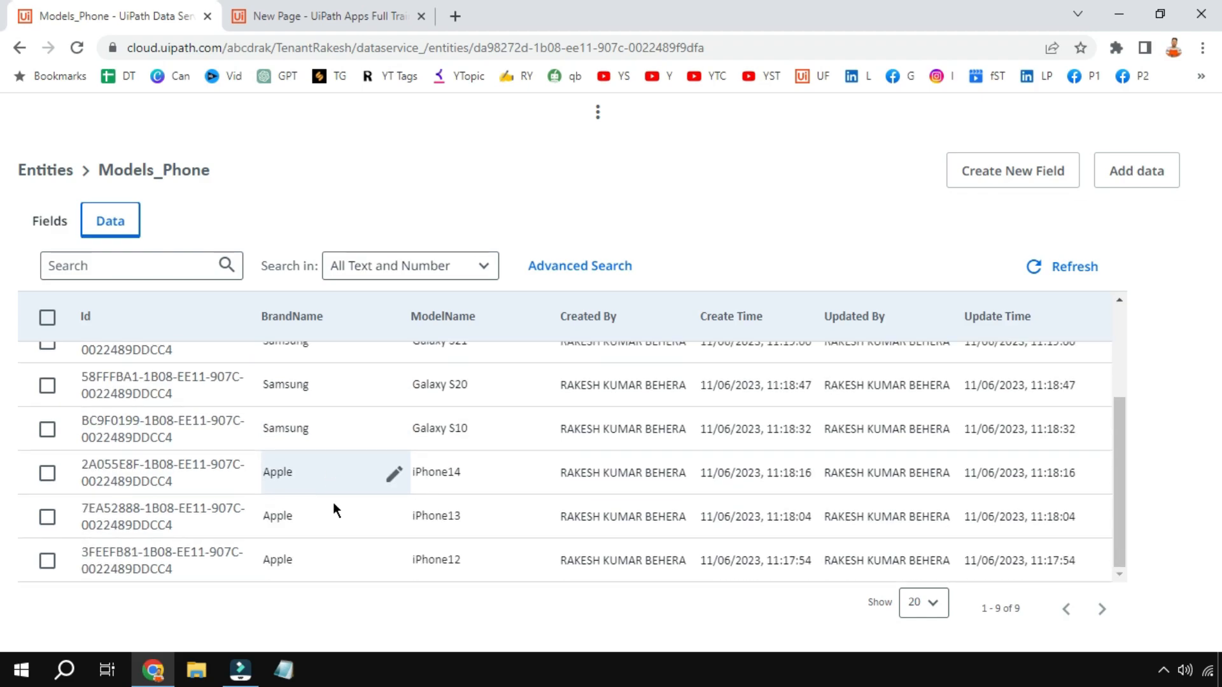
left_click(443, 315)
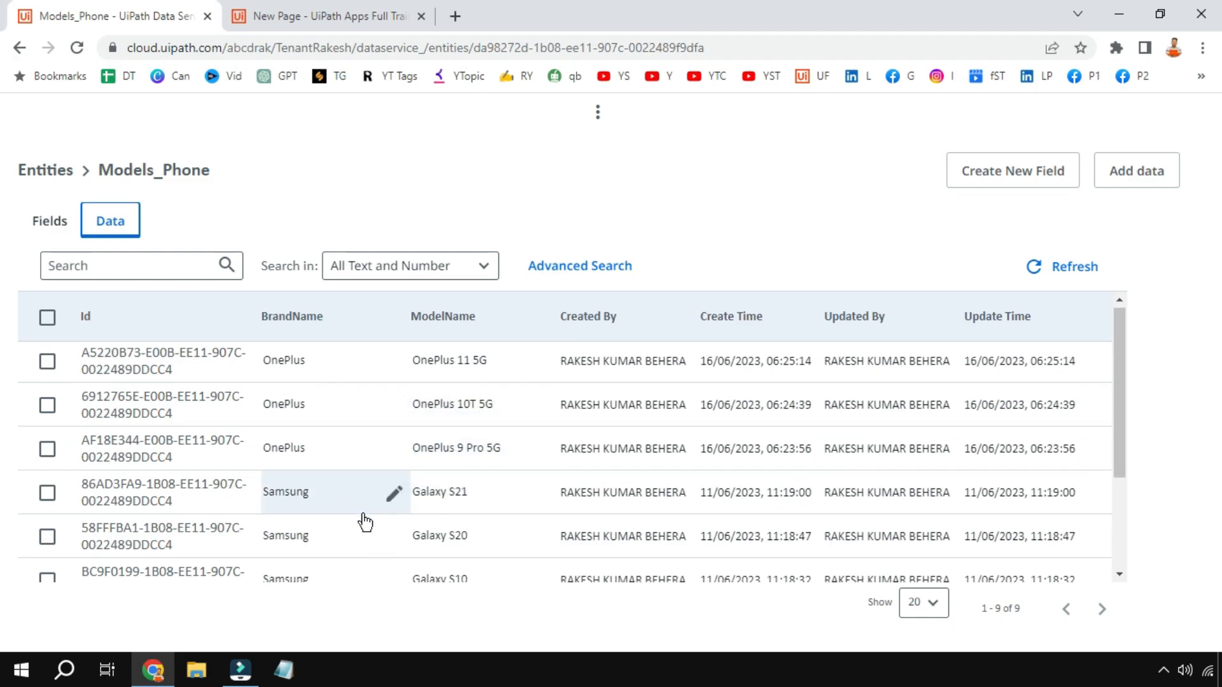
scroll("down", 3)
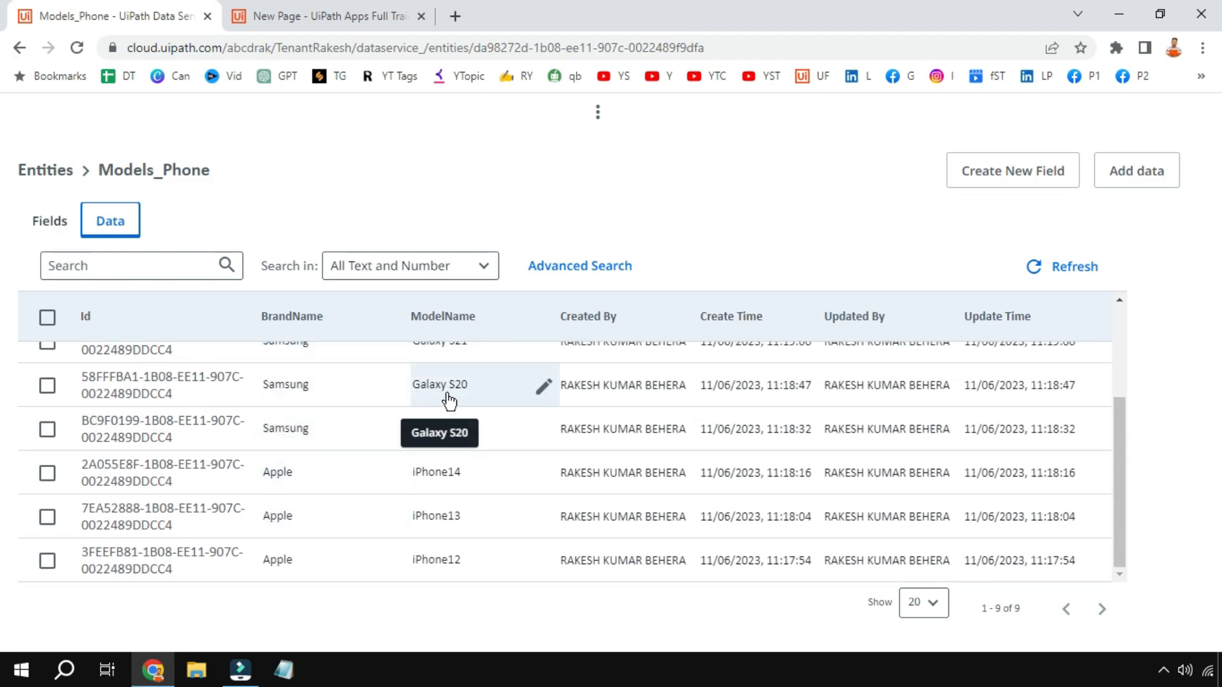
mouse_move(437, 515)
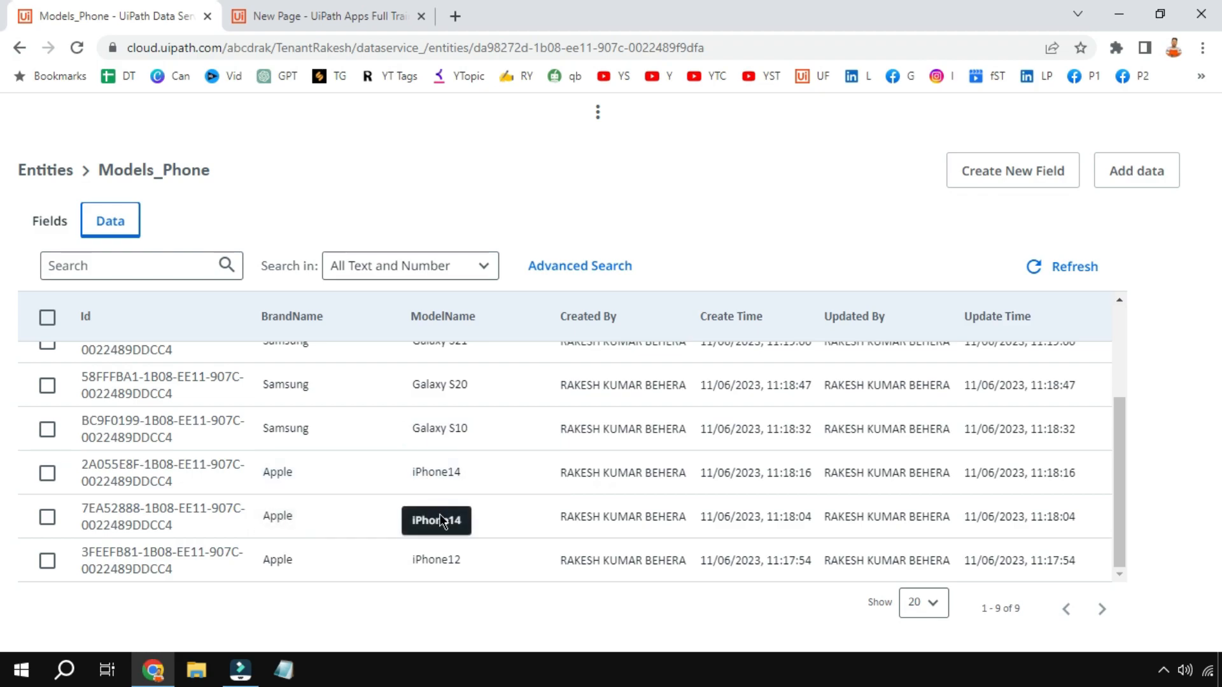
mouse_move(405, 426)
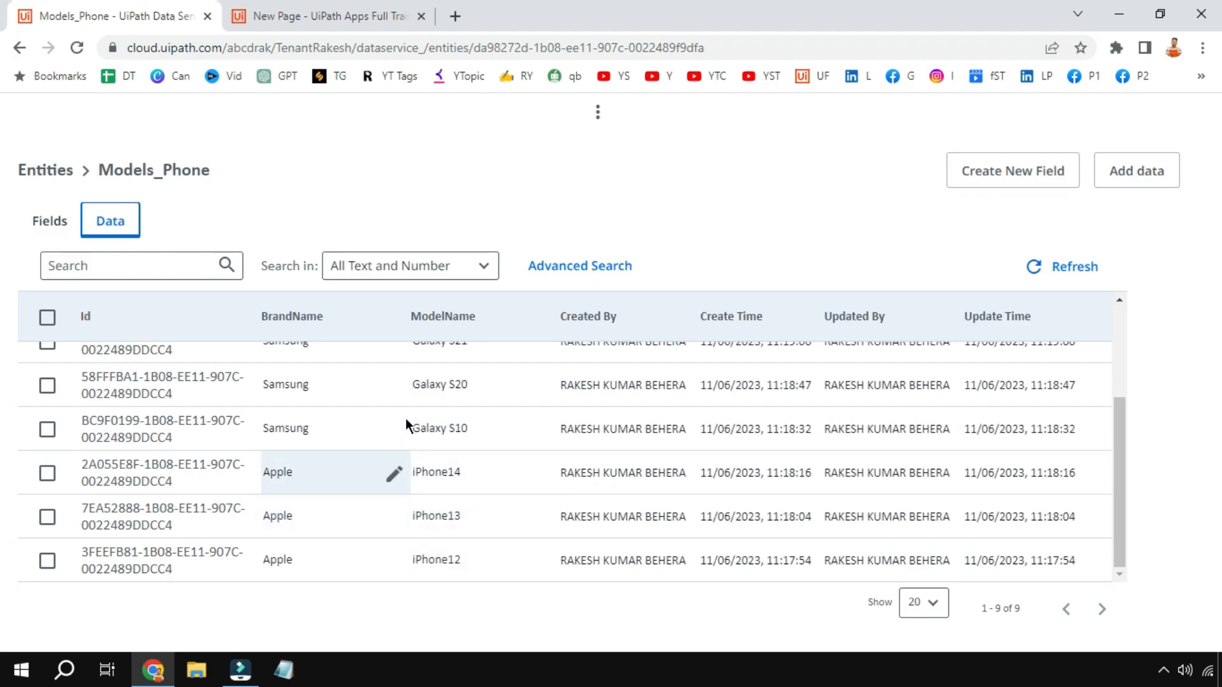
mouse_move(437, 515)
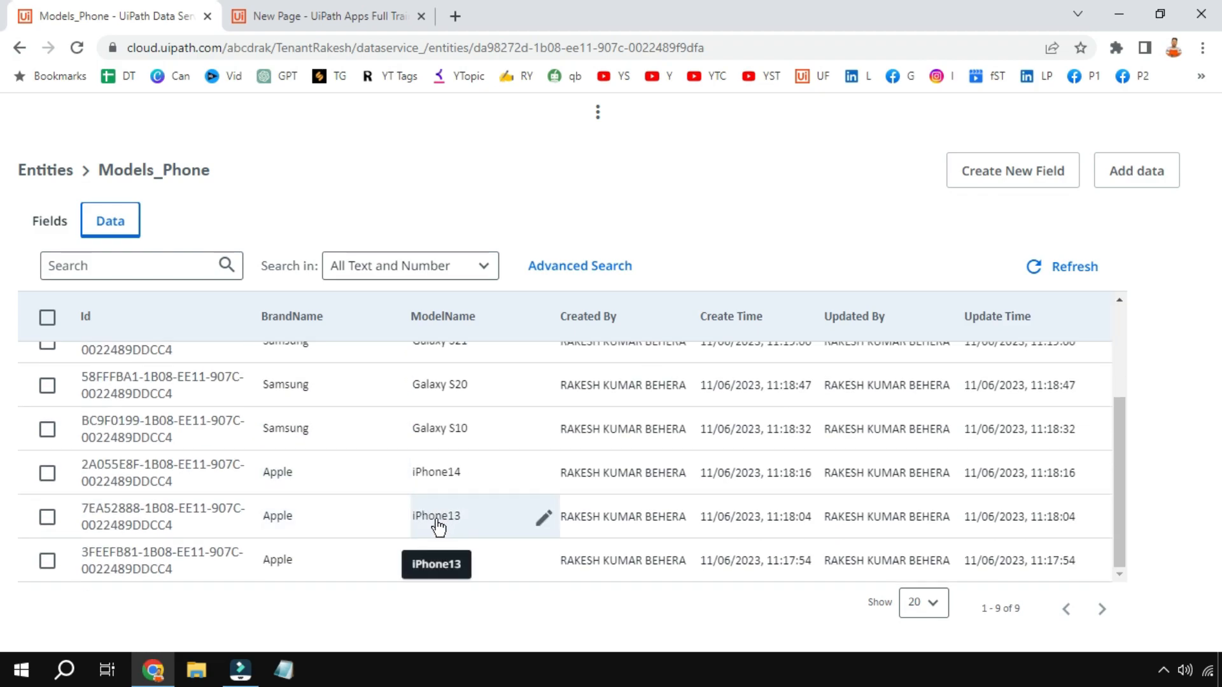
mouse_move(413, 463)
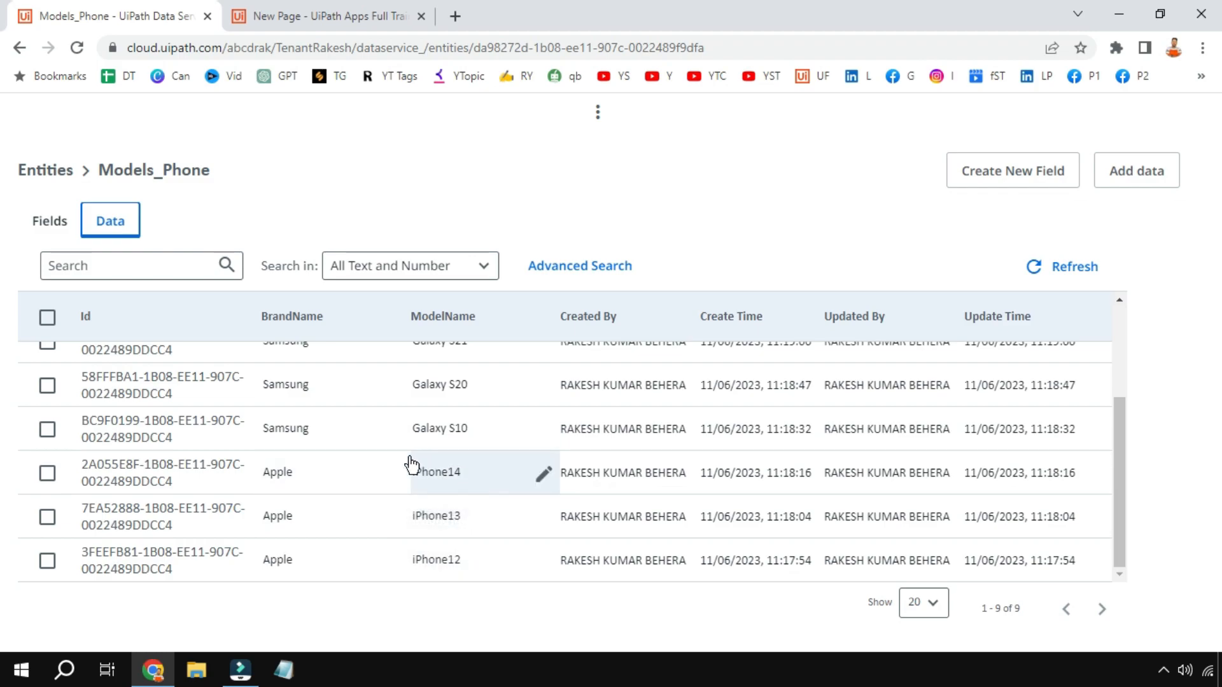
mouse_move(466, 481)
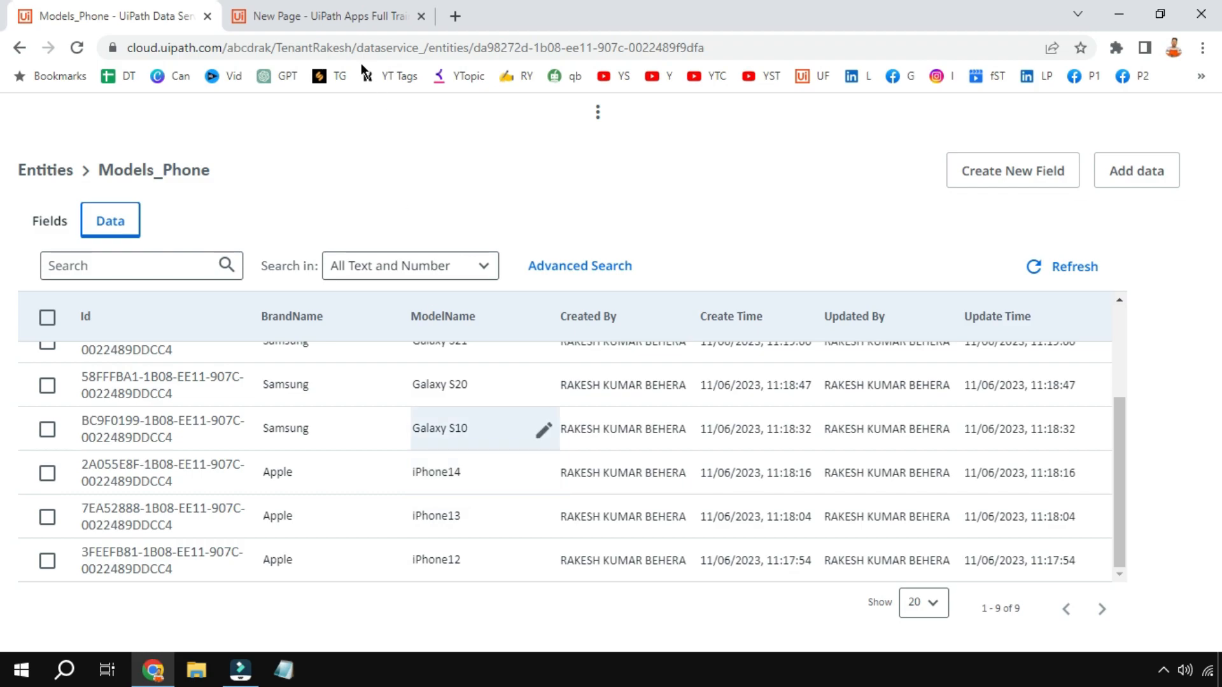
Add a Dropdown from Input and a Table from Display controls beneath it in the container
left_click(320, 16)
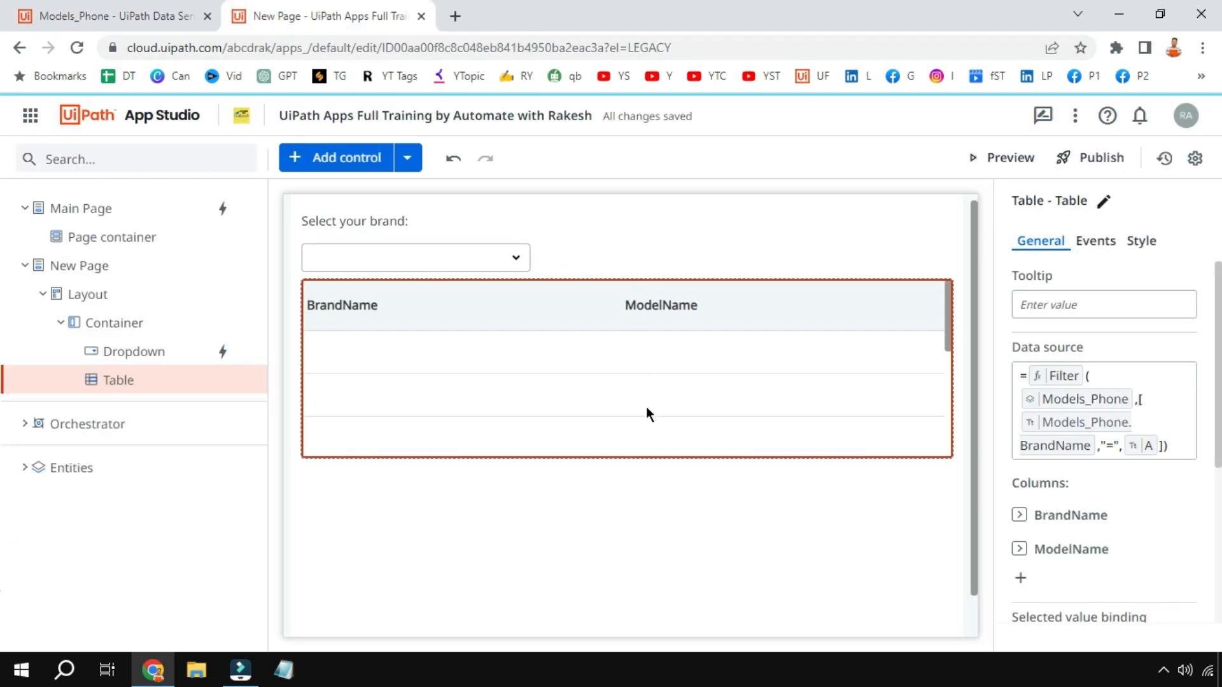
mouse_move(696, 454)
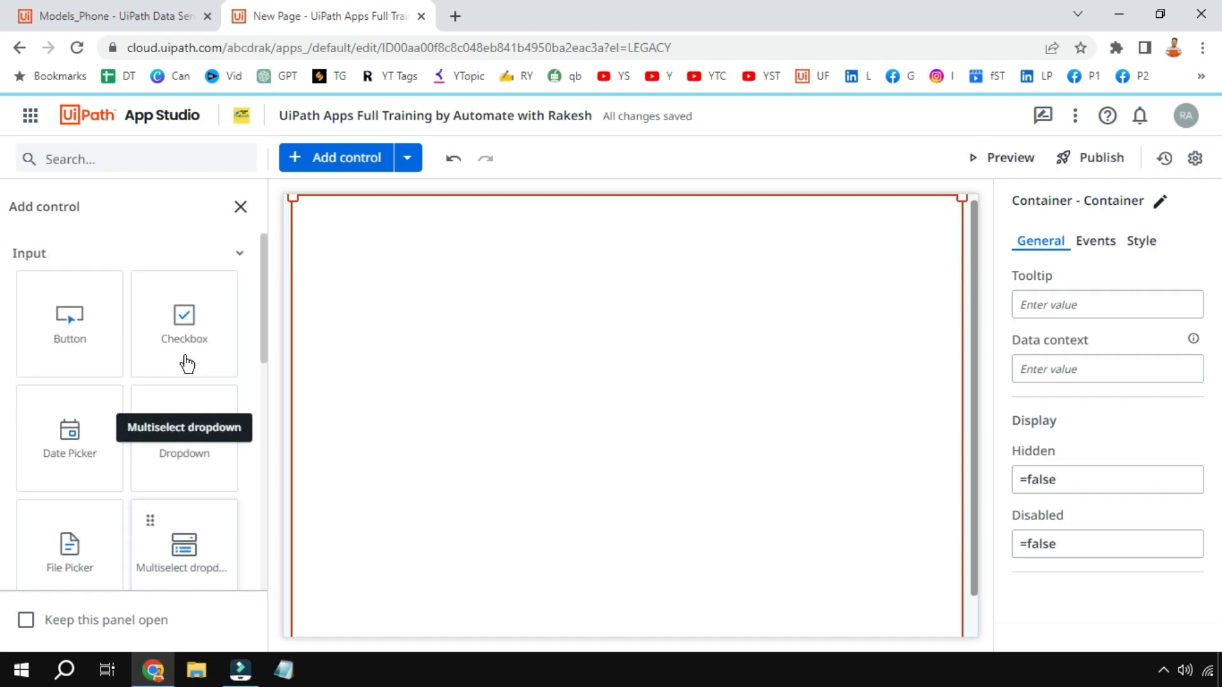
left_click(183, 437)
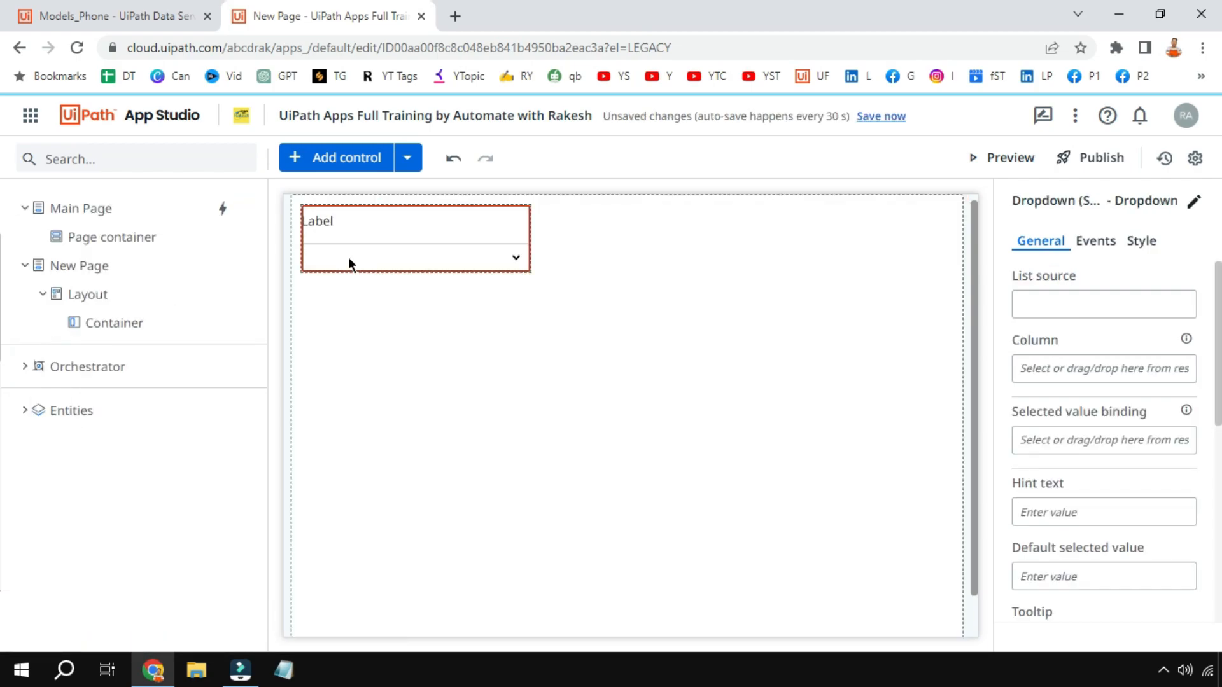
left_click(294, 158)
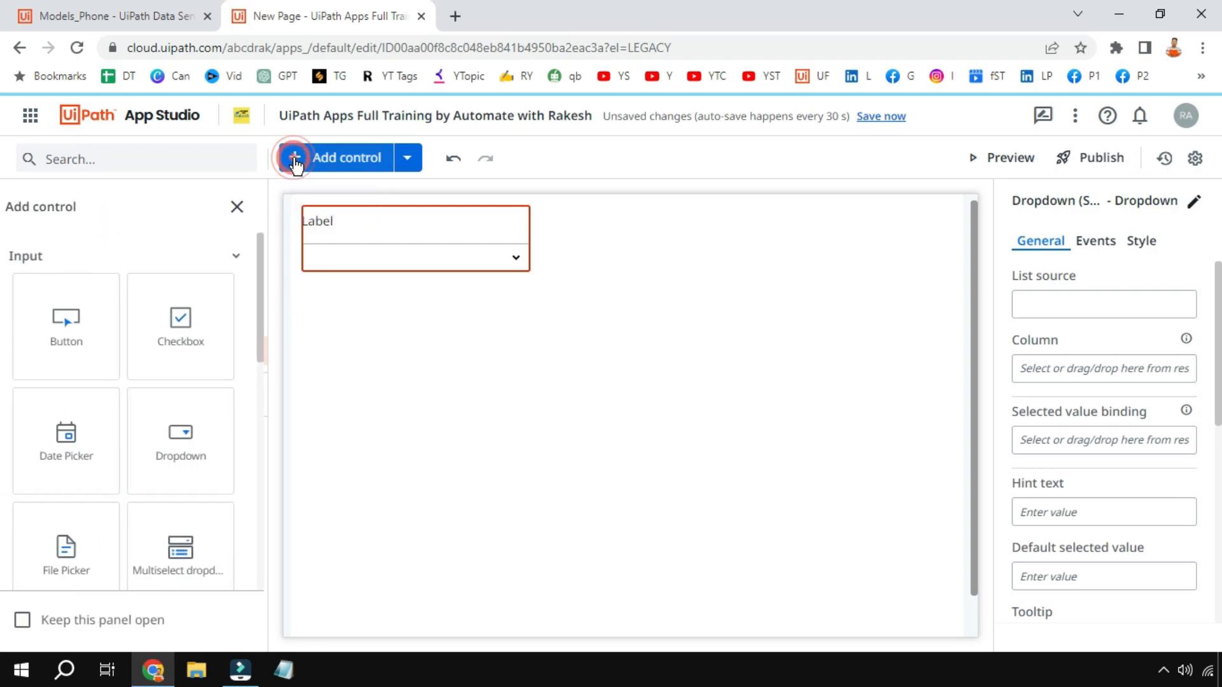
scroll("down", 3)
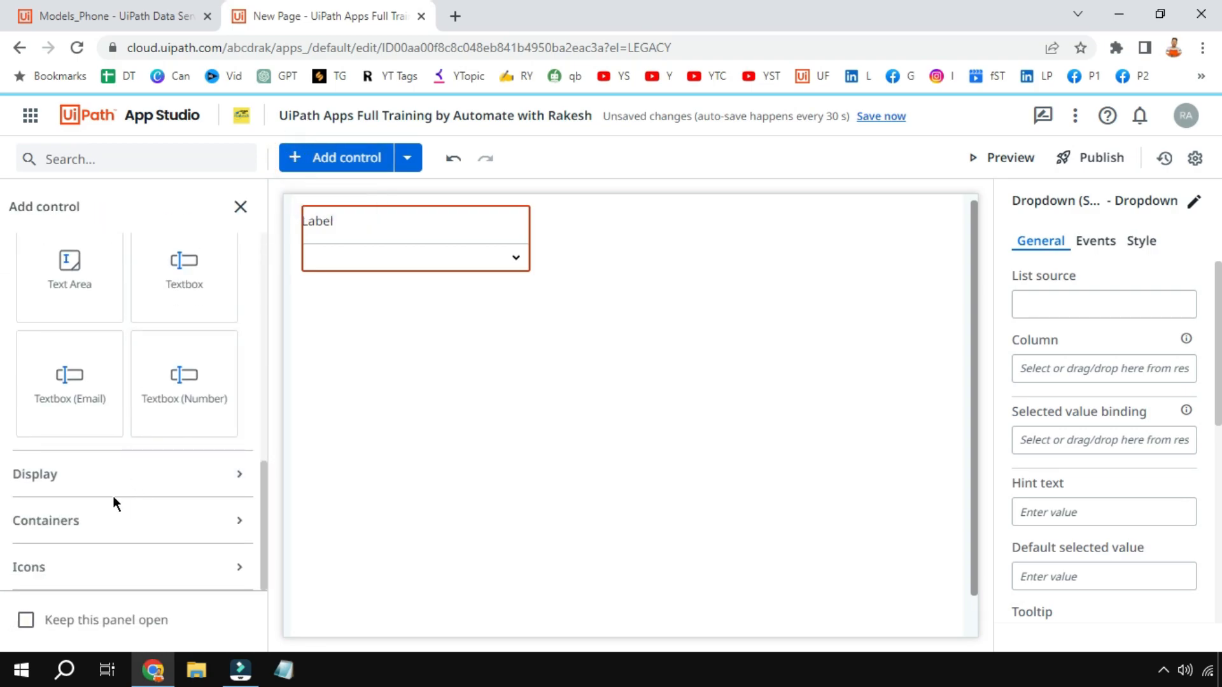
left_click(131, 474)
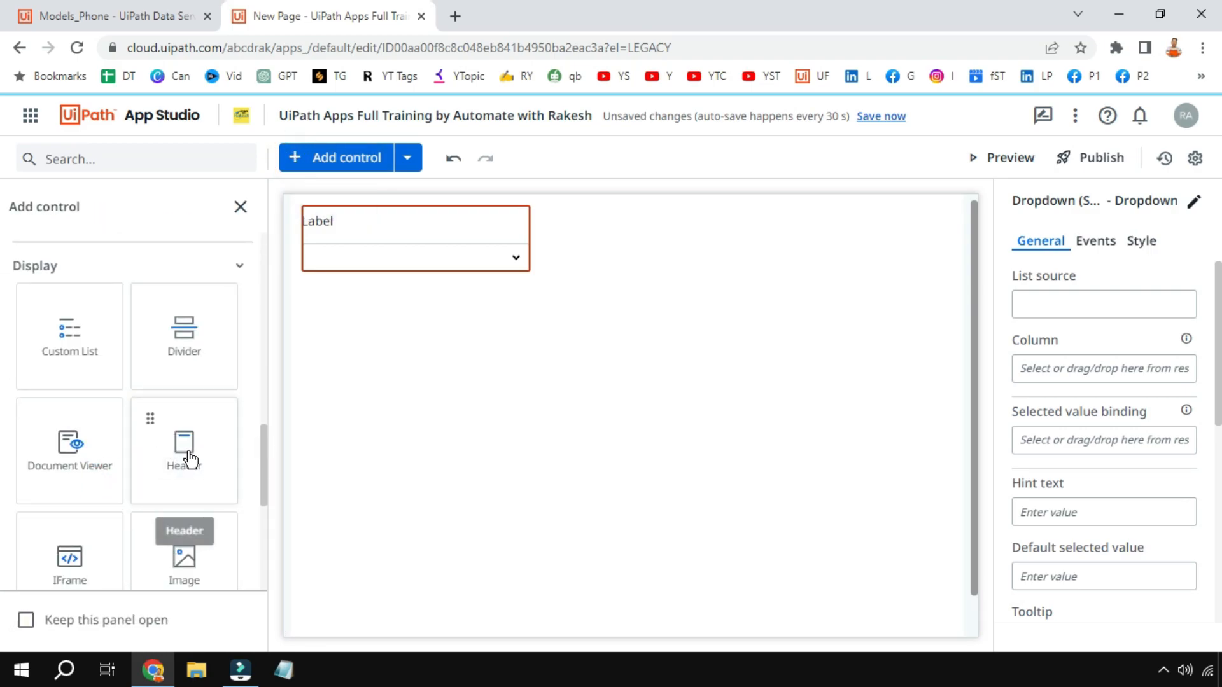
scroll("down", 3)
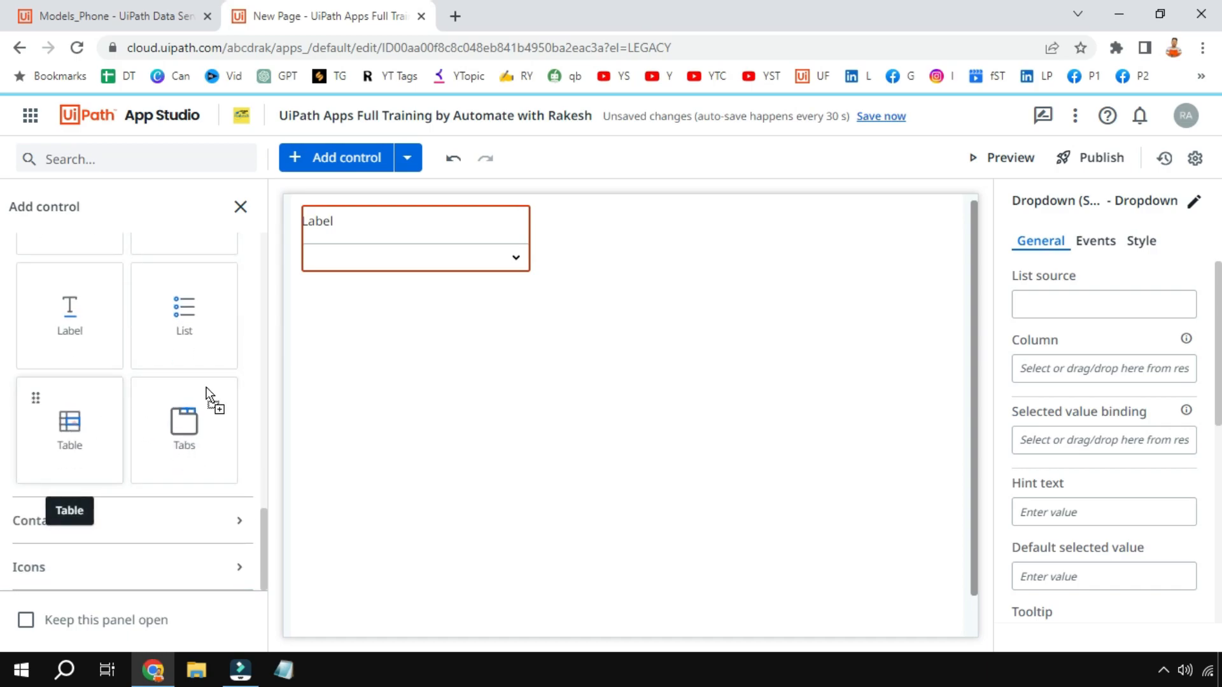
left_click(68, 423)
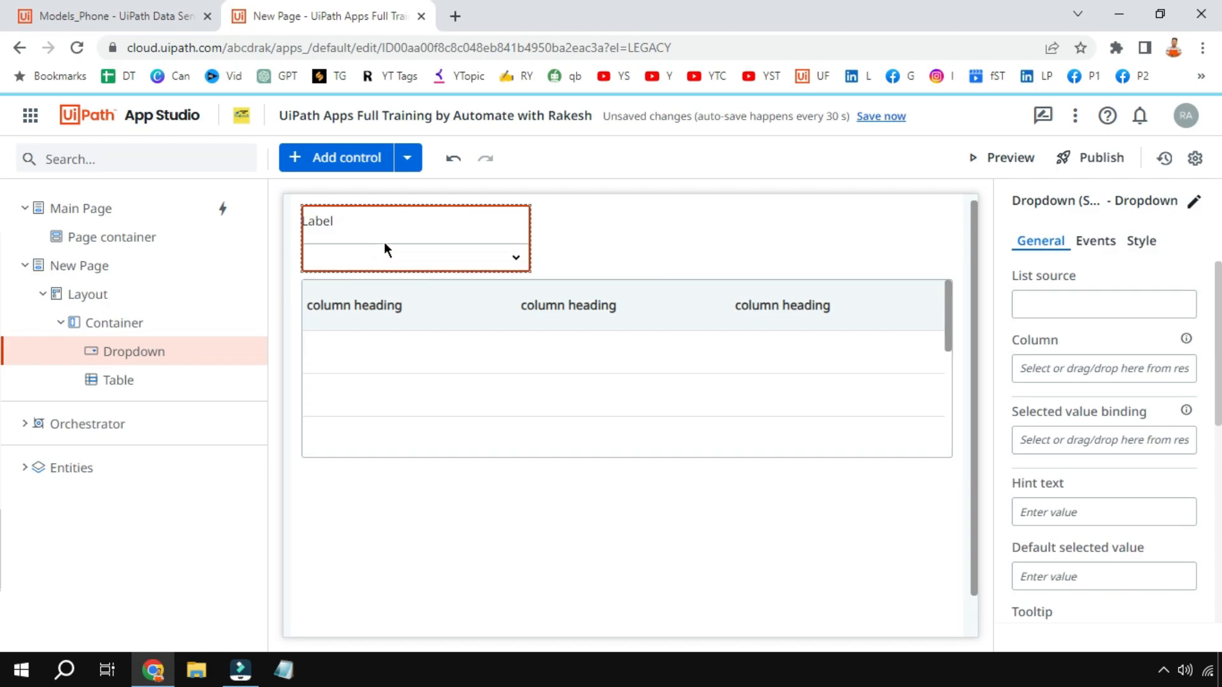
Label the dropdown 'Select your brand:' and reselect it after checking Data Service entities
scroll("down", 3)
type("Select your brand:")
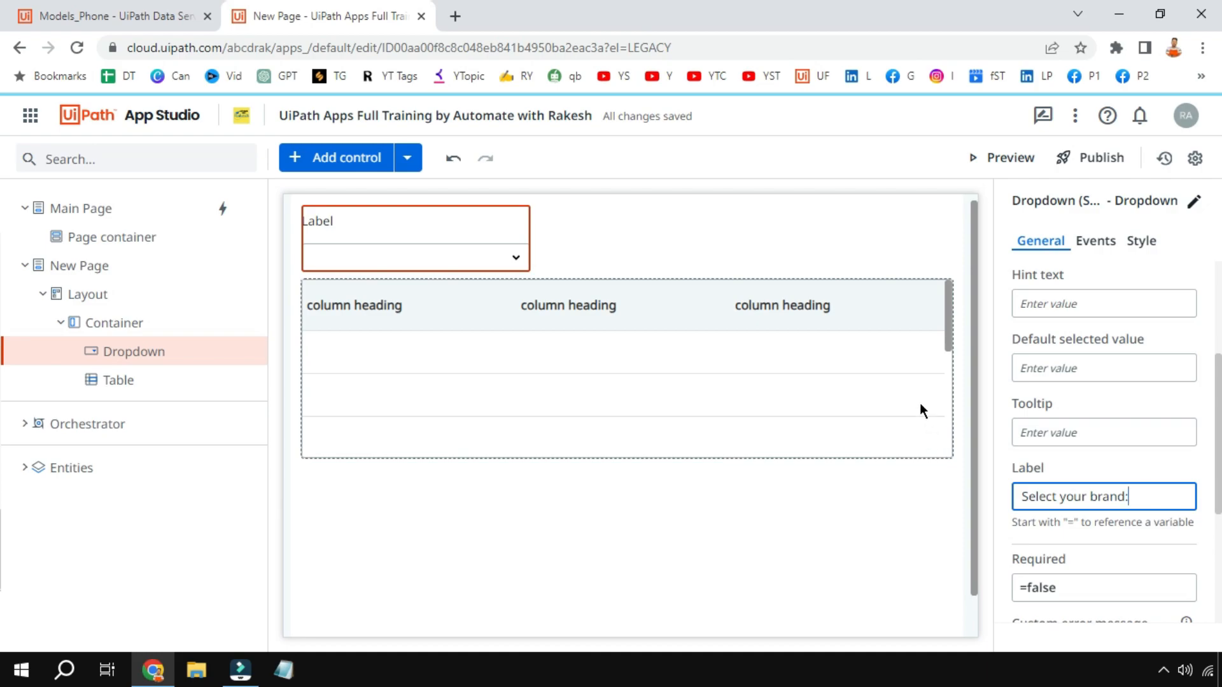
left_click(113, 322)
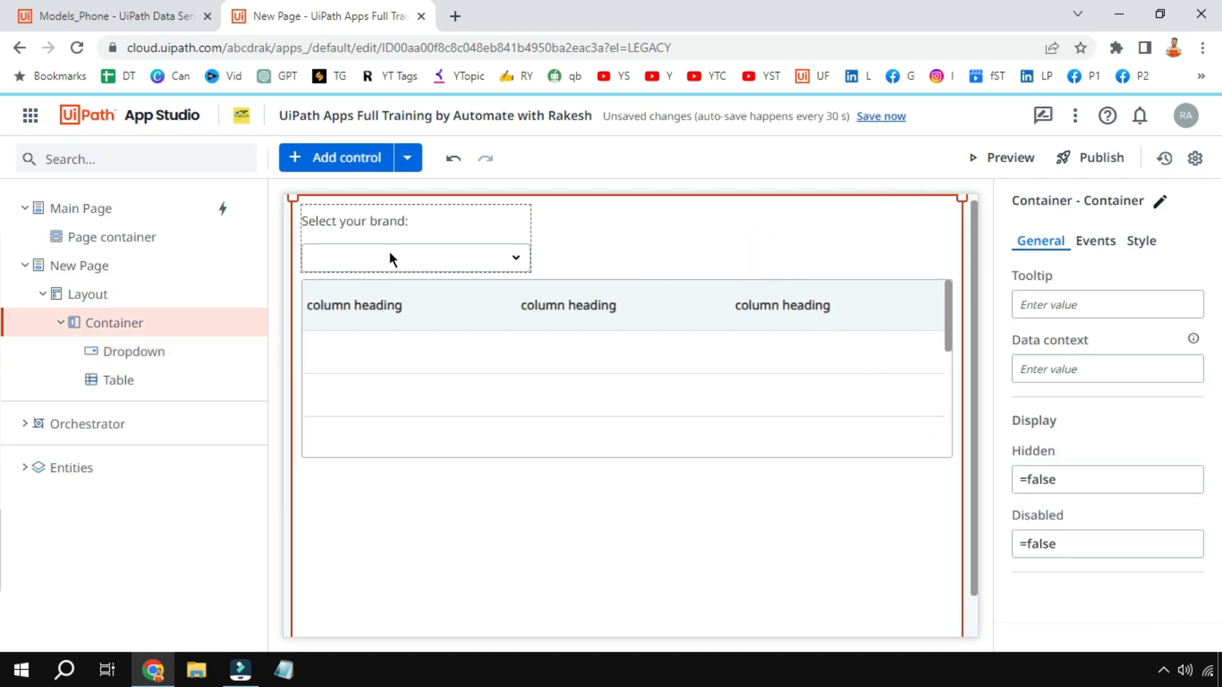
mouse_move(429, 275)
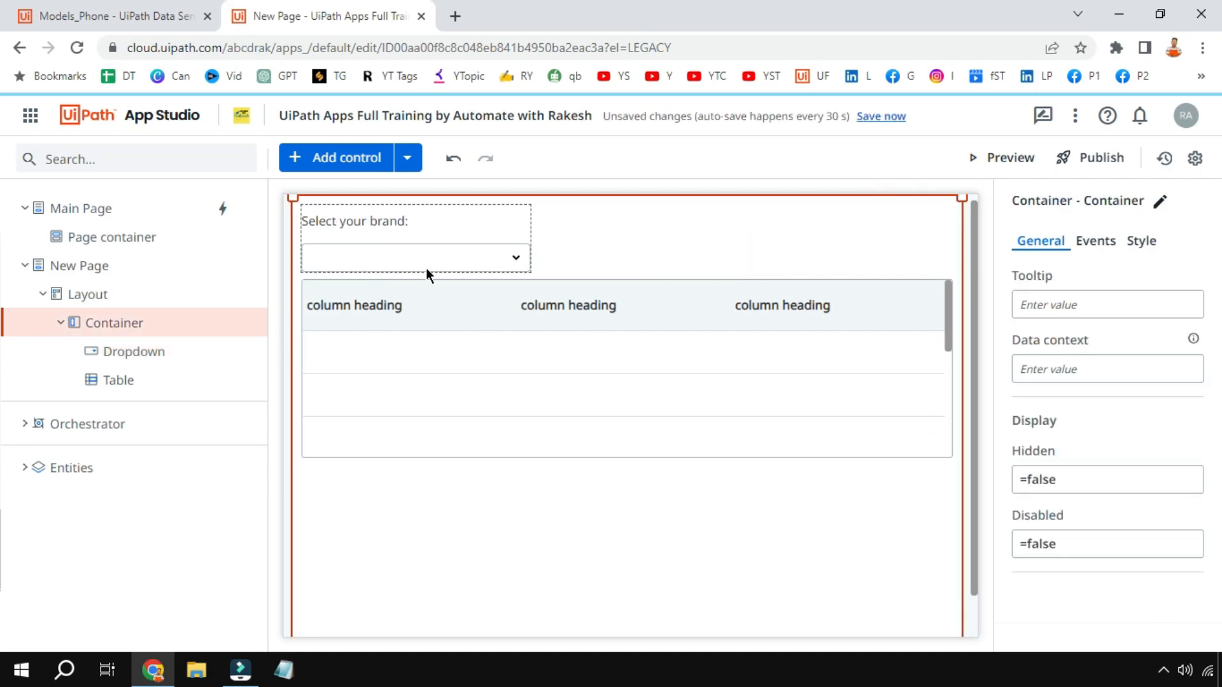
left_click(110, 15)
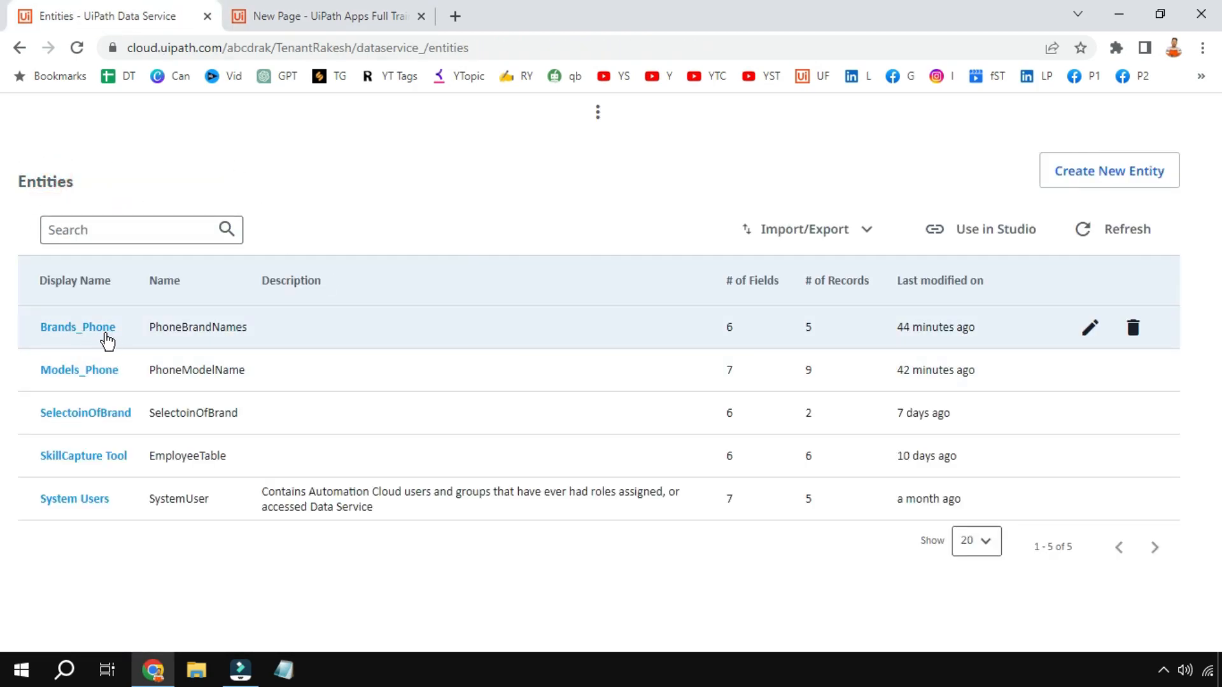
left_click(320, 15)
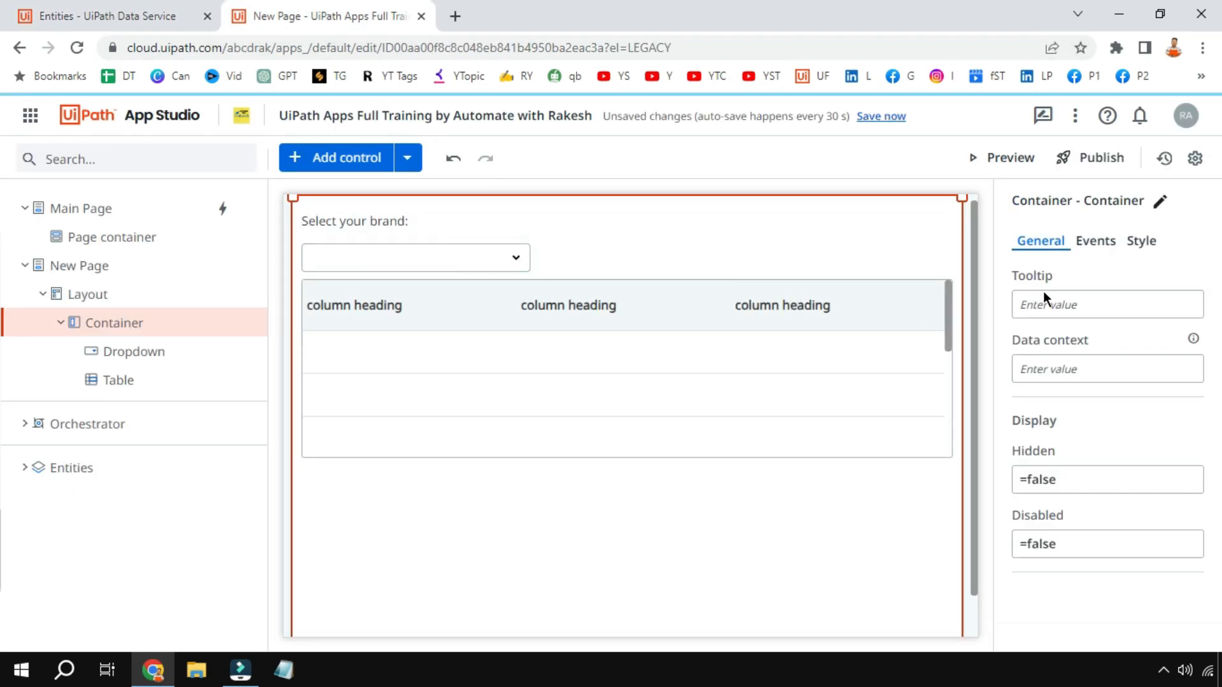
left_click(415, 257)
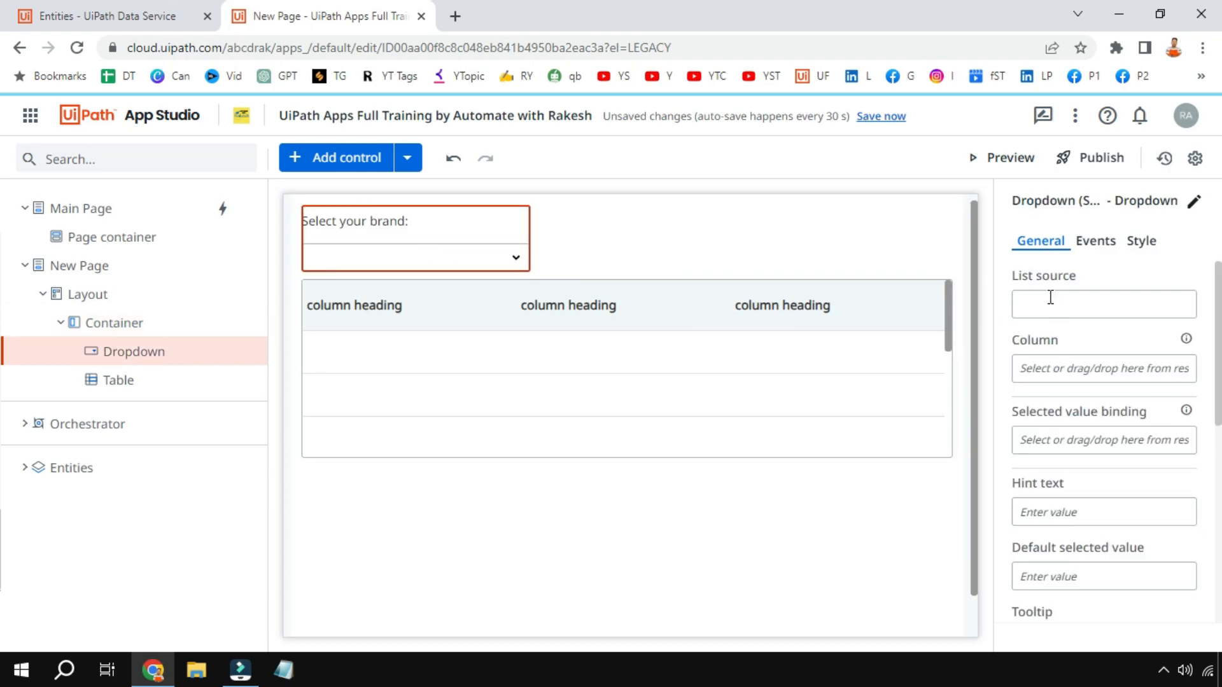
Set the dropdown's list source to '=' Brands_Phone from the Resources panel
left_click(1102, 303)
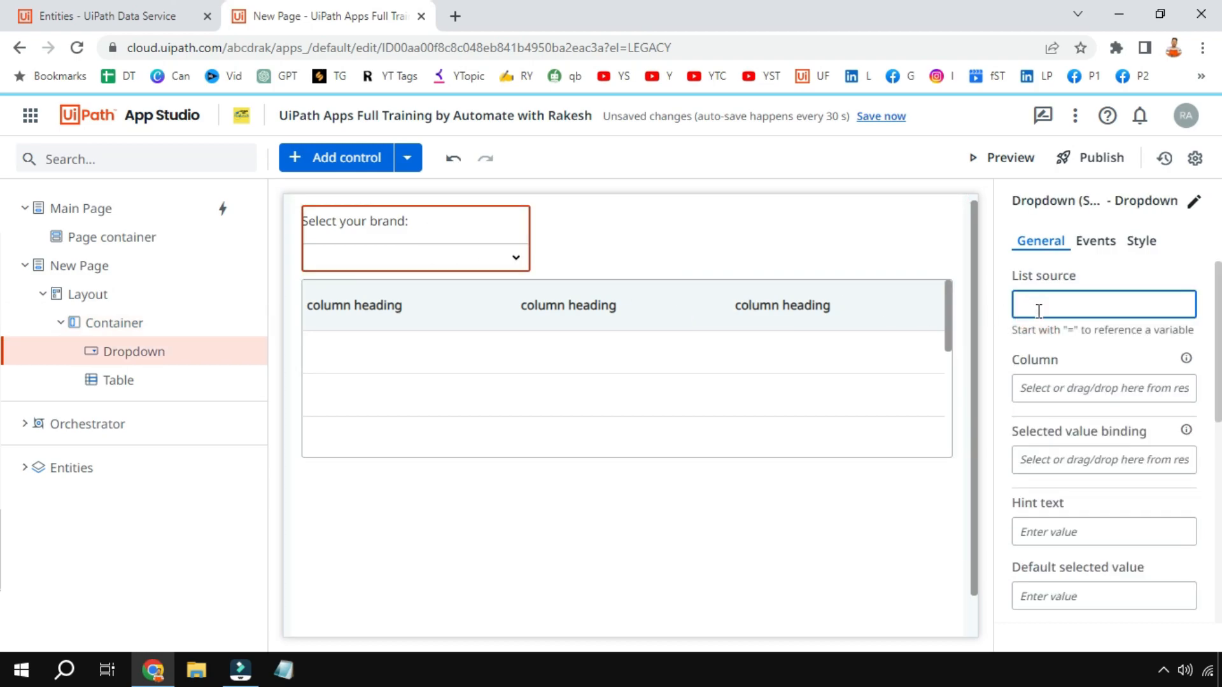
type("=")
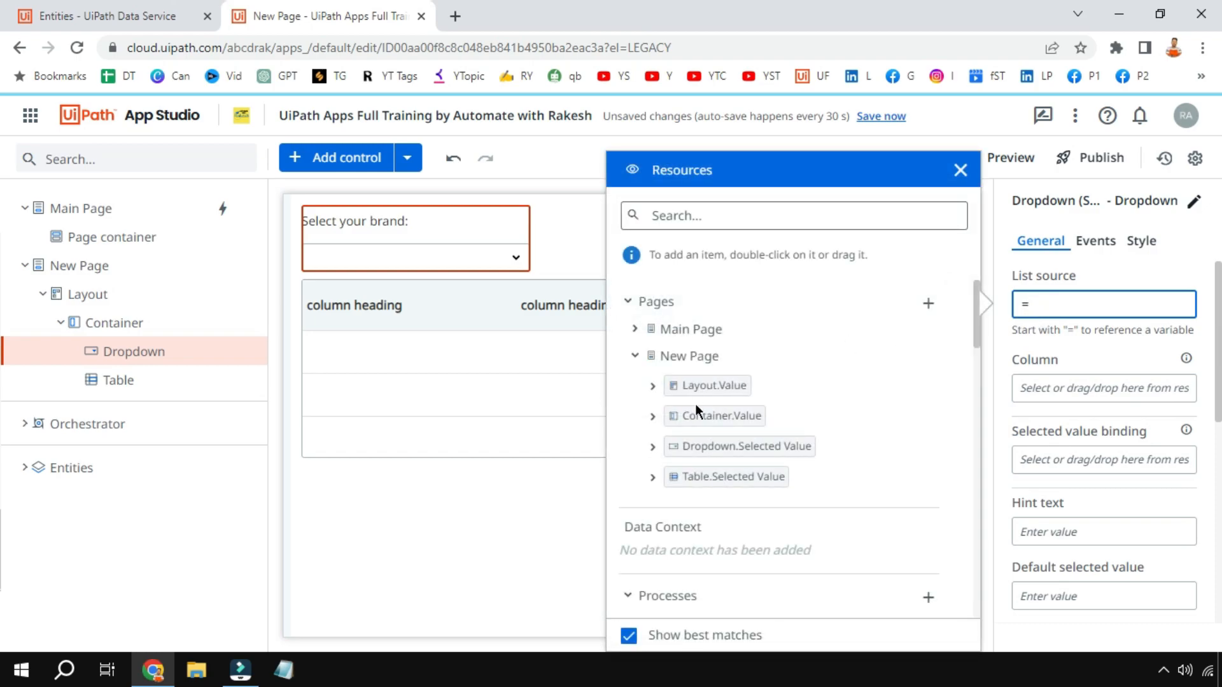
scroll("down", 3)
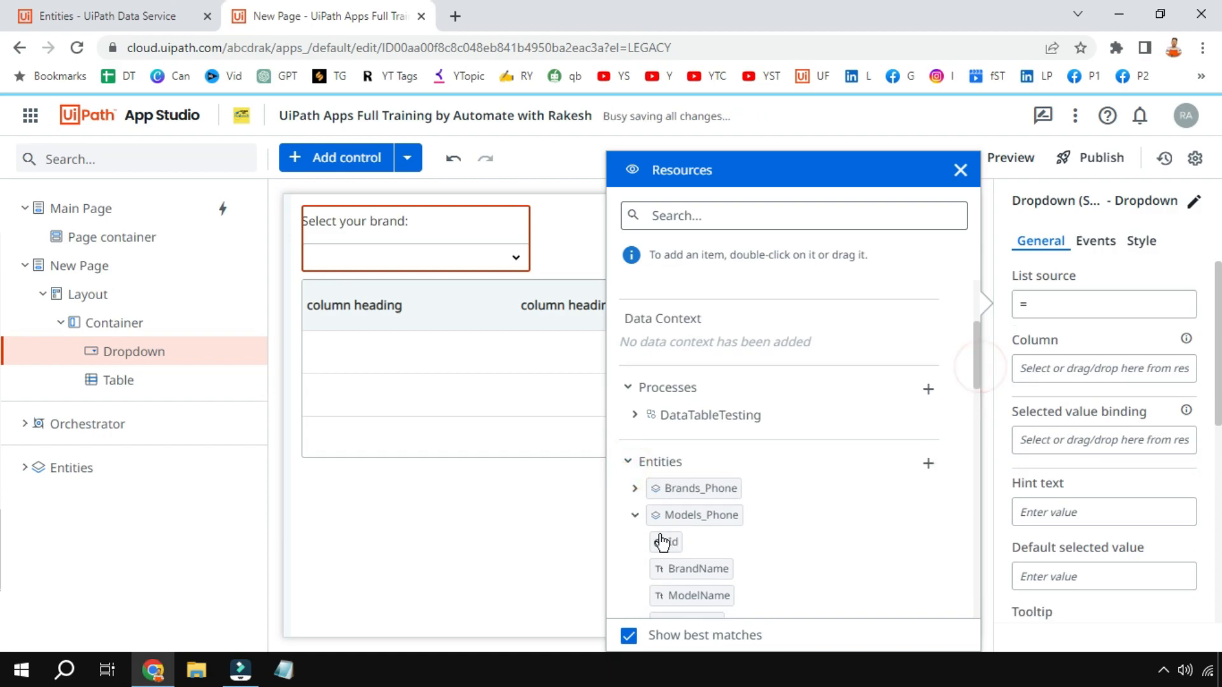
mouse_move(709, 525)
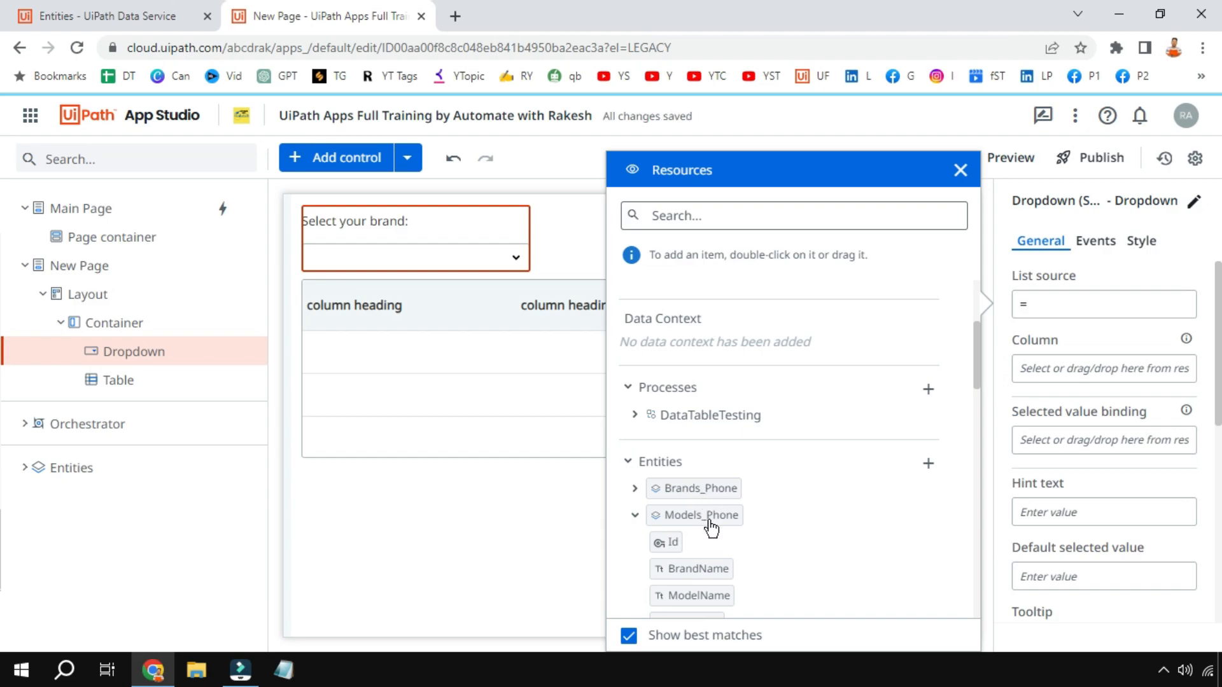
mouse_move(700, 497)
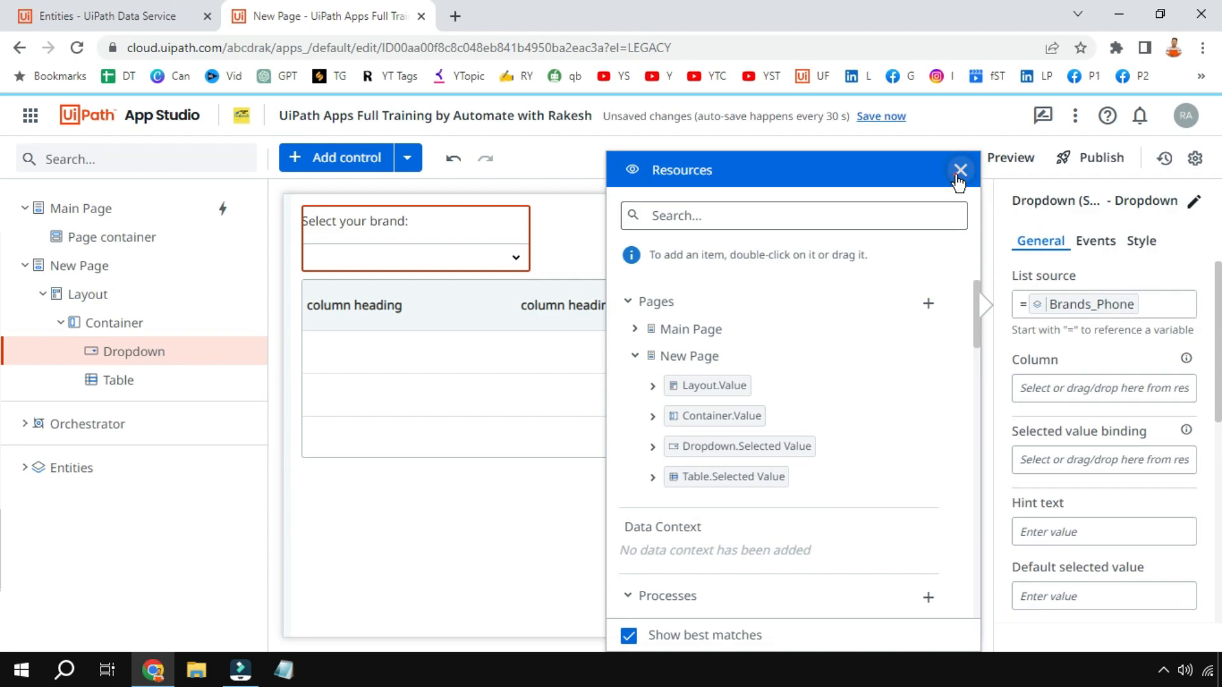
left_click(959, 169)
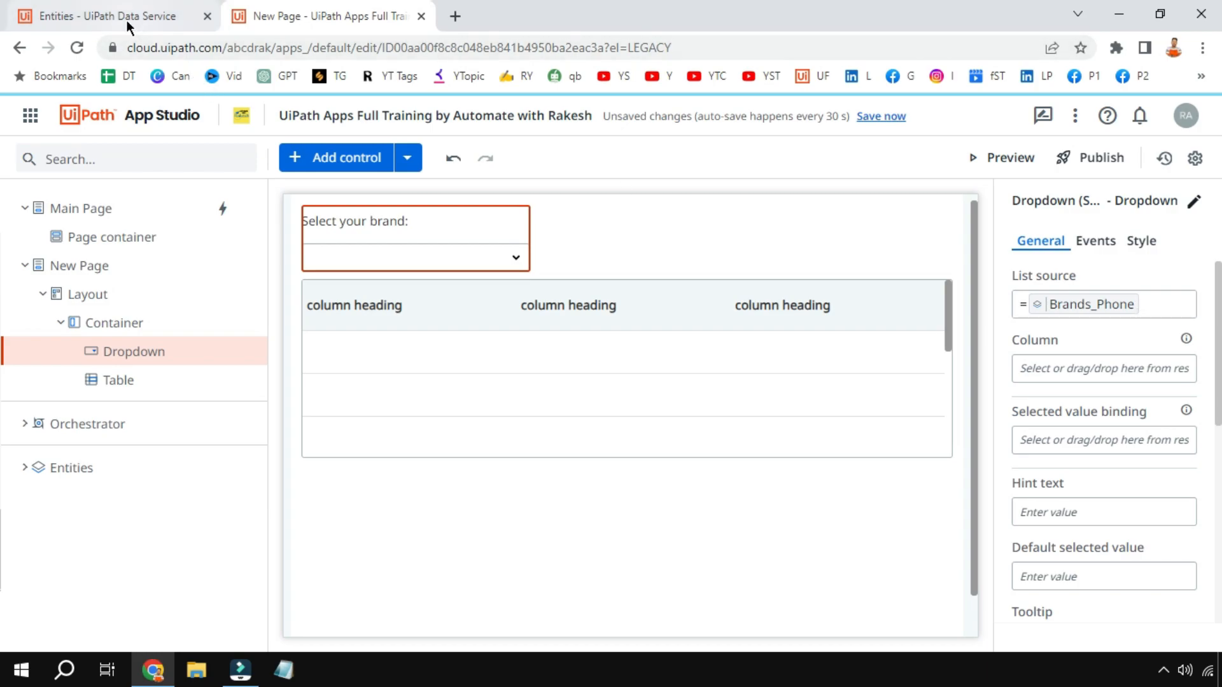
left_click(102, 15)
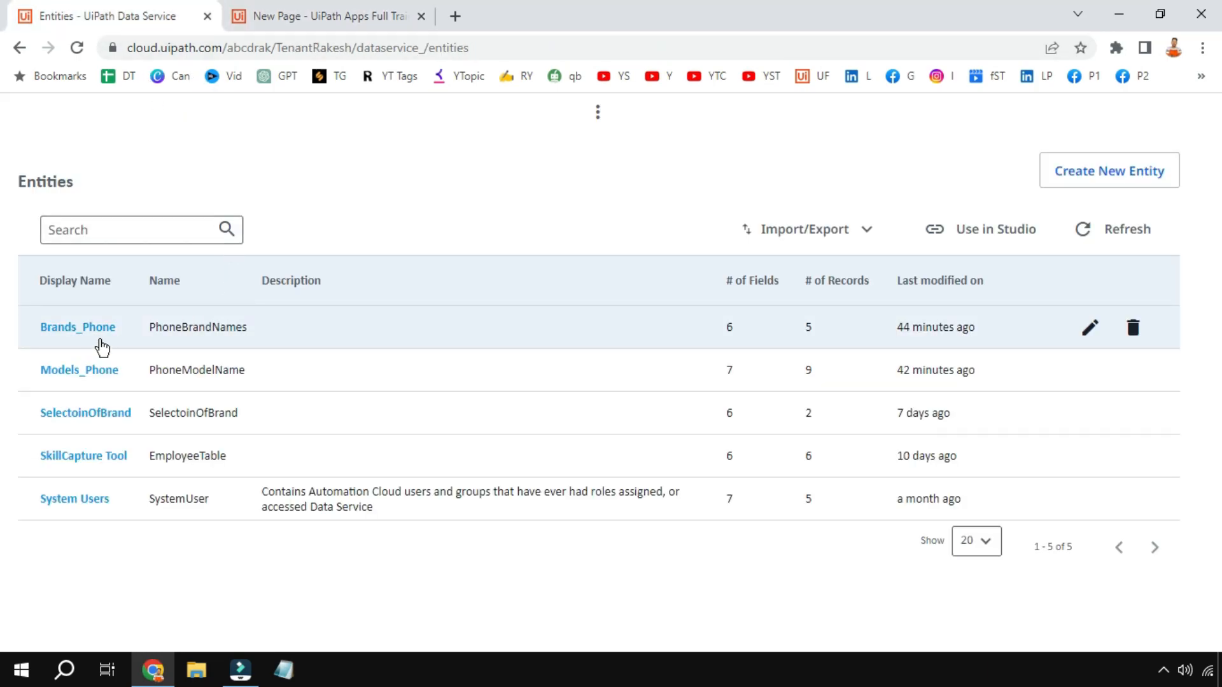
left_click(320, 16)
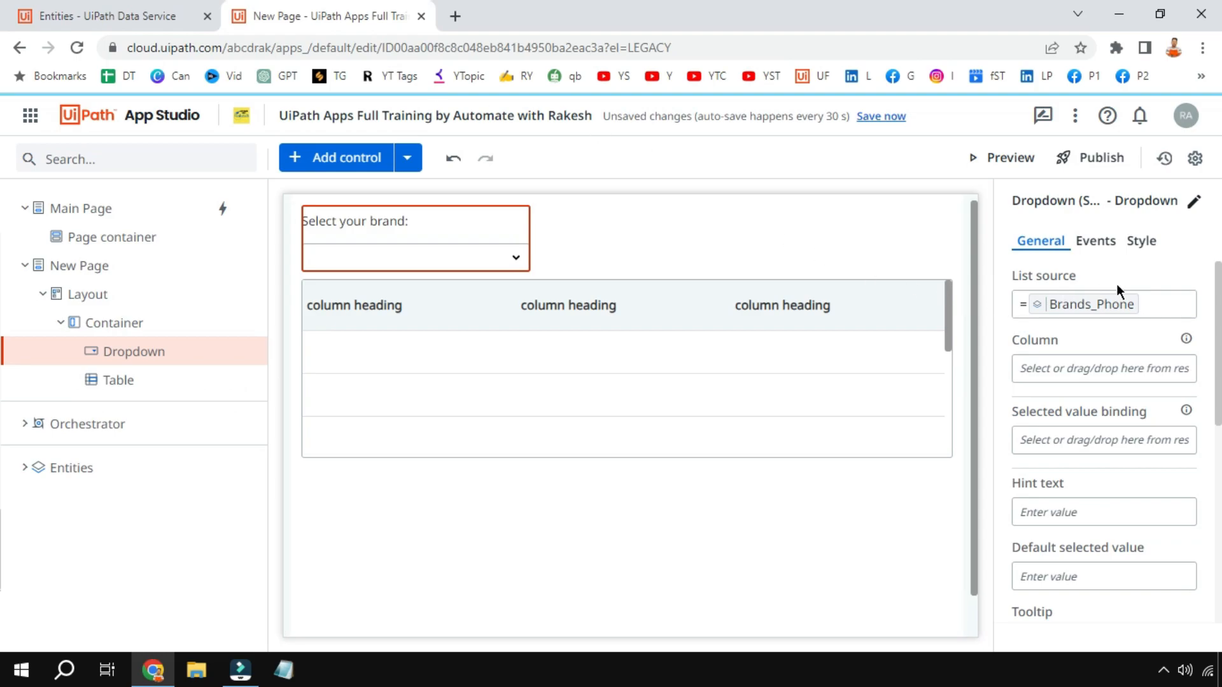
Set the dropdown's display column to BrandName, then select the table
left_click(1102, 369)
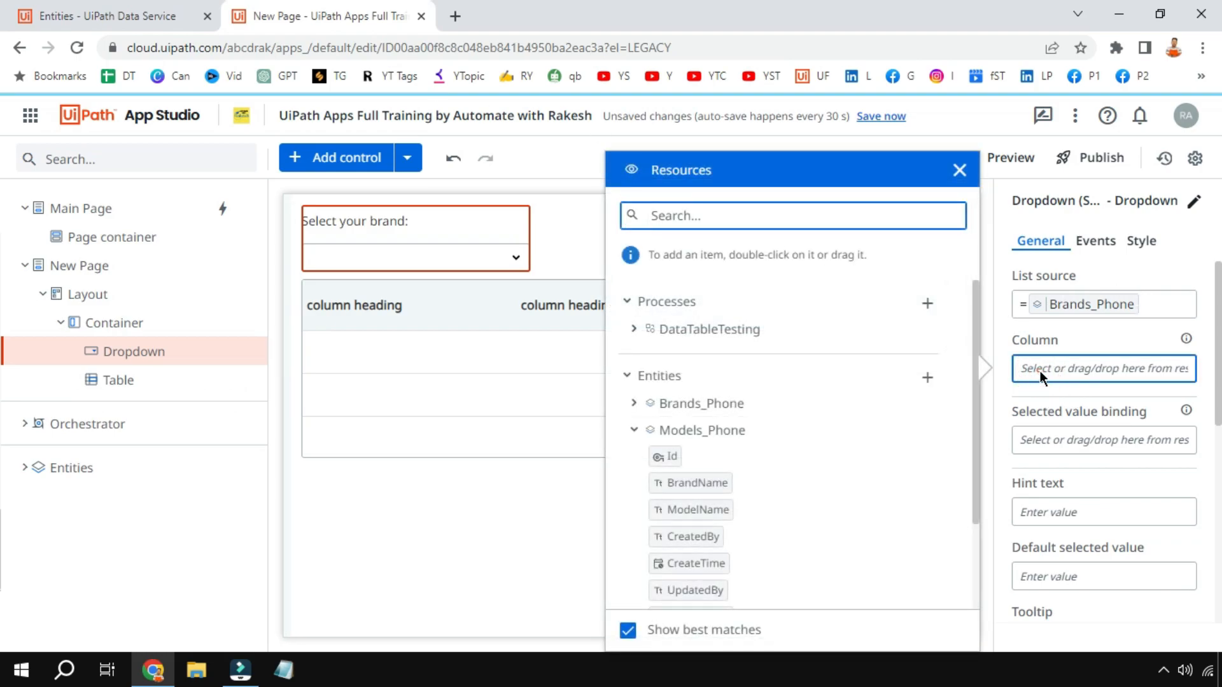
mouse_move(1116, 307)
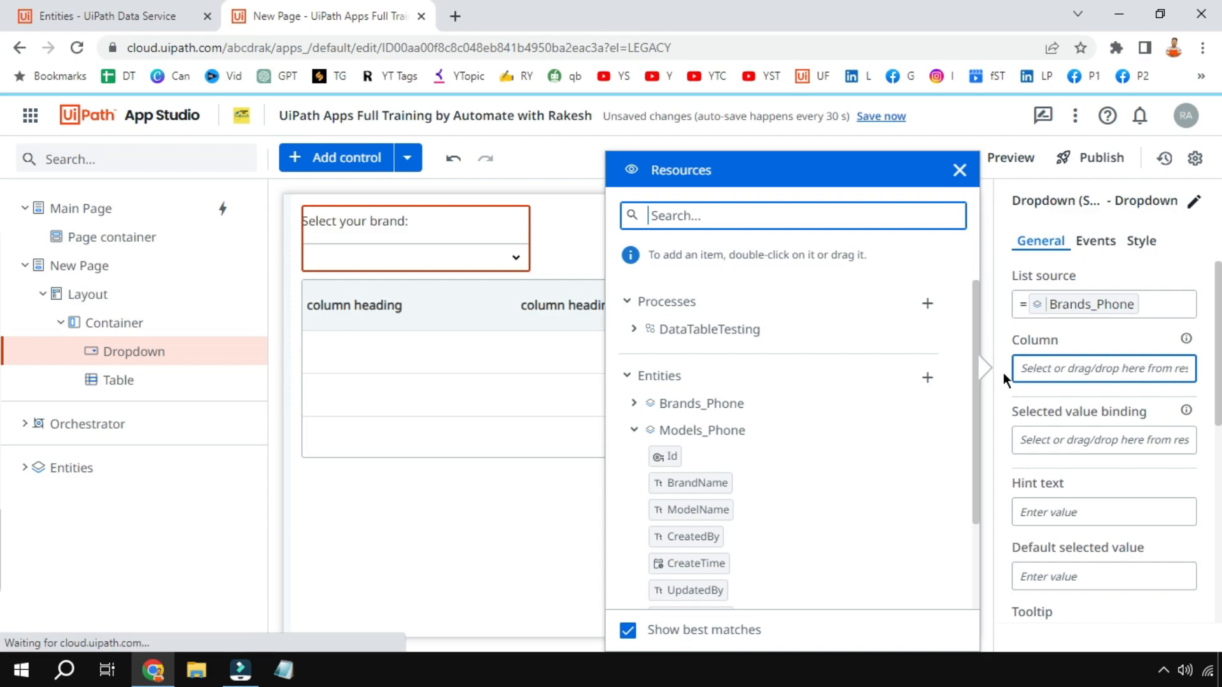
left_click(634, 403)
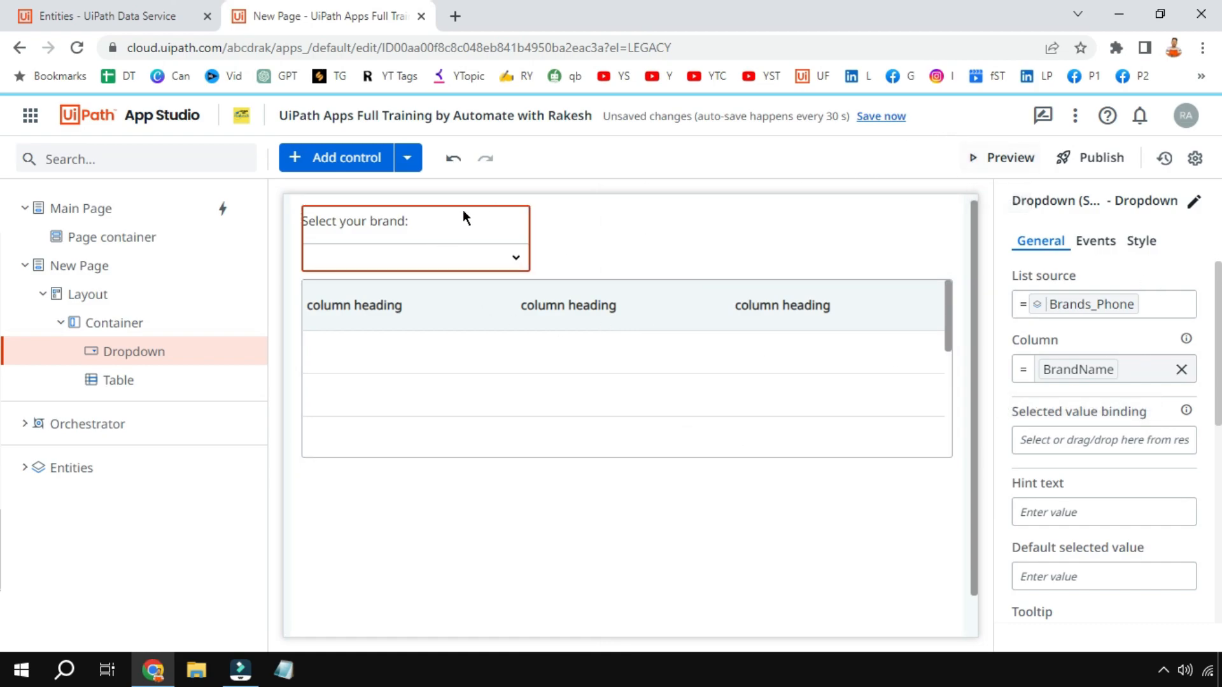
mouse_move(408, 272)
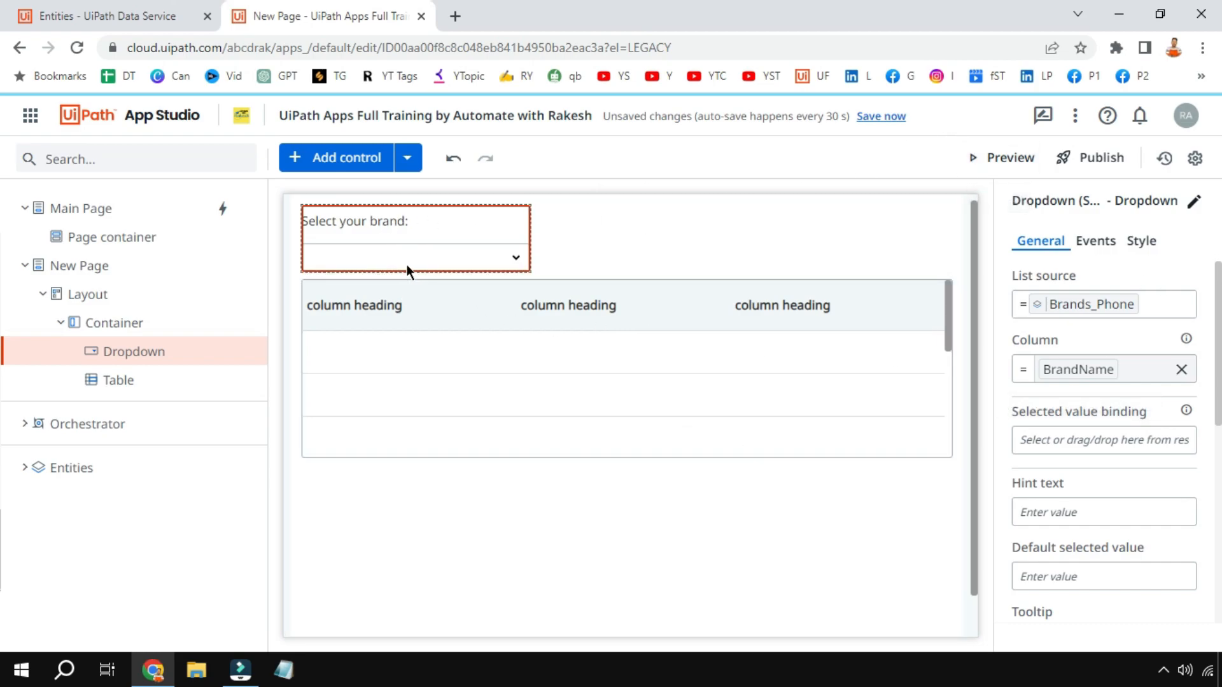
left_click(112, 322)
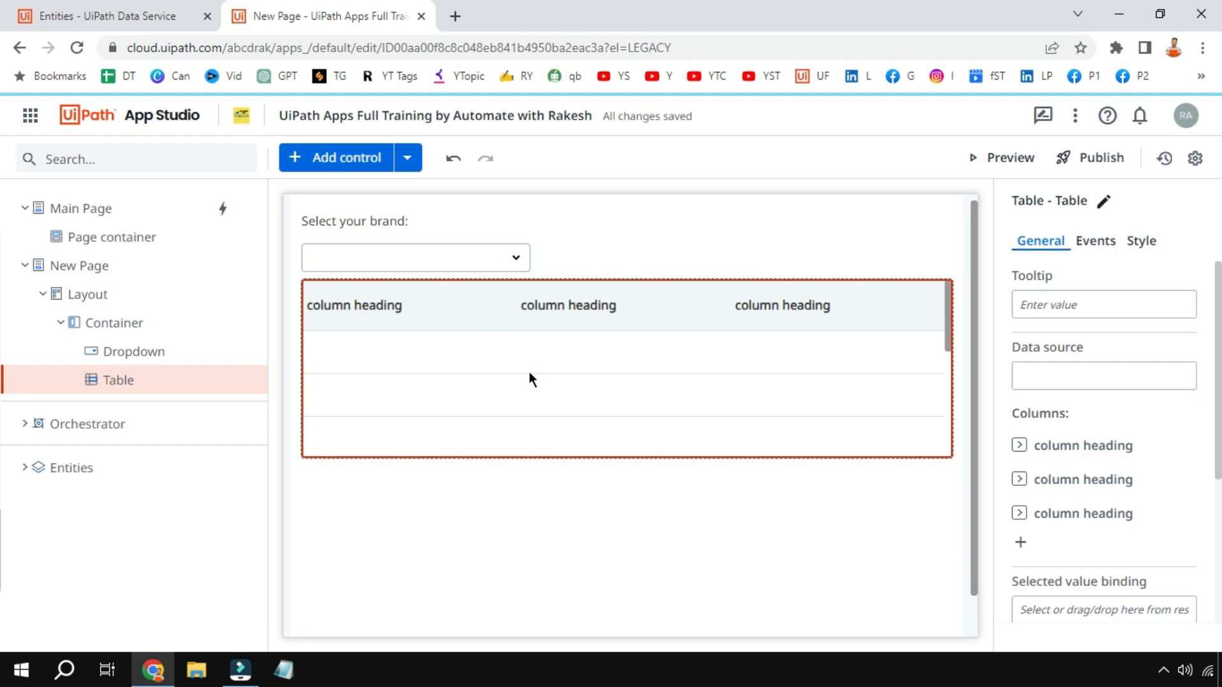
Glance at the Data Service entities and return to the table's properties with its blank data source
left_click(110, 15)
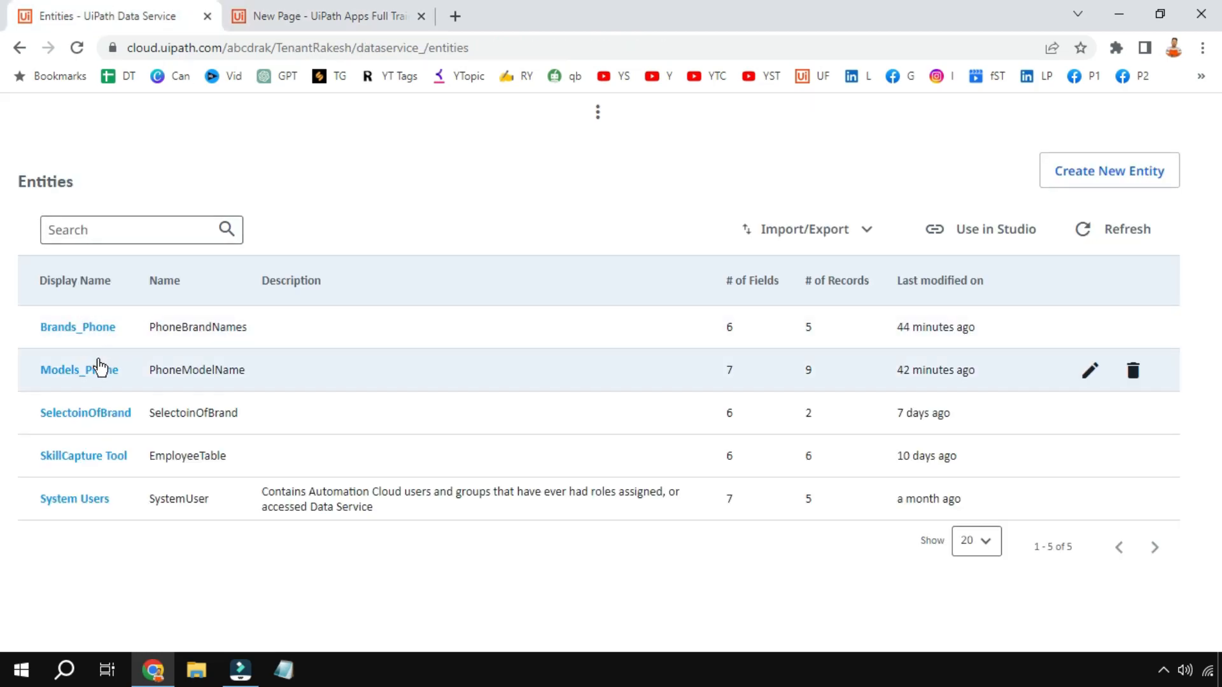
mouse_move(287, 87)
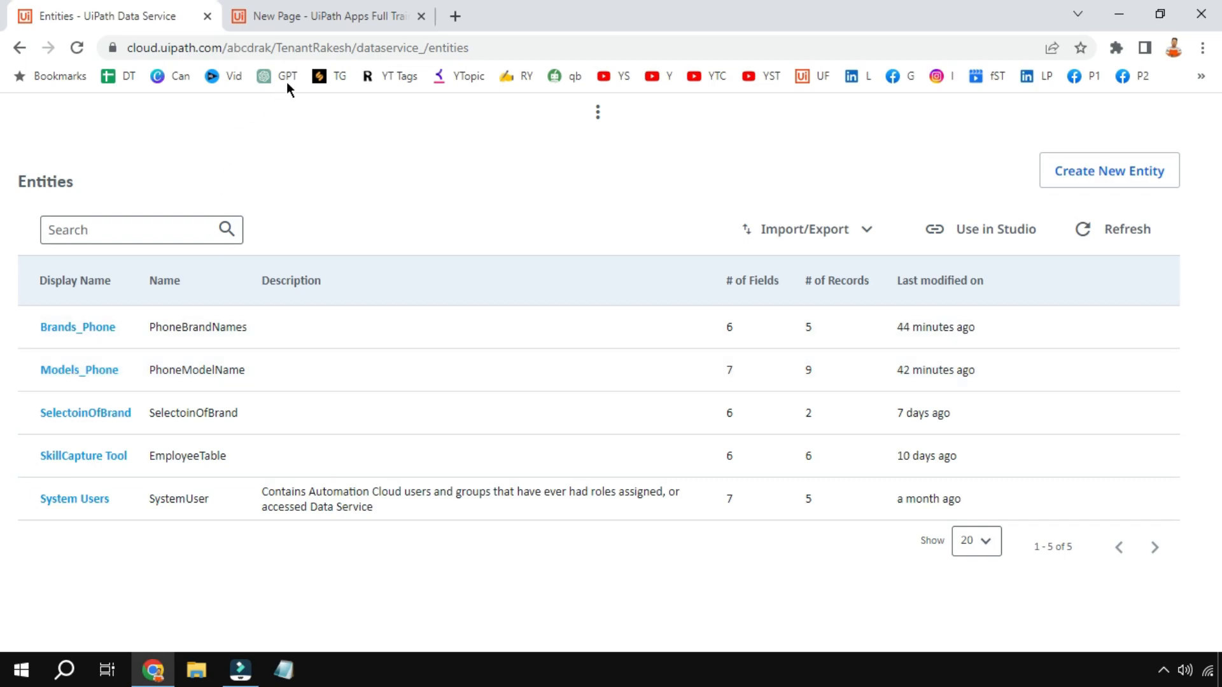
left_click(319, 16)
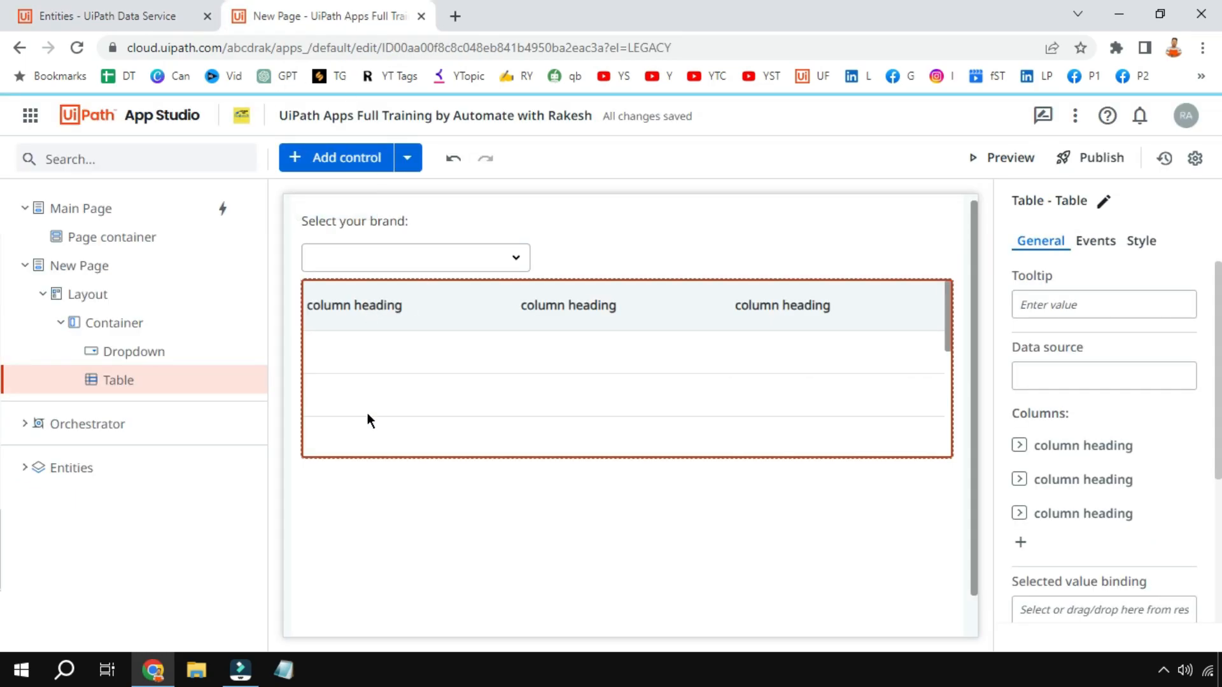
mouse_move(600, 431)
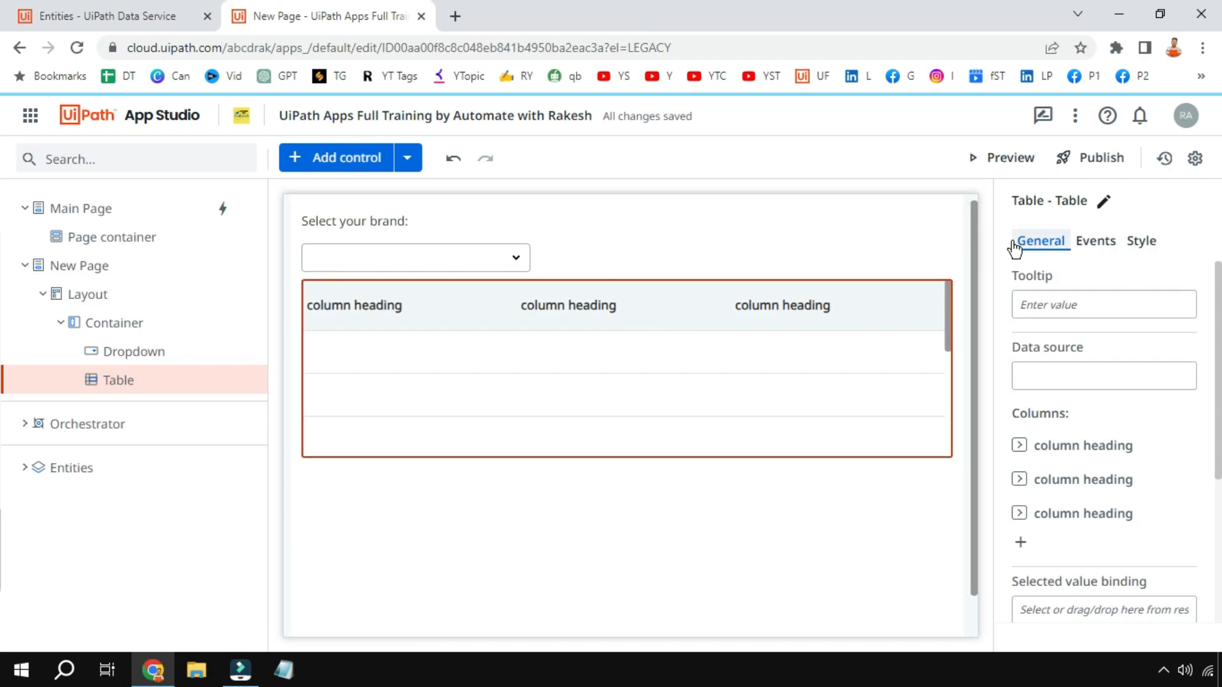
mouse_move(991, 373)
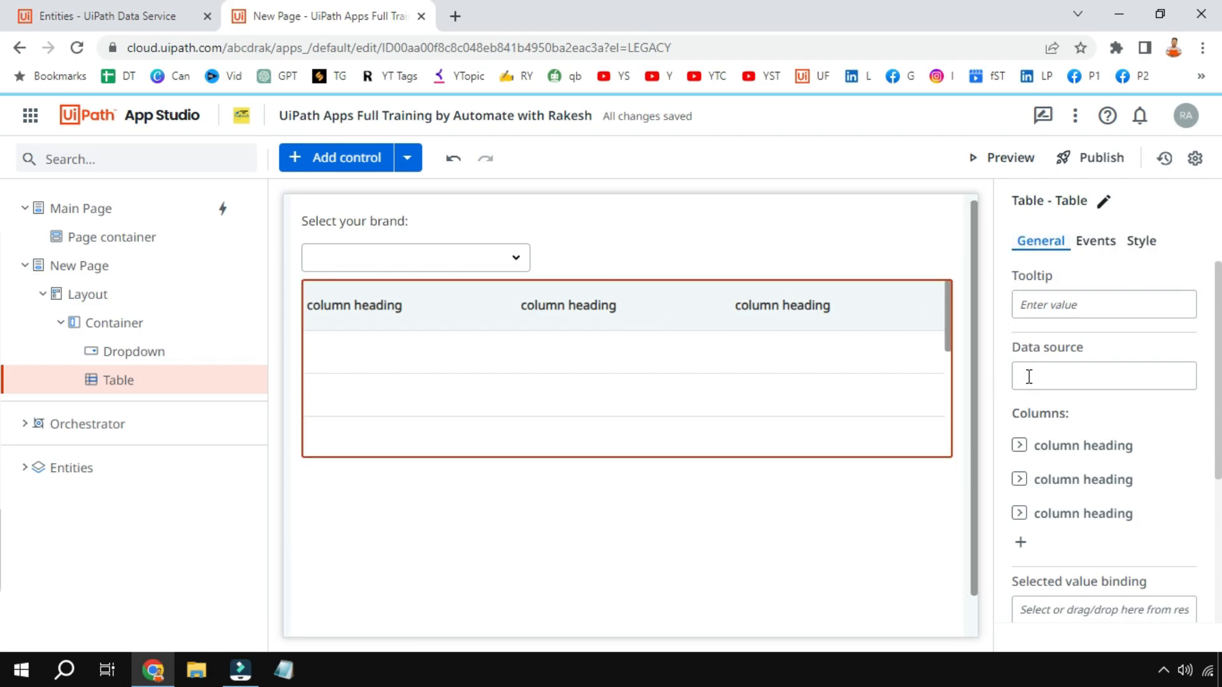
Begin the table's data source with '=' and insert the Filter(Source, Condition) function
left_click(1104, 375)
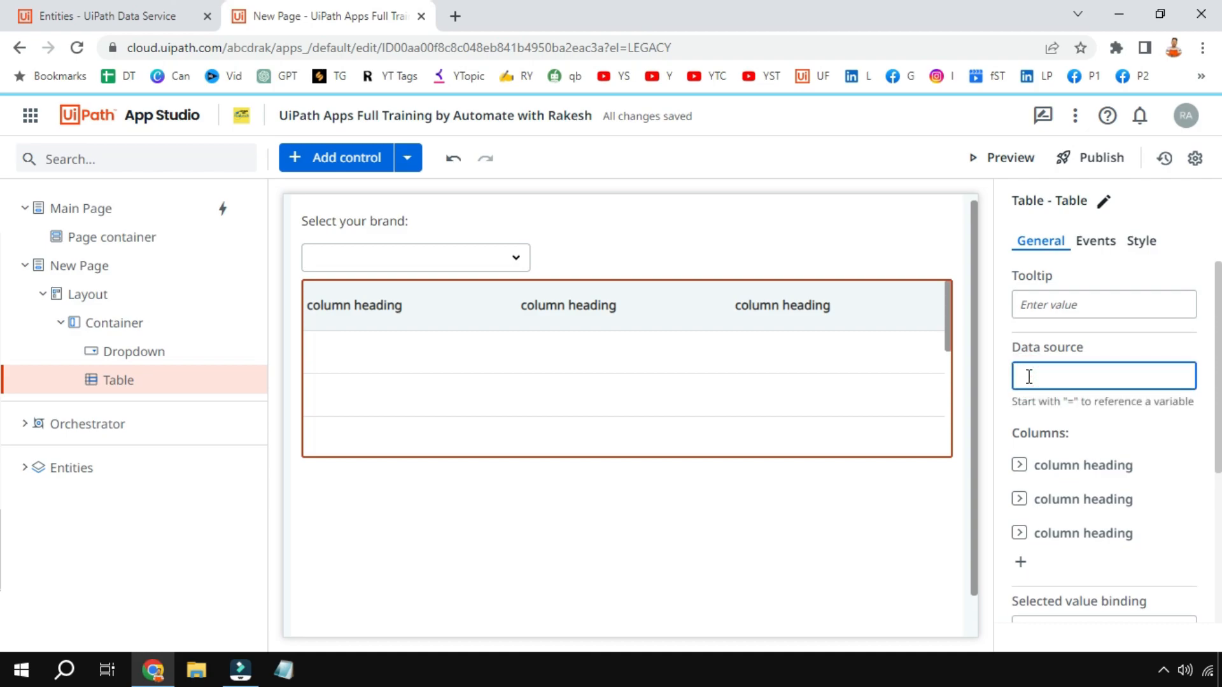
type("=")
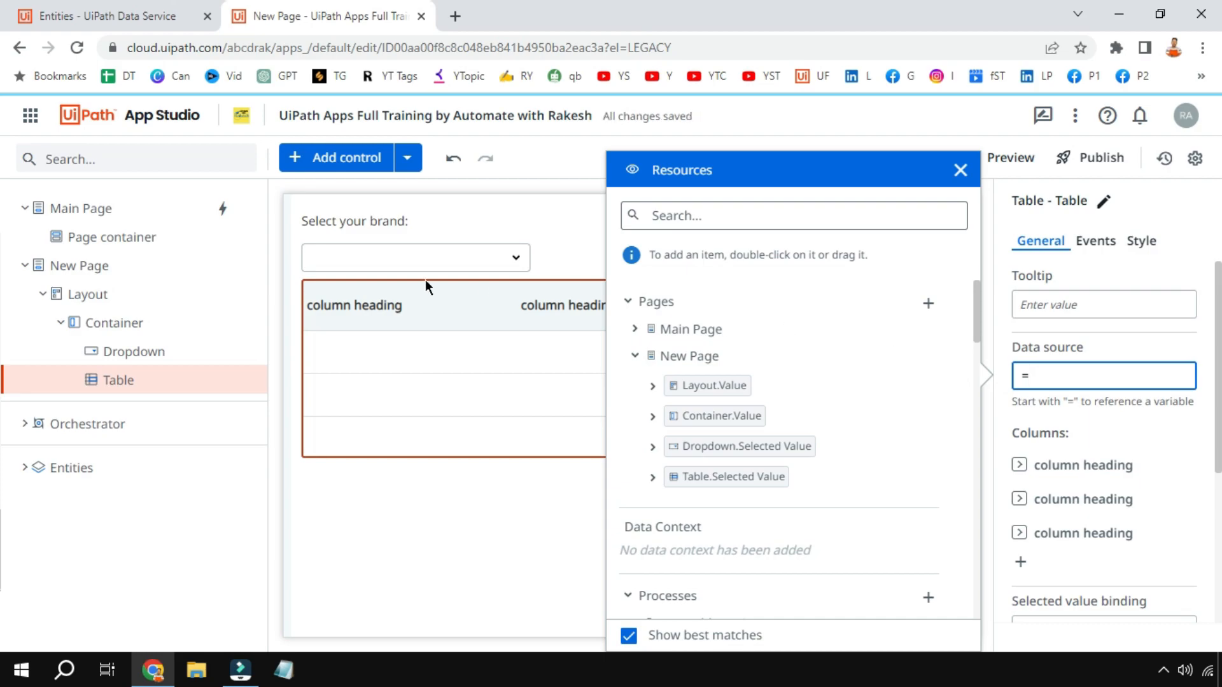
mouse_move(414, 272)
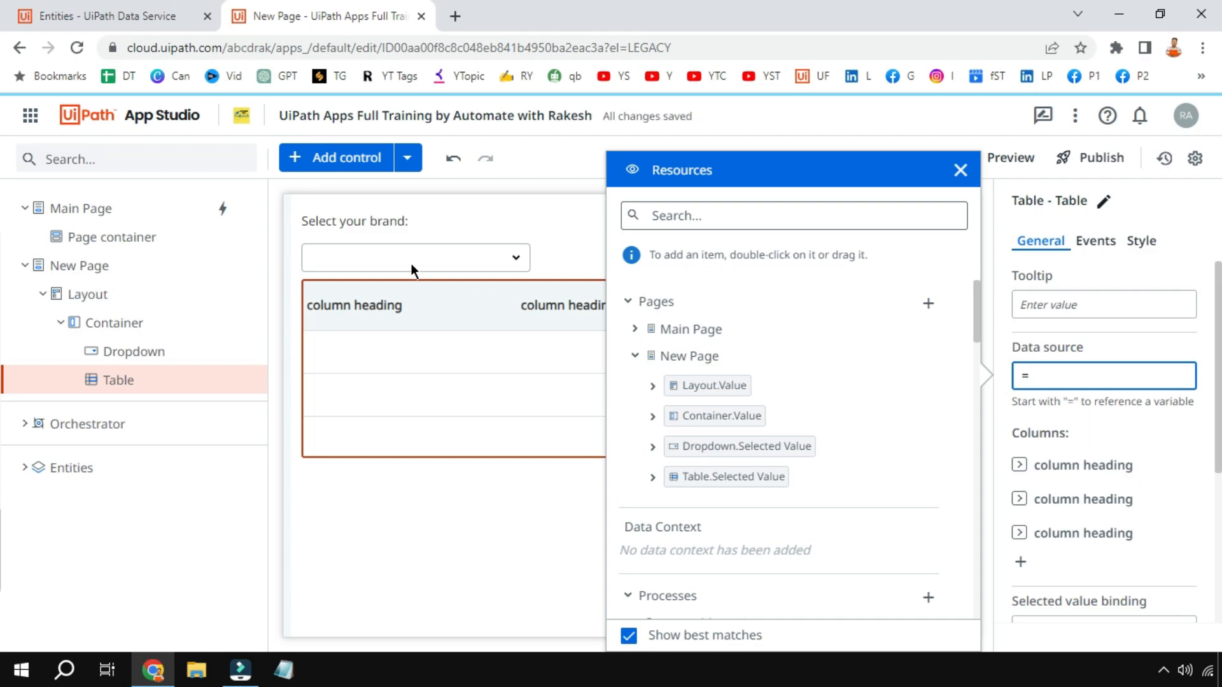
mouse_move(560, 351)
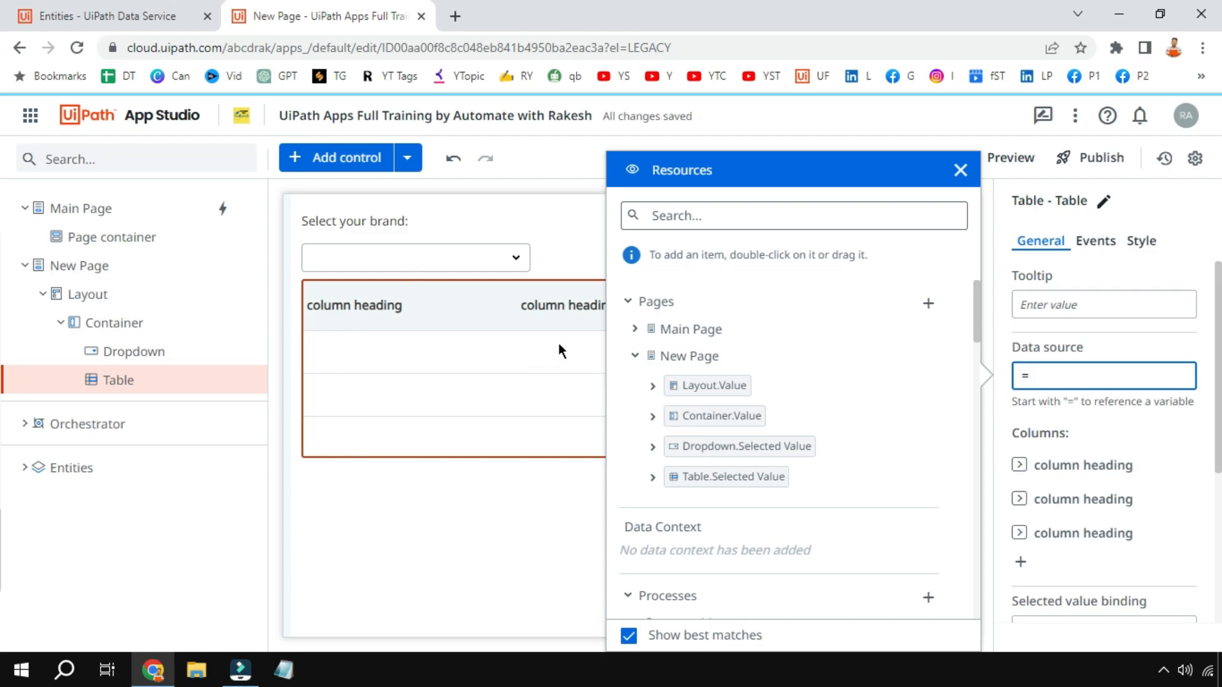
mouse_move(568, 447)
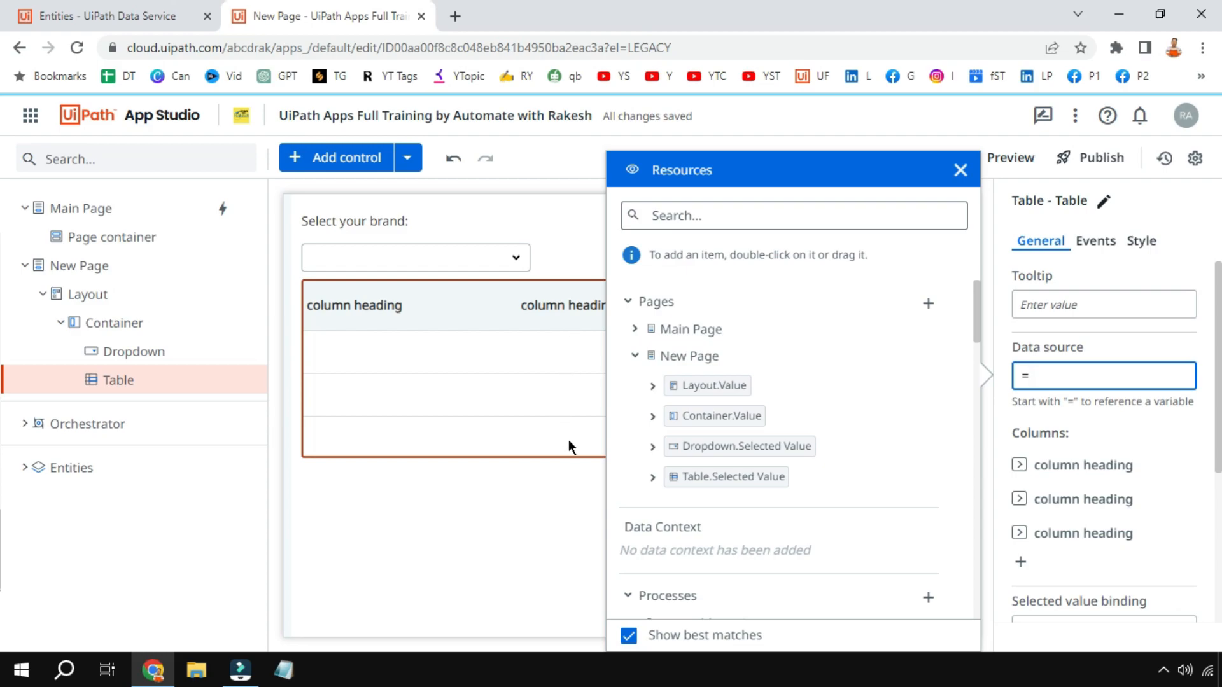
mouse_move(562, 423)
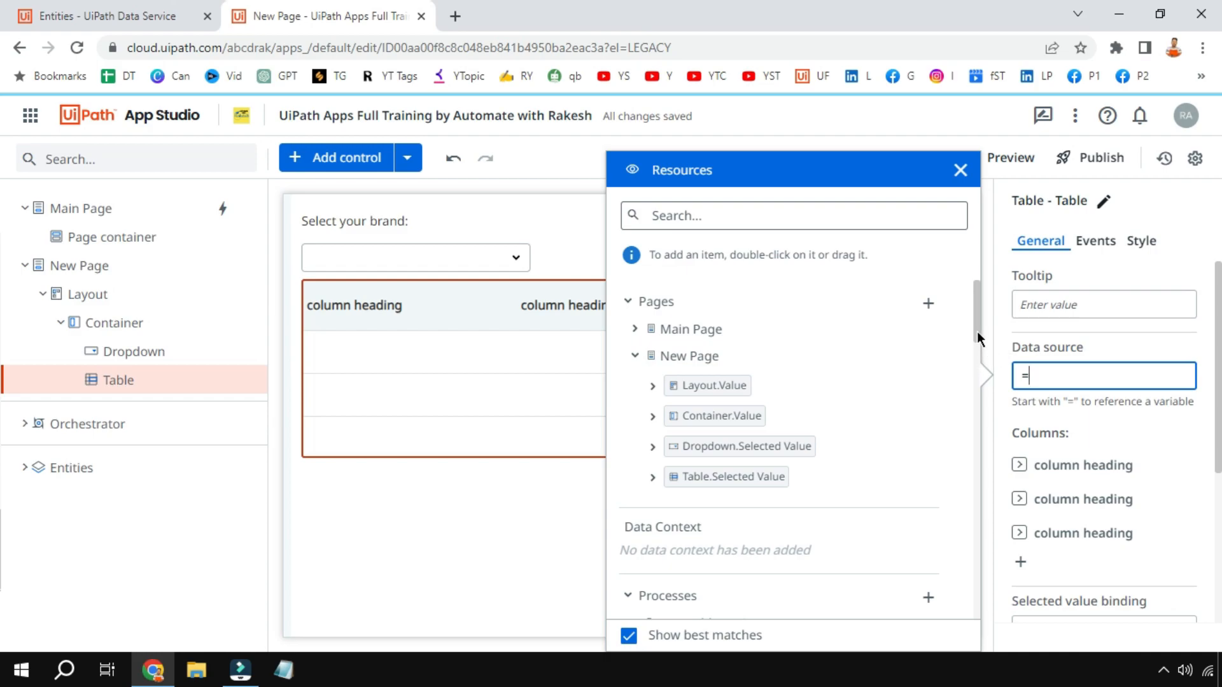
scroll("down", 3)
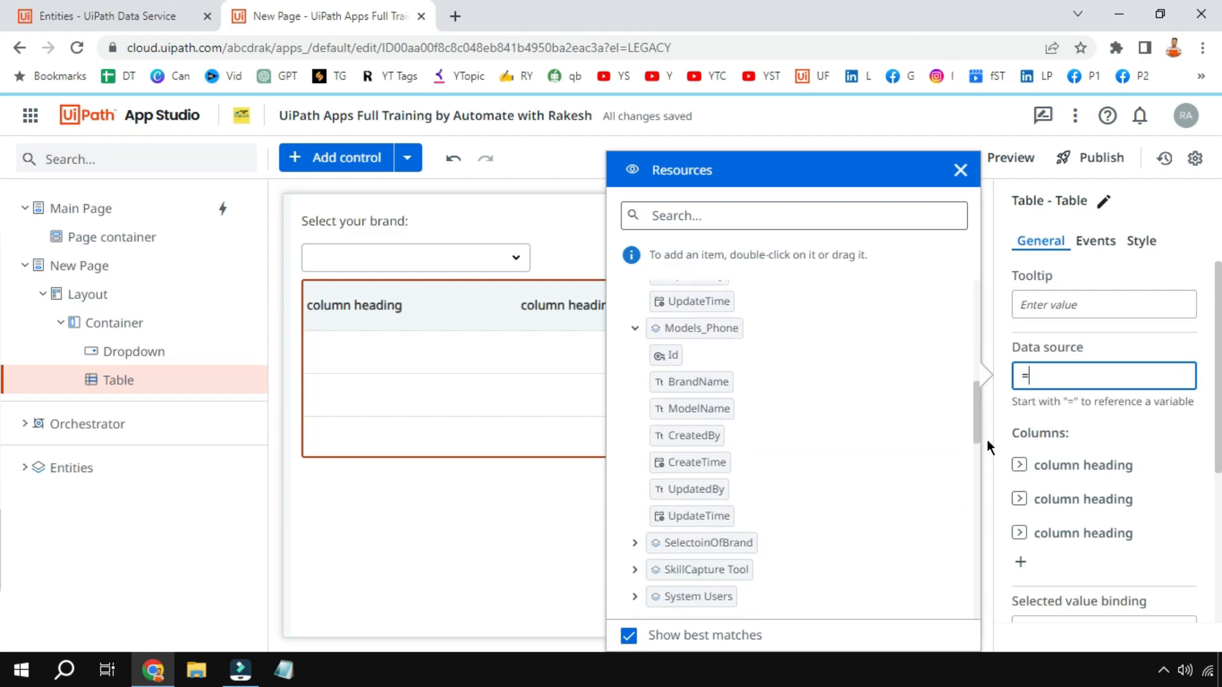
scroll("down", 3)
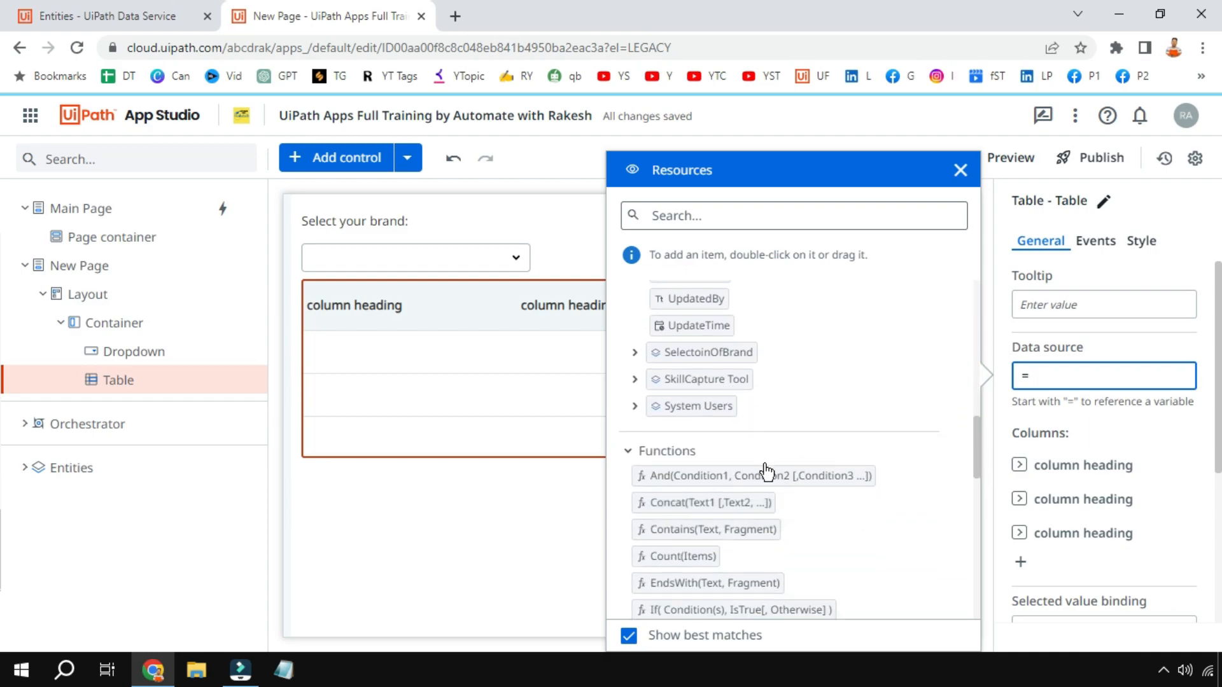
scroll("down", 3)
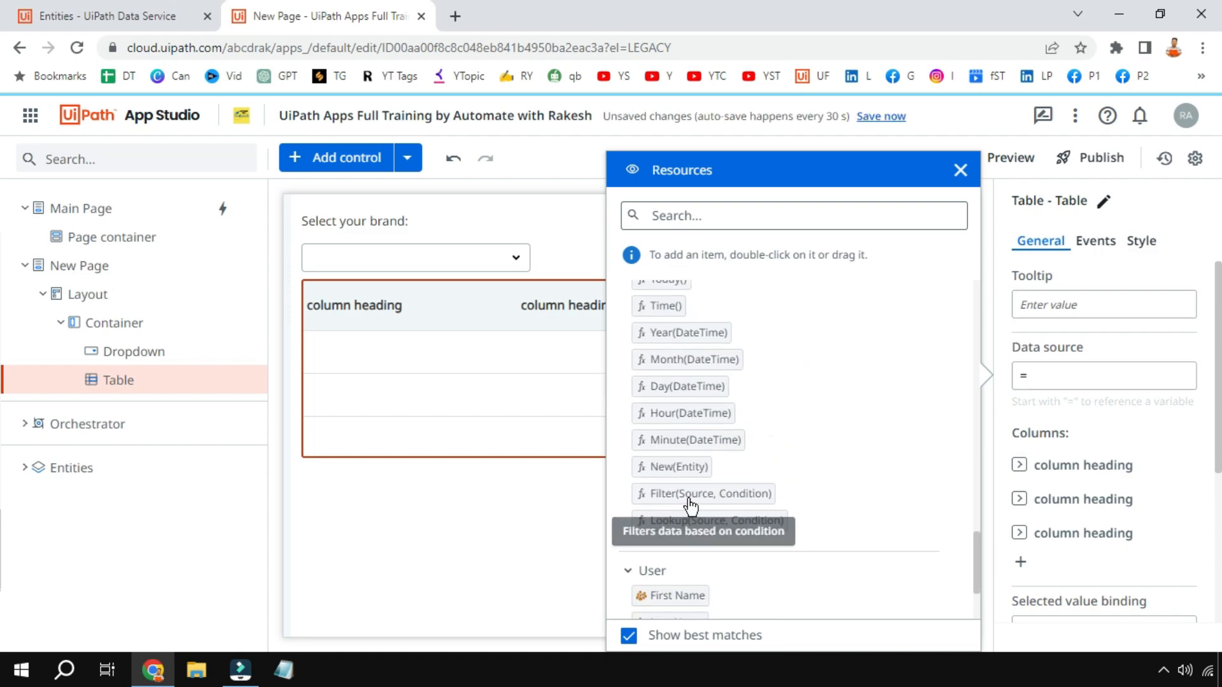
double_click(702, 494)
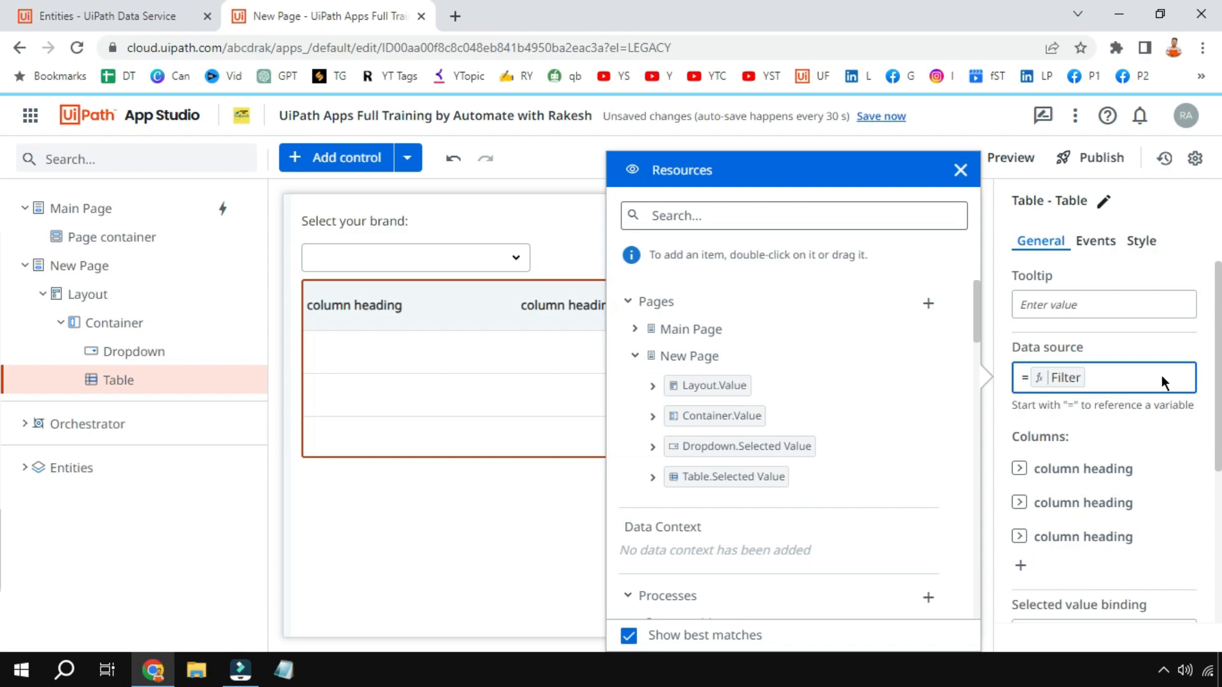
Make Models_Phone the Filter's source and add an empty [] condition, giving BrandName and ModelName columns
type("()")
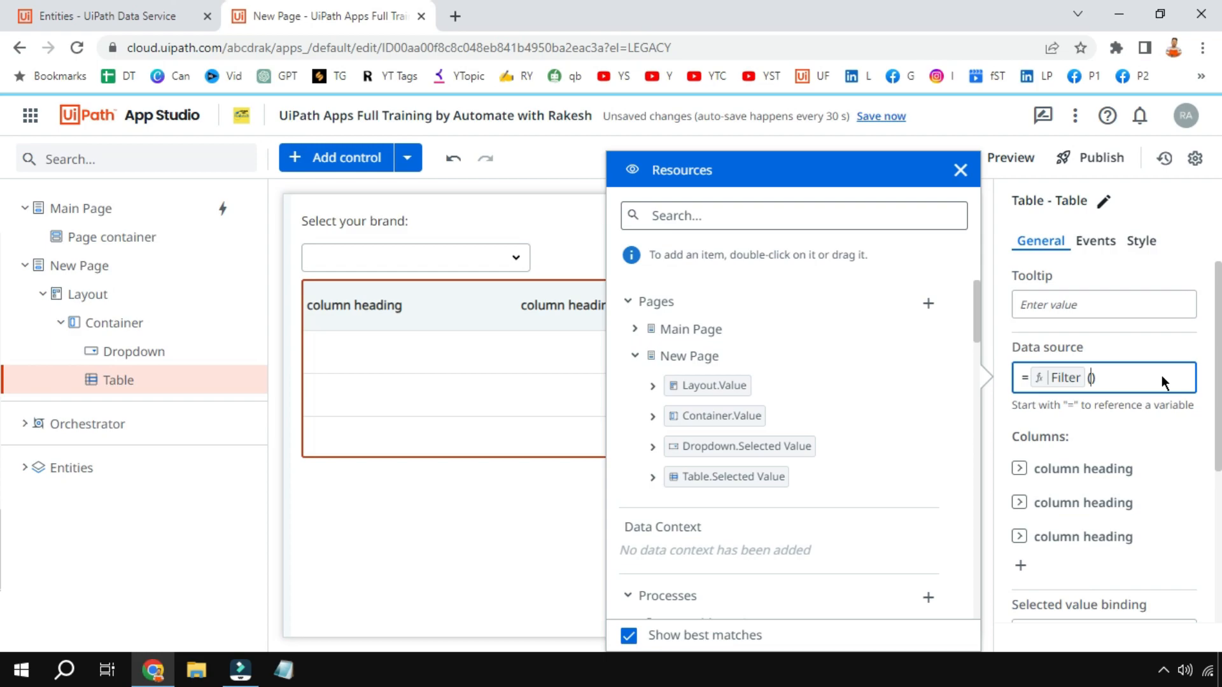
mouse_move(990, 353)
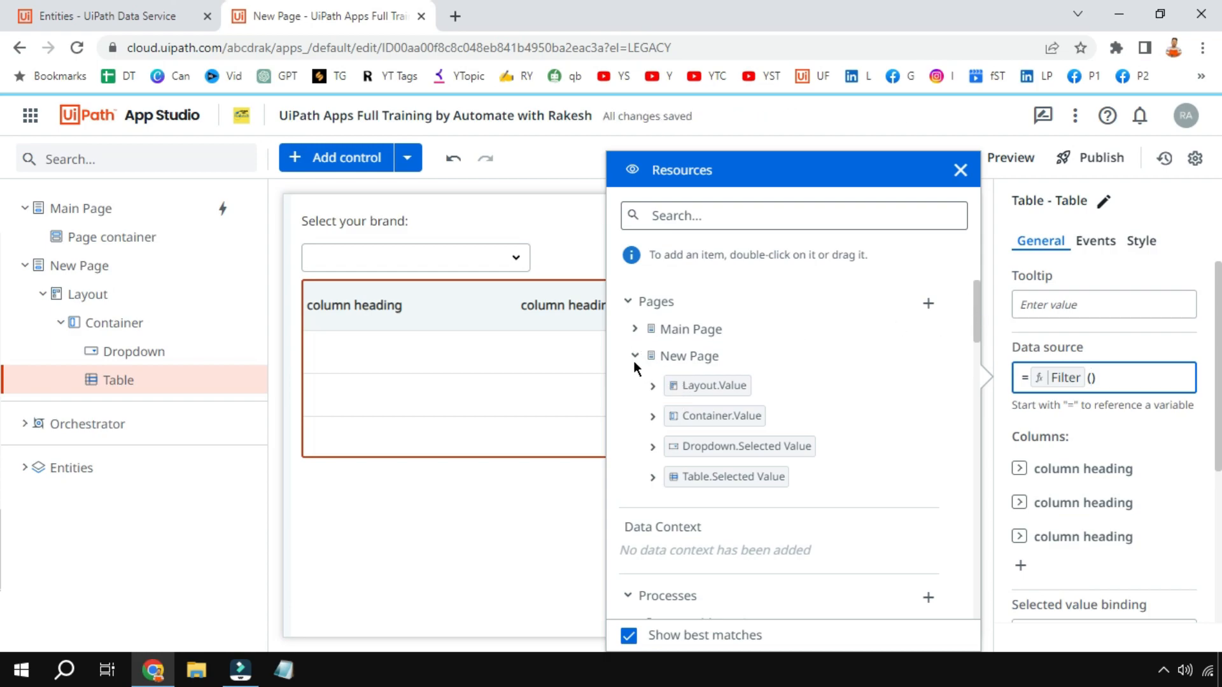
left_click(634, 356)
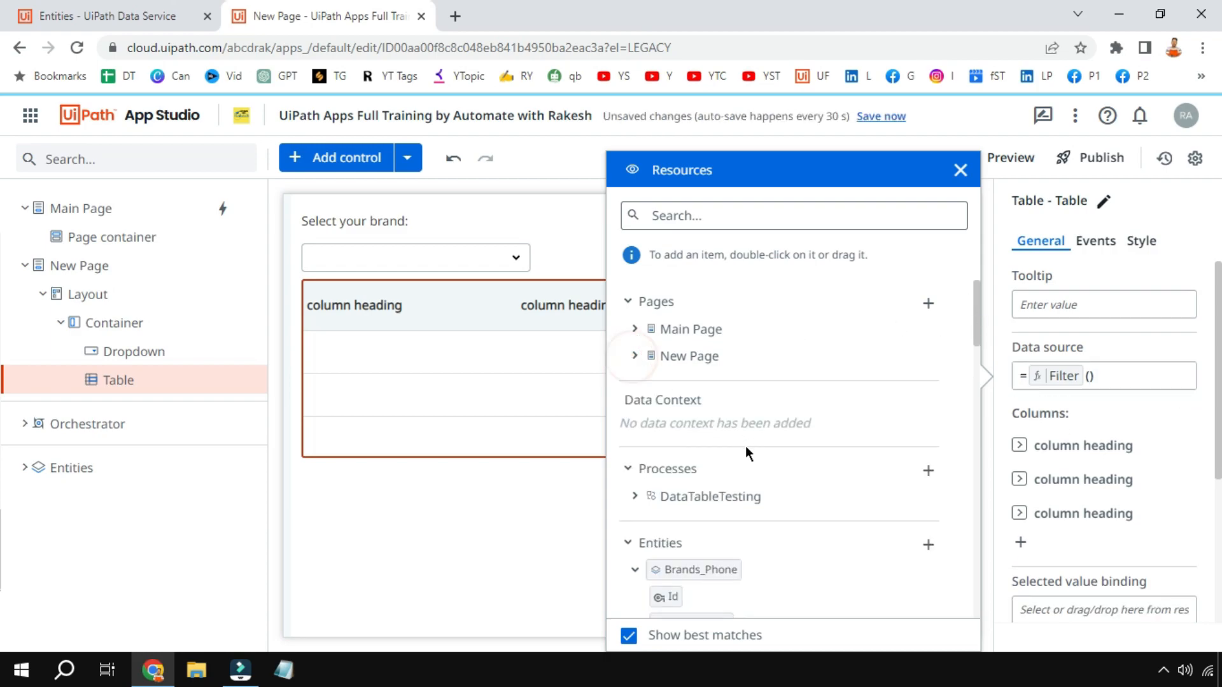
left_click(635, 360)
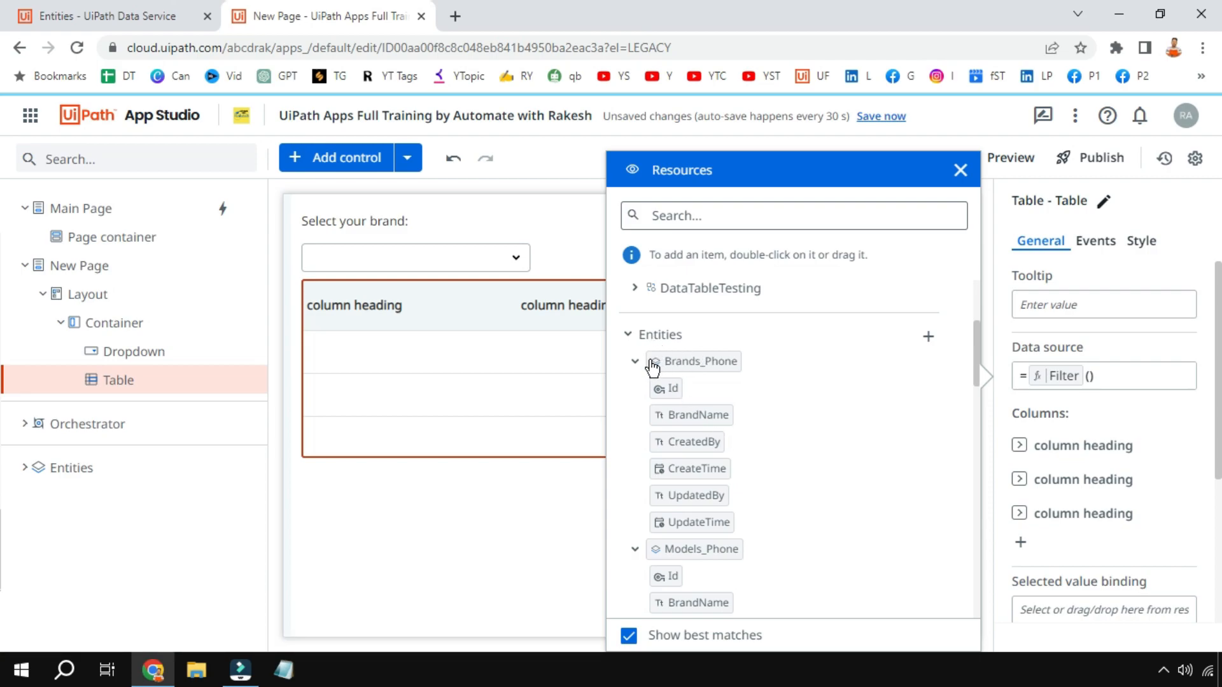
left_click(634, 360)
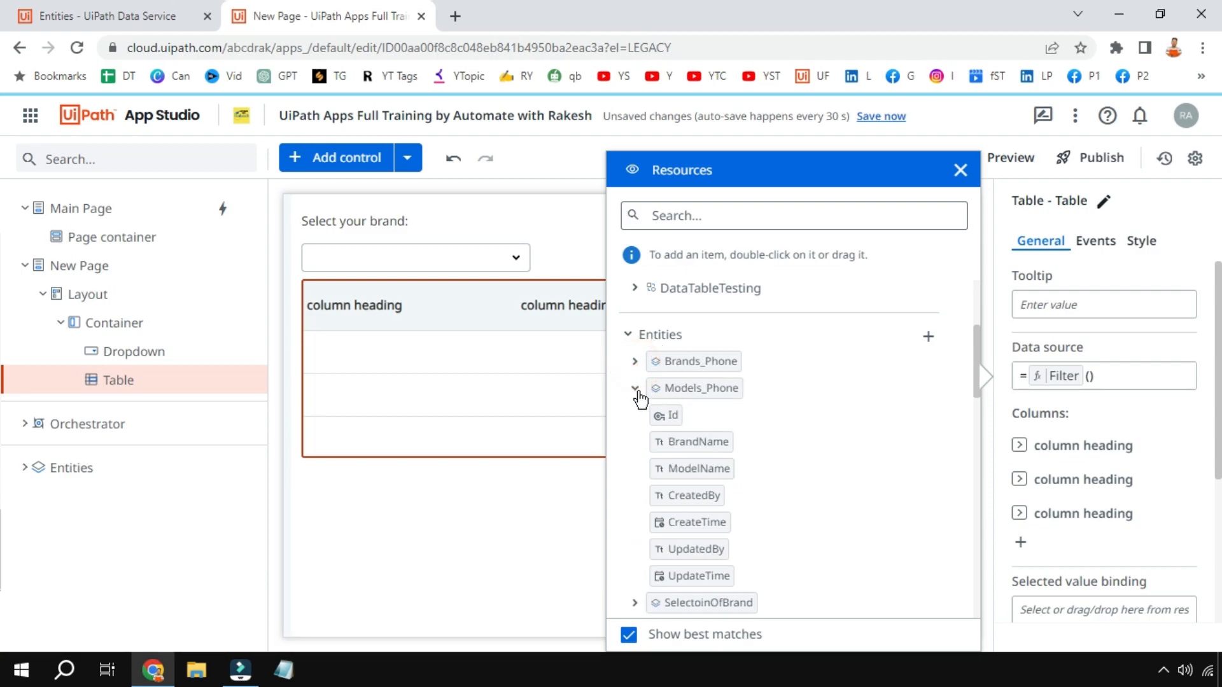
left_click(636, 387)
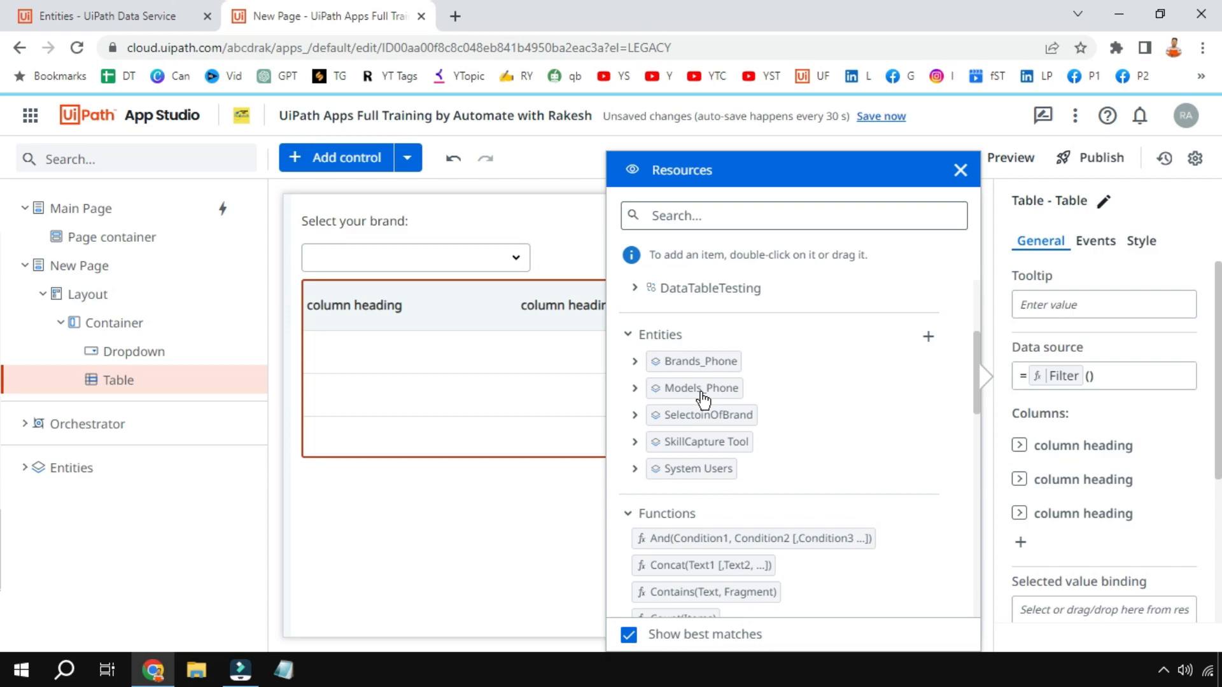
double_click(695, 387)
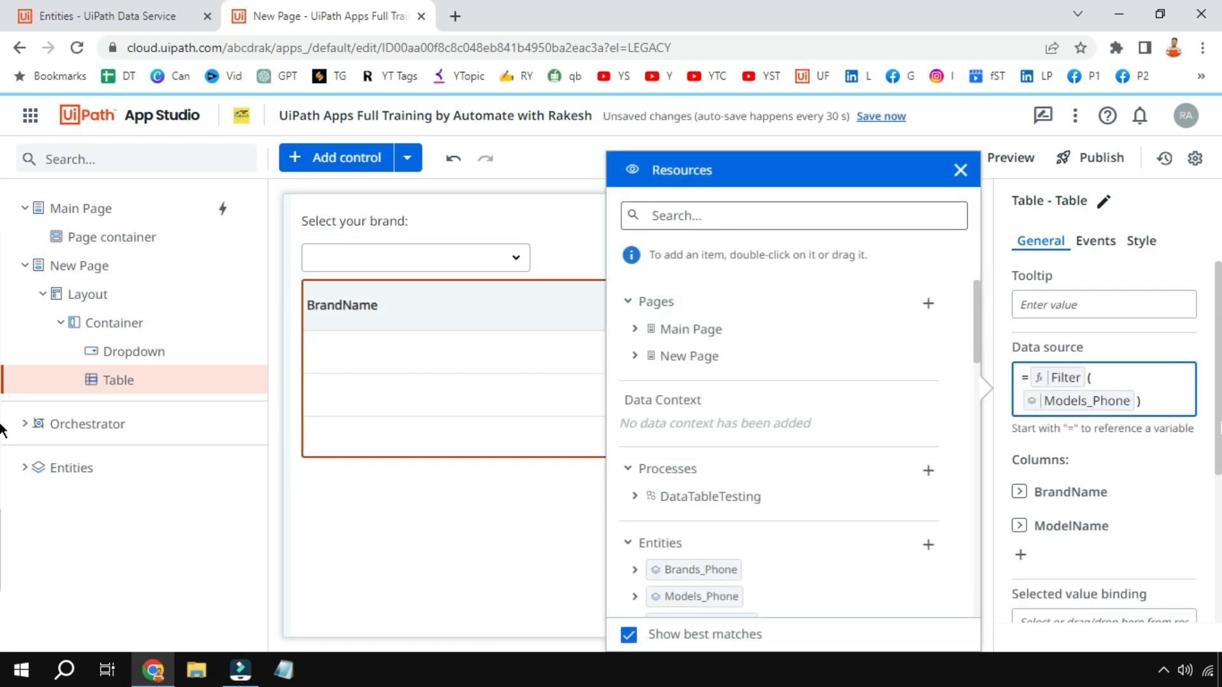
type(",")
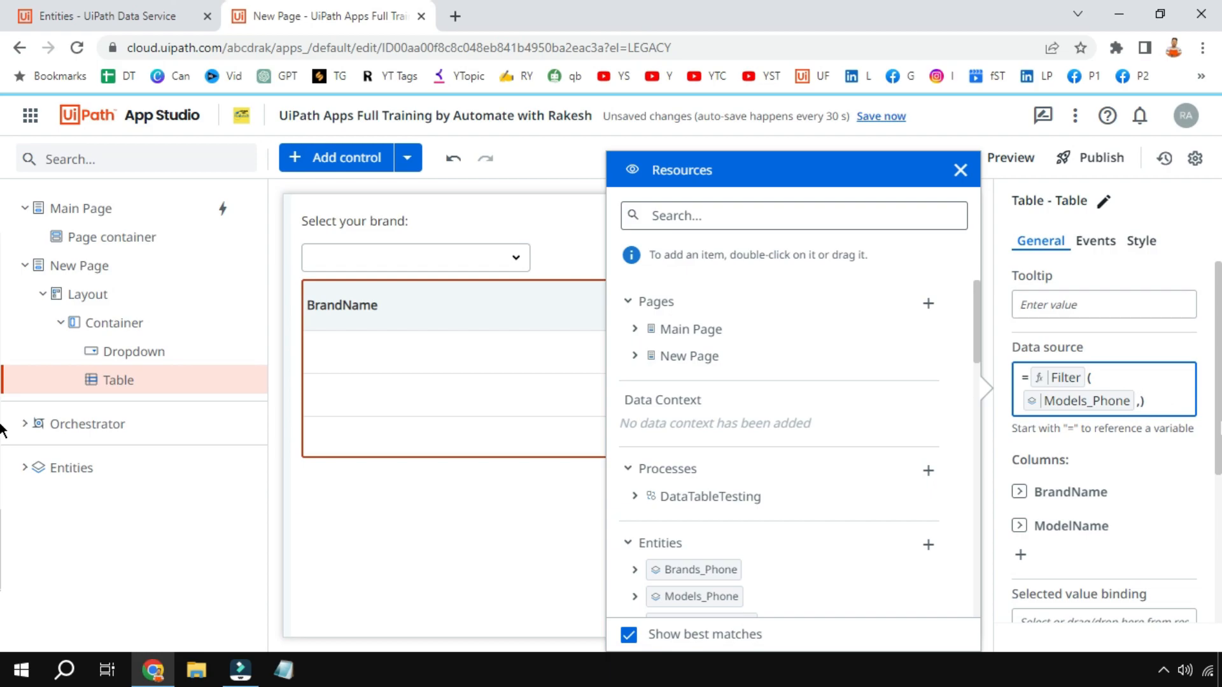
type("[]")
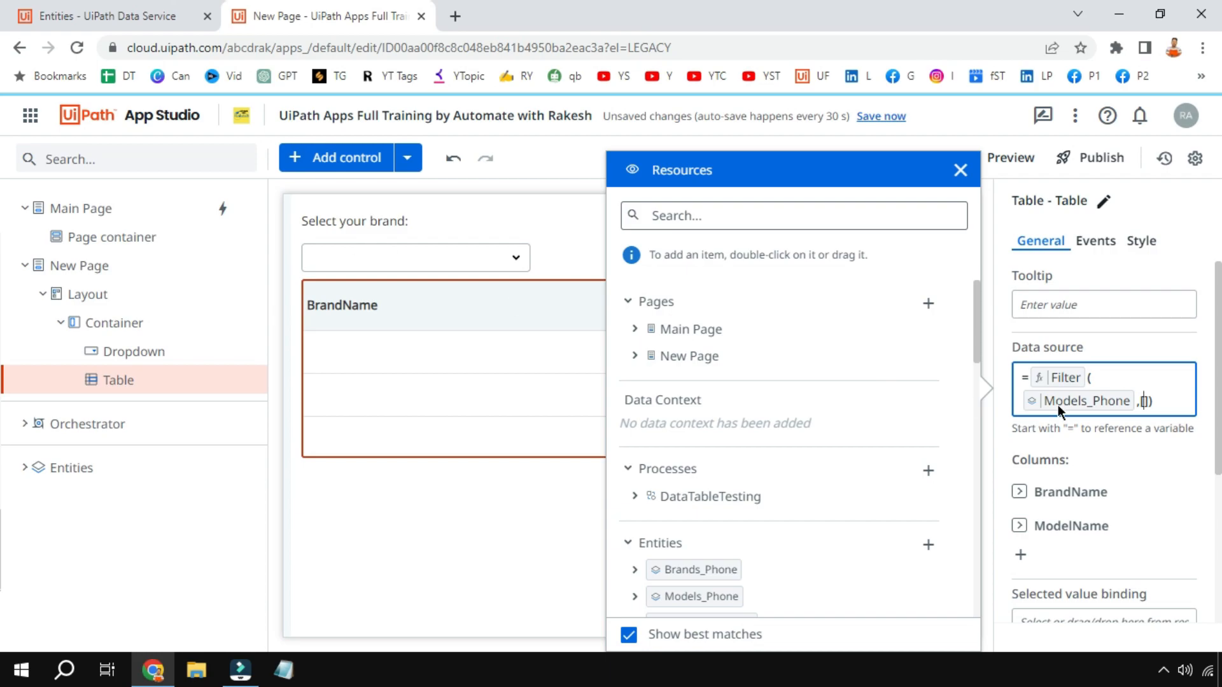
mouse_move(1064, 412)
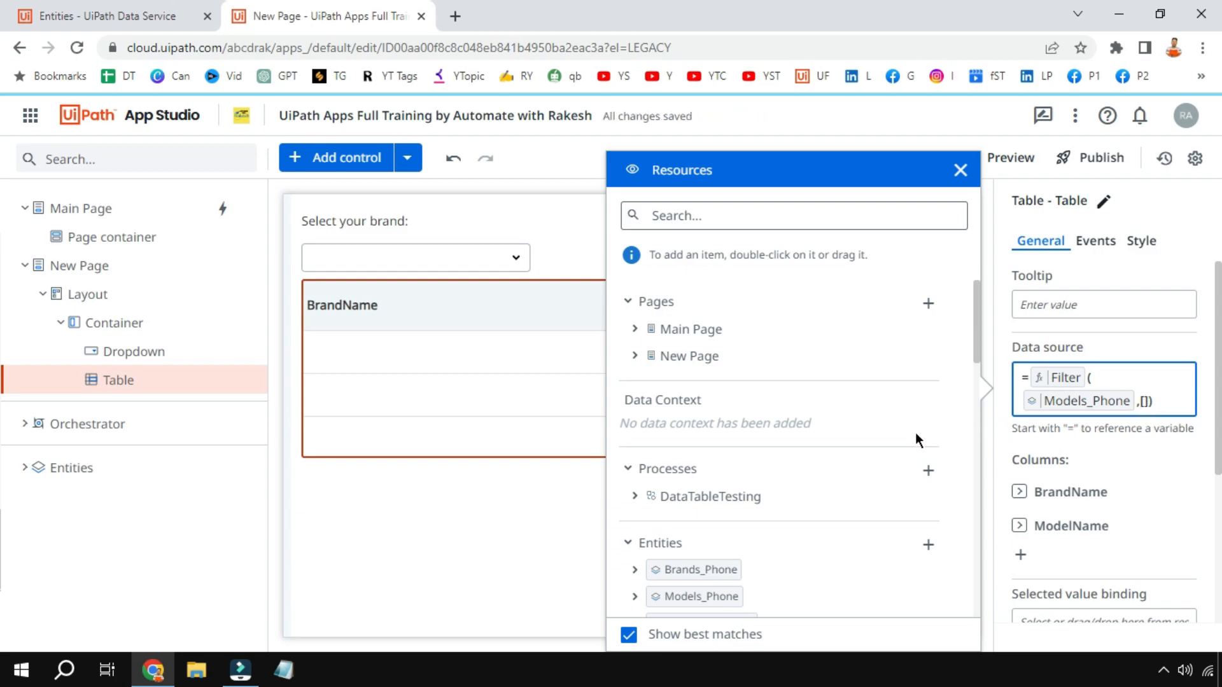
mouse_move(979, 359)
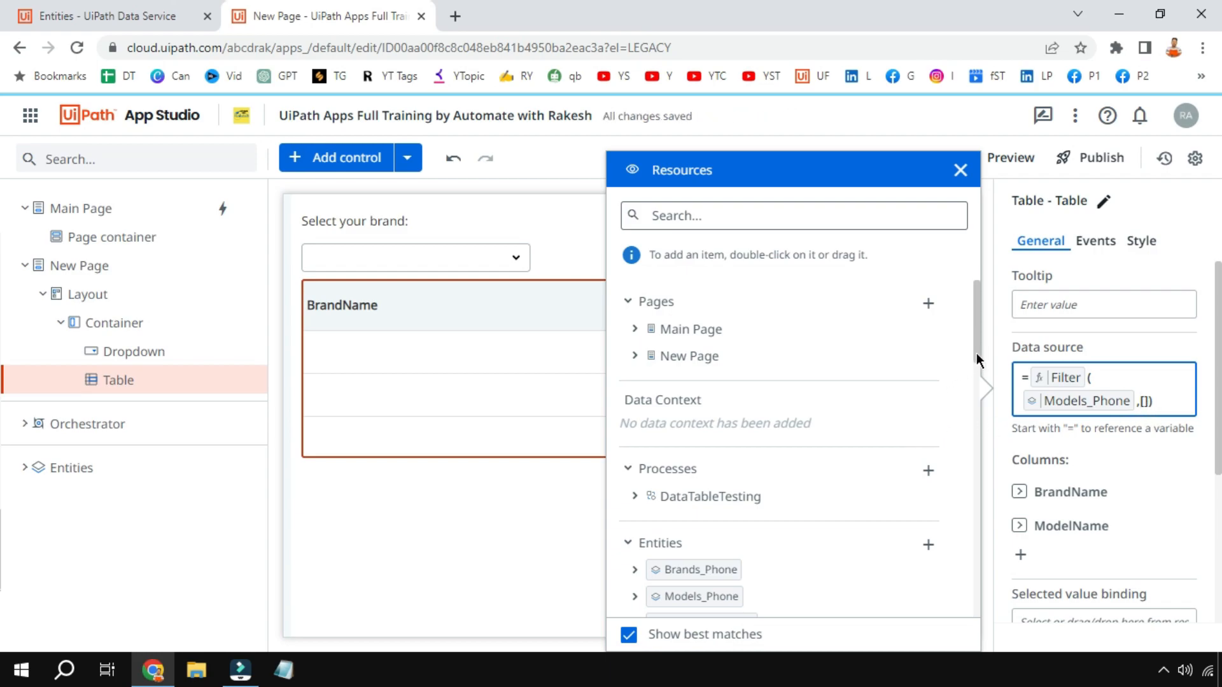
scroll("down", 3)
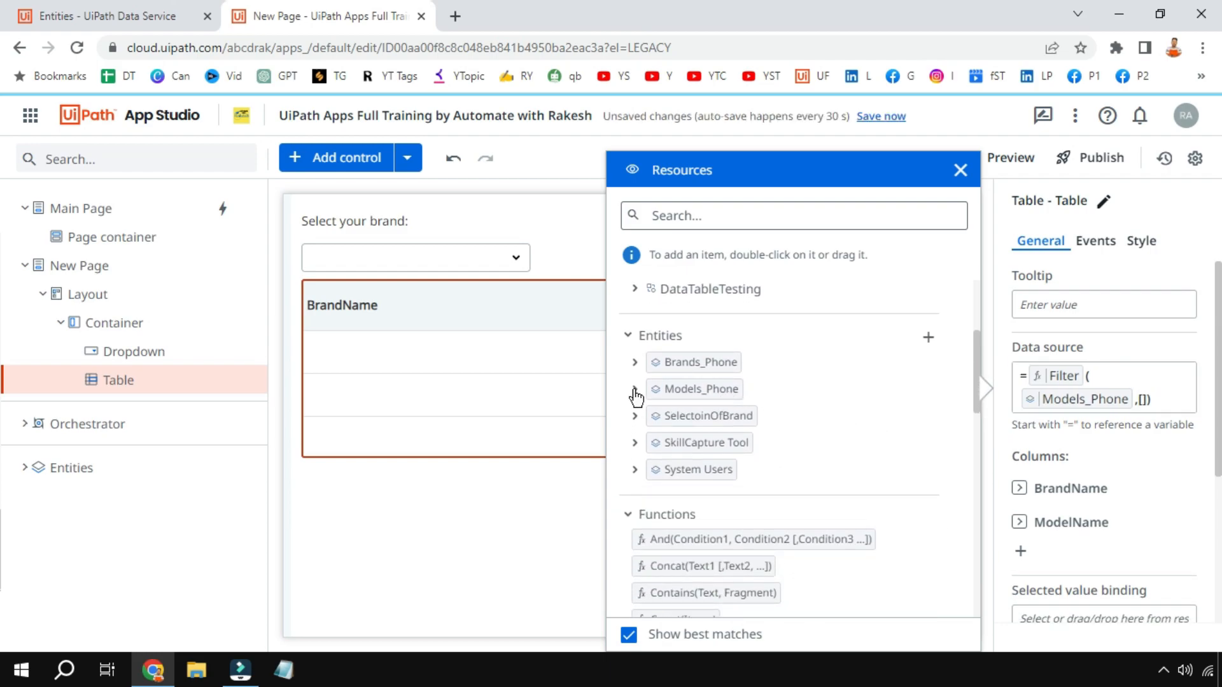
Fill the condition as [Models_Phone.BrandName, "=", ] with the comparison value still empty
left_click(636, 390)
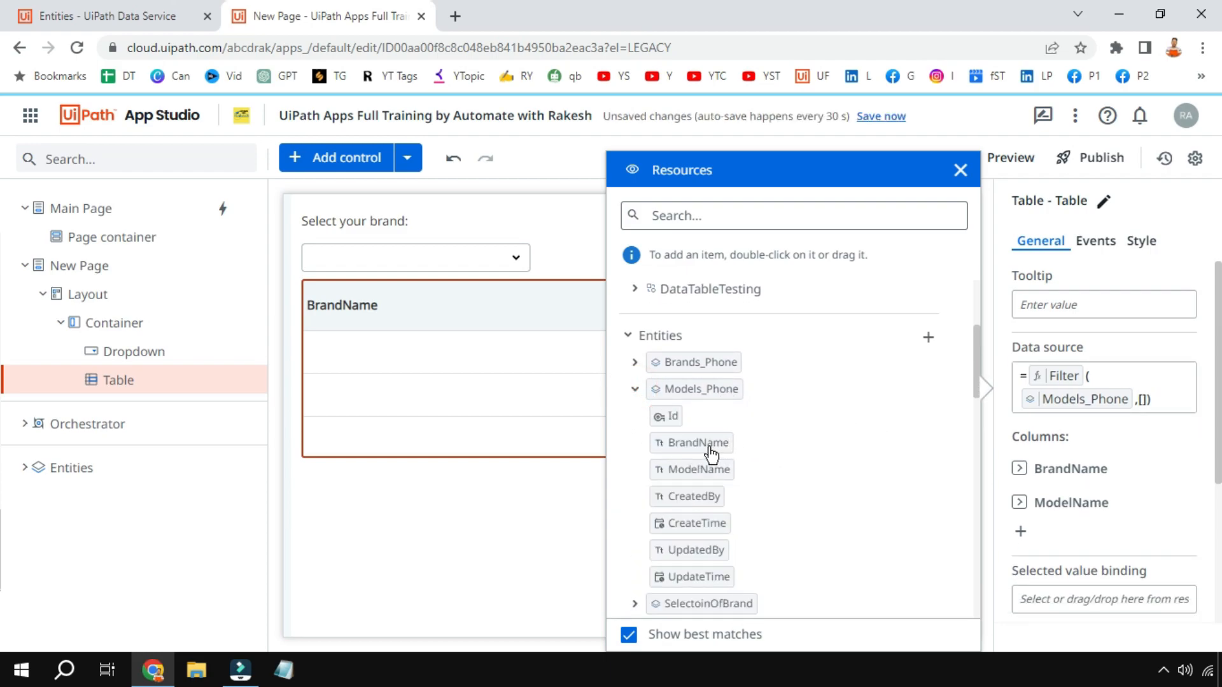
double_click(698, 443)
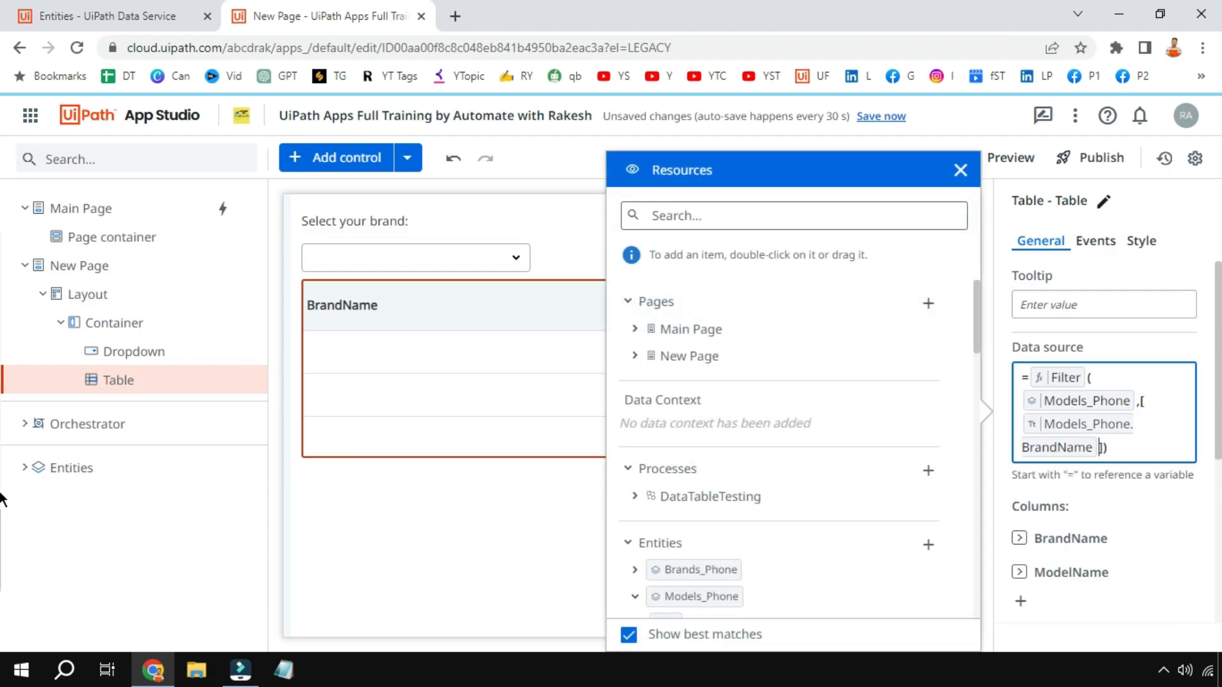
type(",\"]")
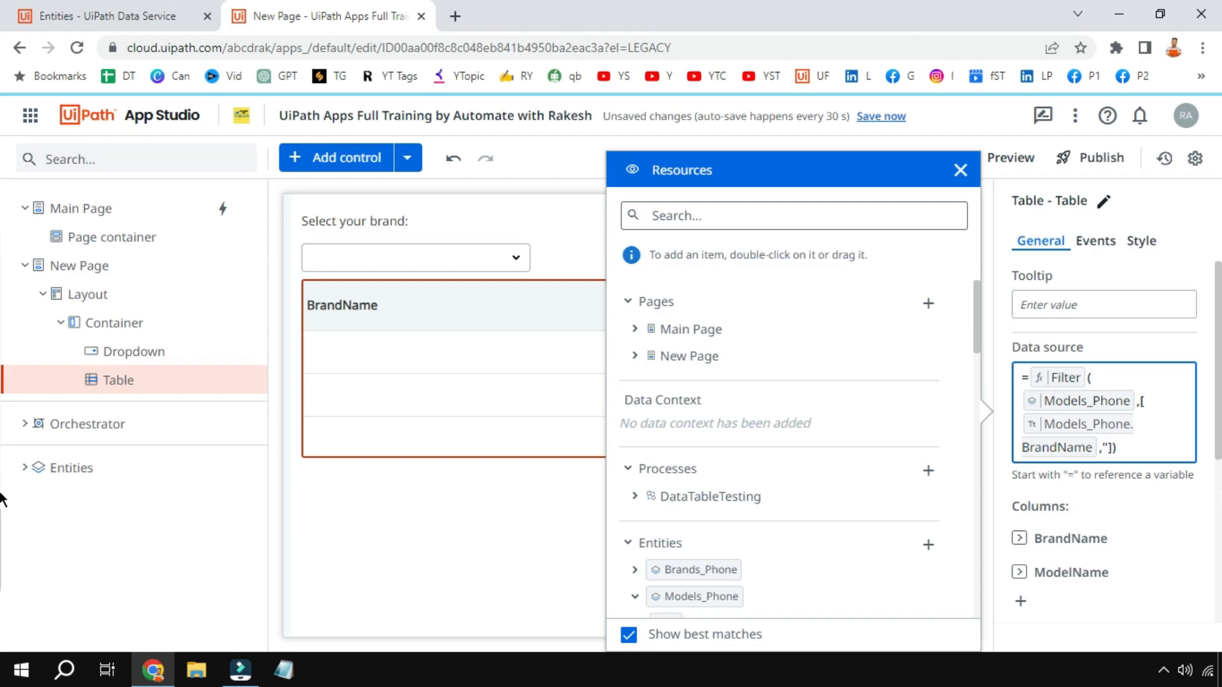
type("=\",")
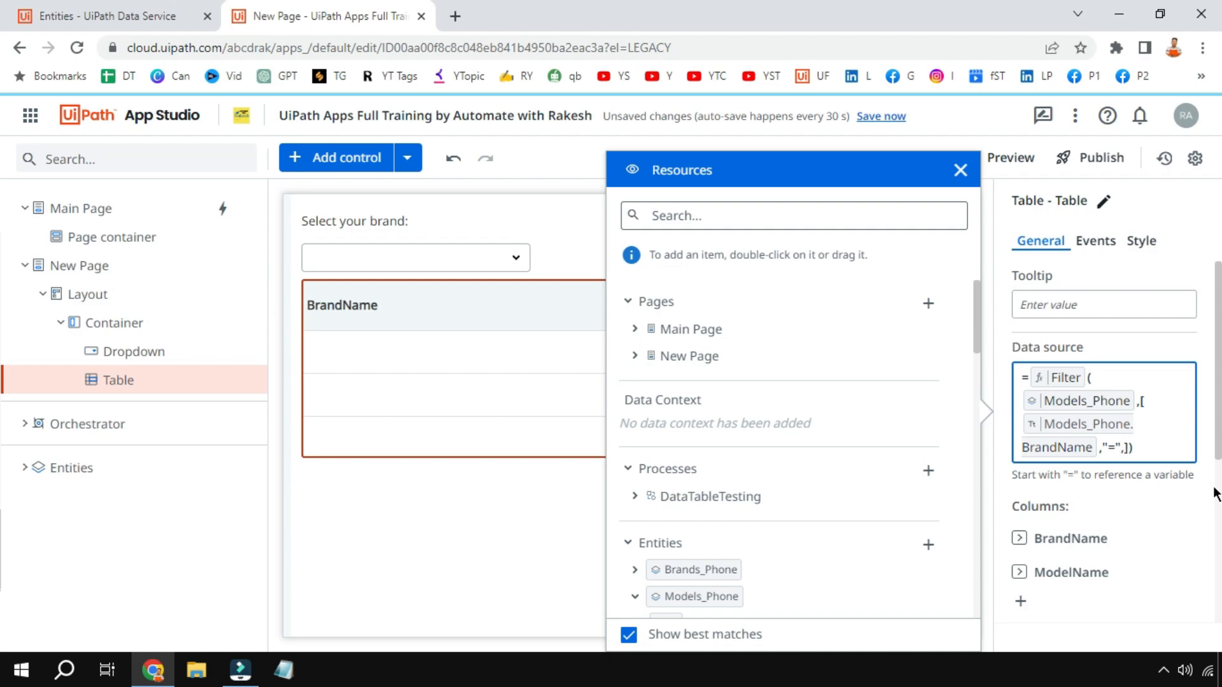
mouse_move(372, 255)
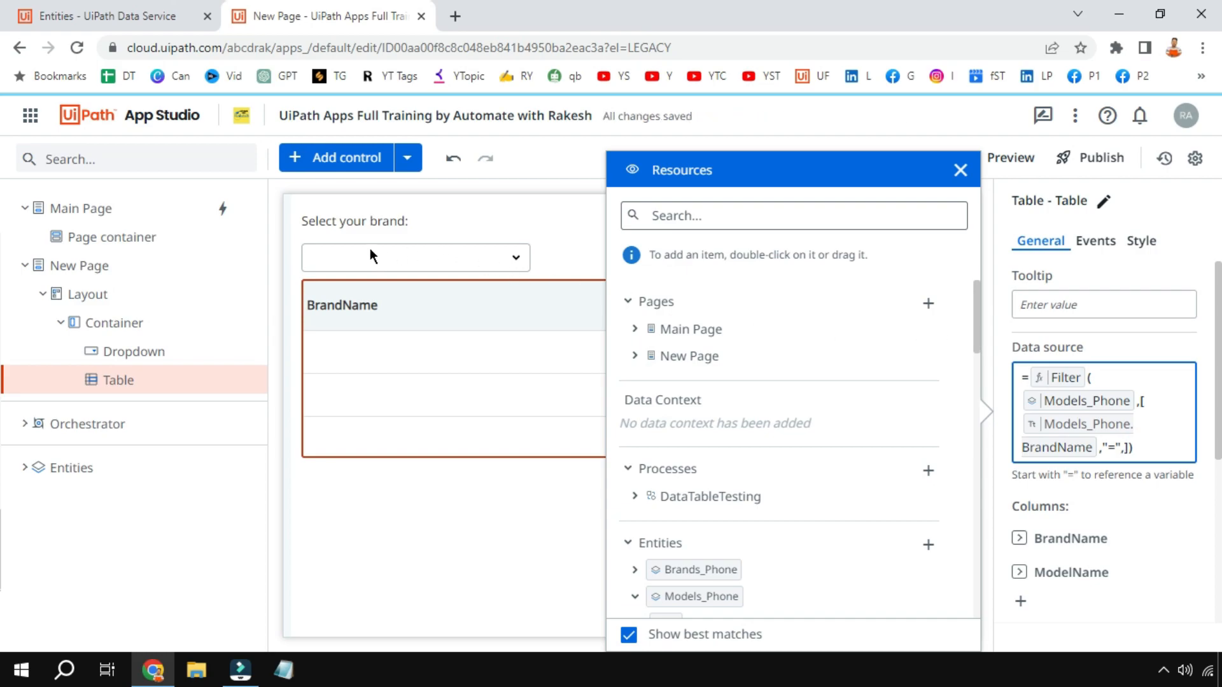
mouse_move(1139, 466)
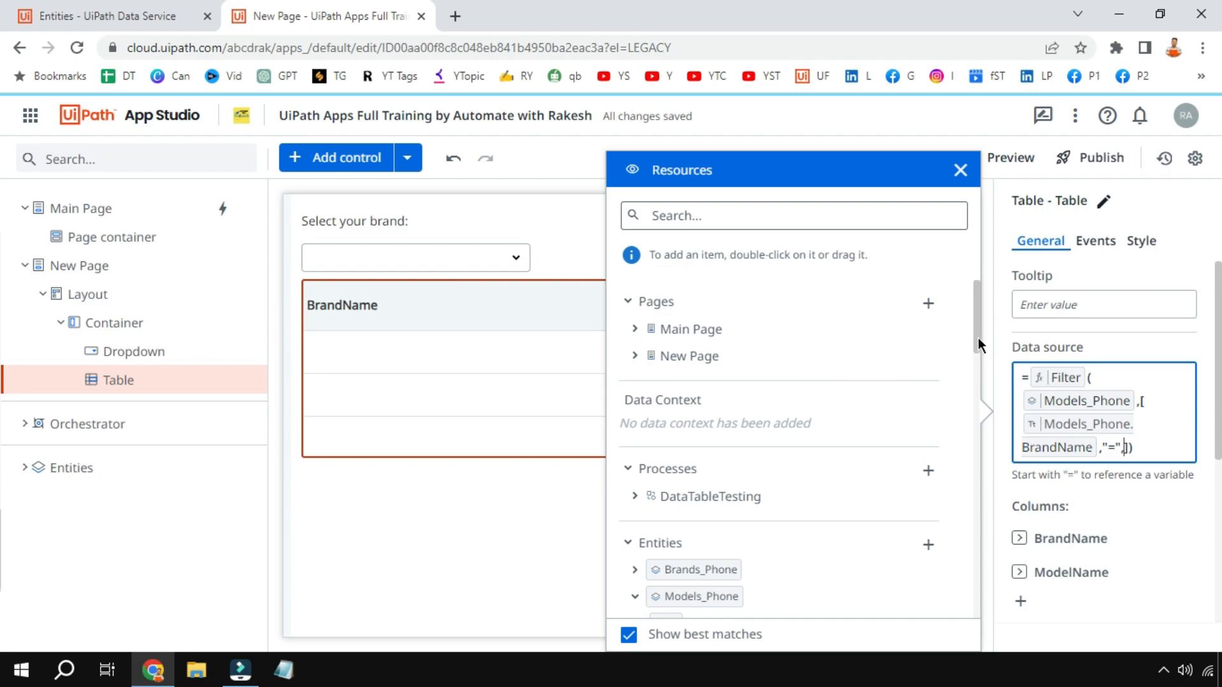
Use app variable A as the comparison value for Models_Phone.BrandName and confirm the filter
scroll("down", 3)
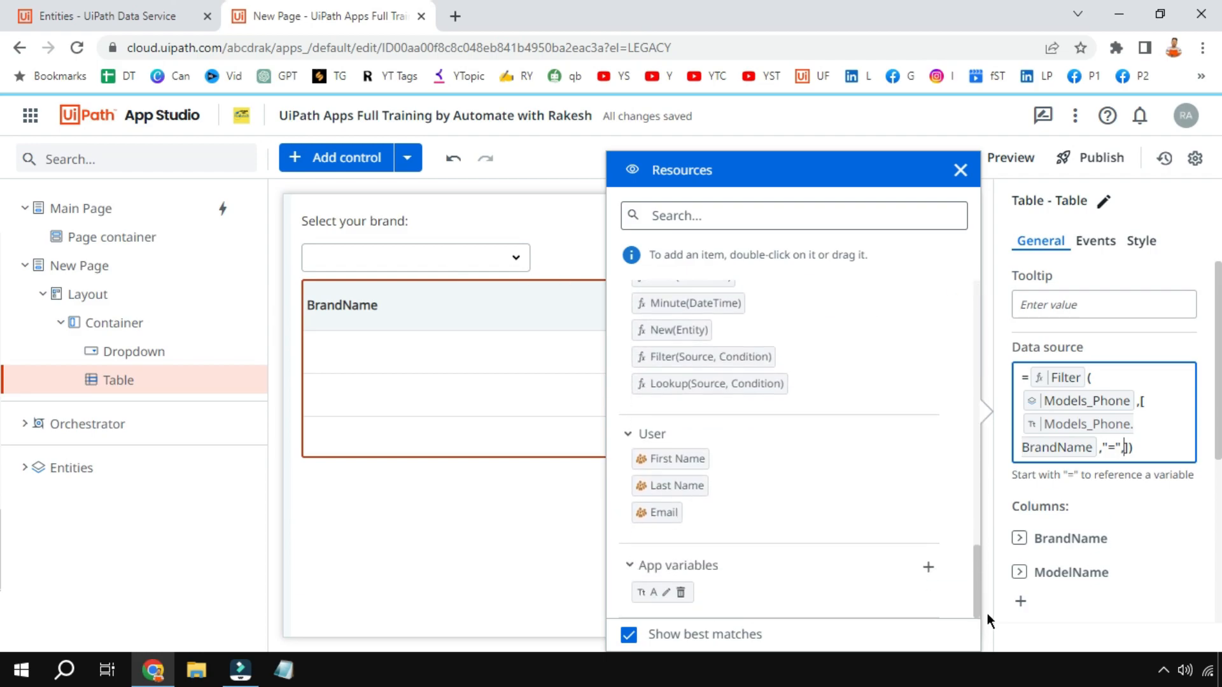
left_click(649, 592)
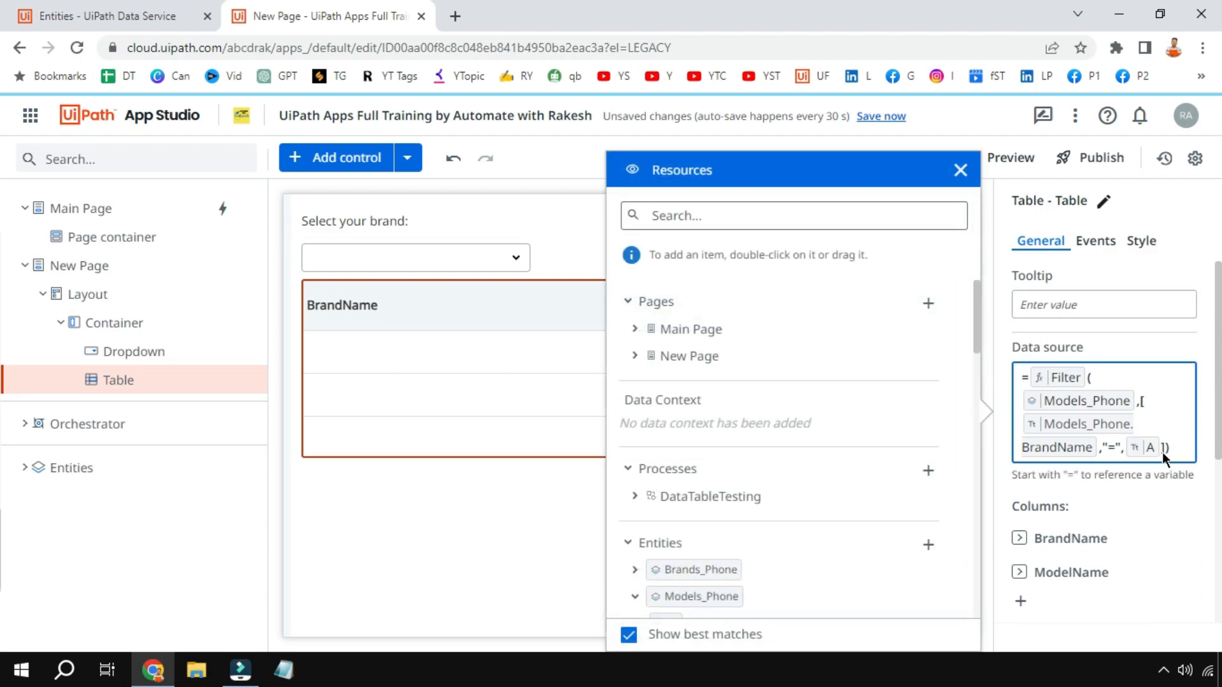
left_click(959, 169)
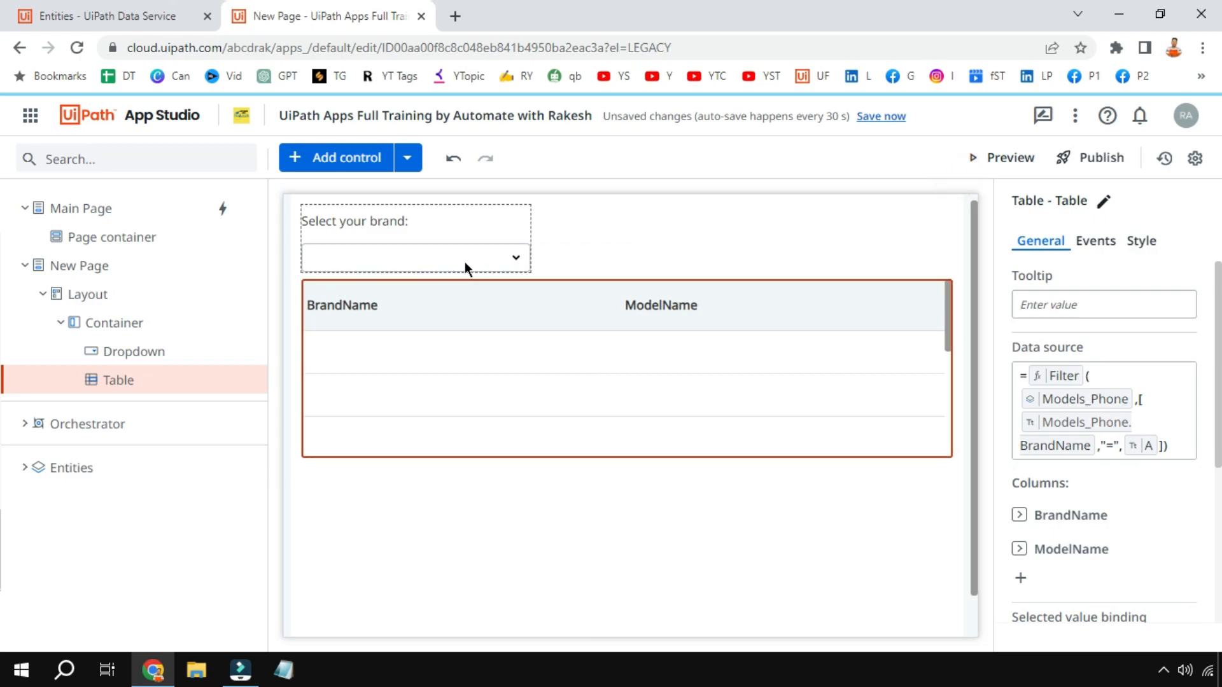
Create a value-change rule on the brand dropdown with a Set Values step targeting variable A
left_click(134, 351)
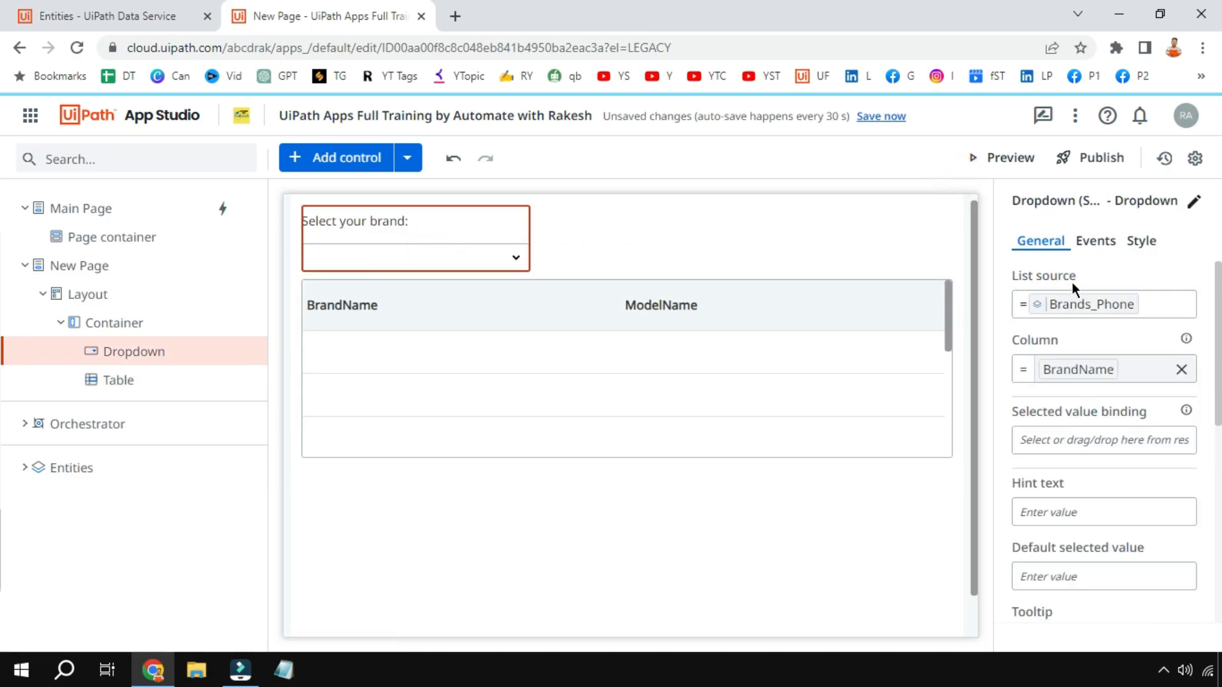
left_click(1095, 240)
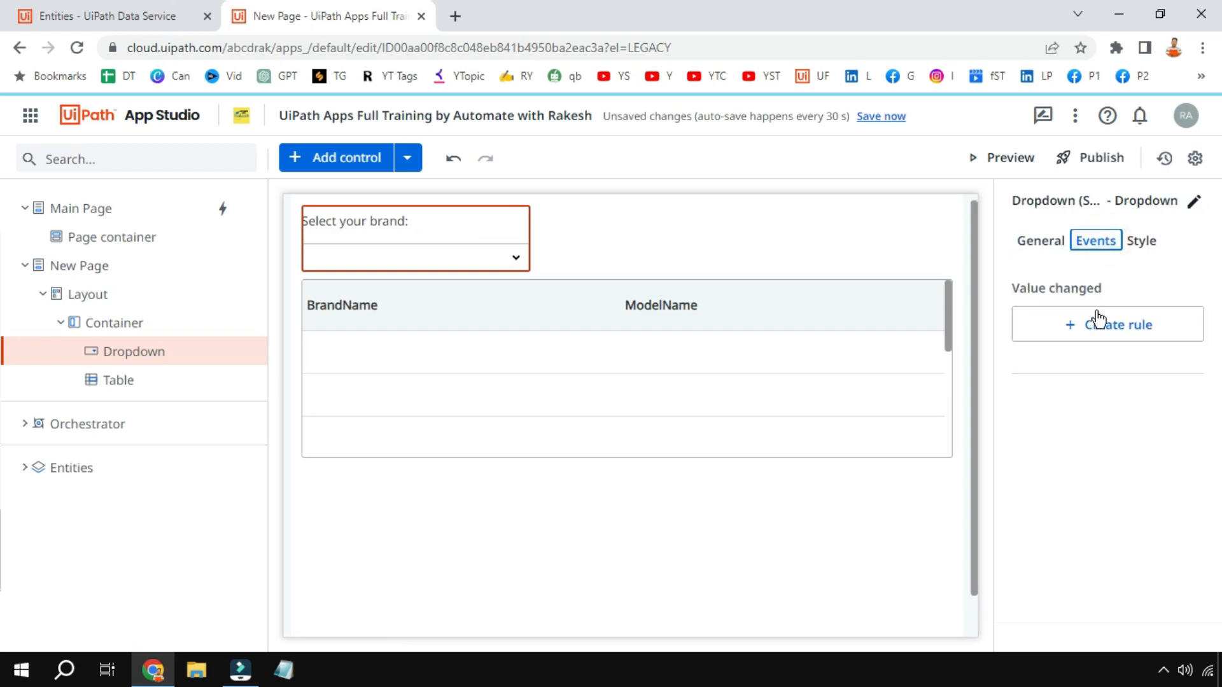
left_click(1106, 325)
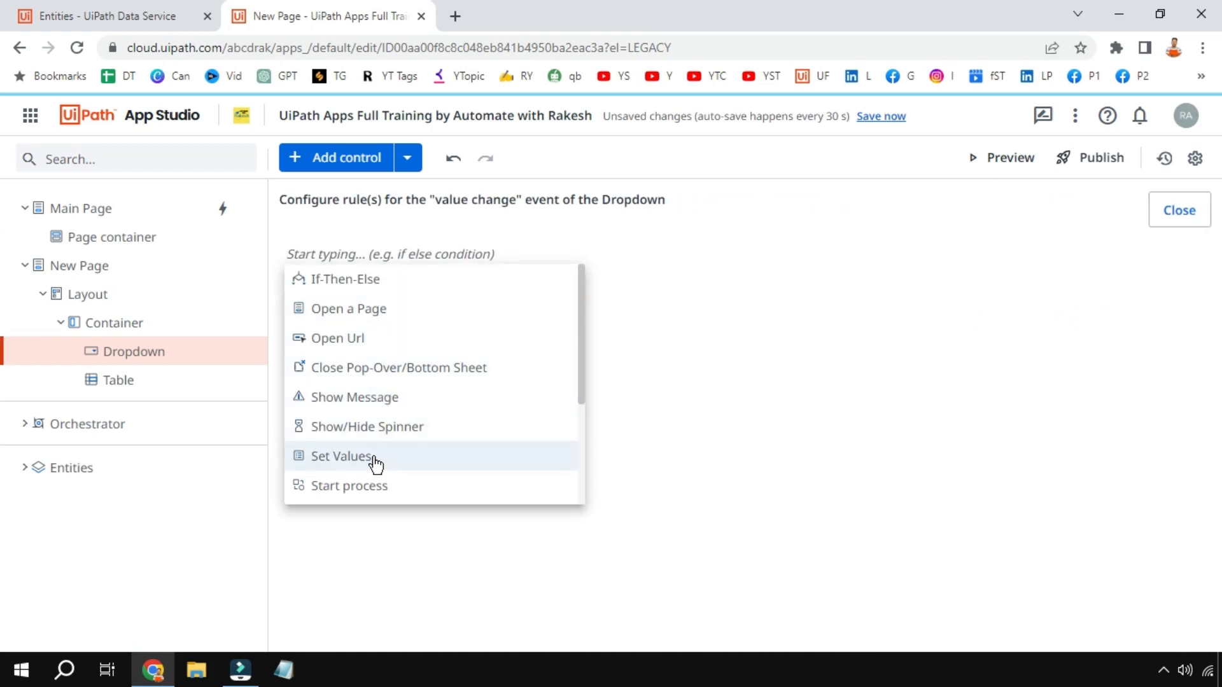
left_click(343, 456)
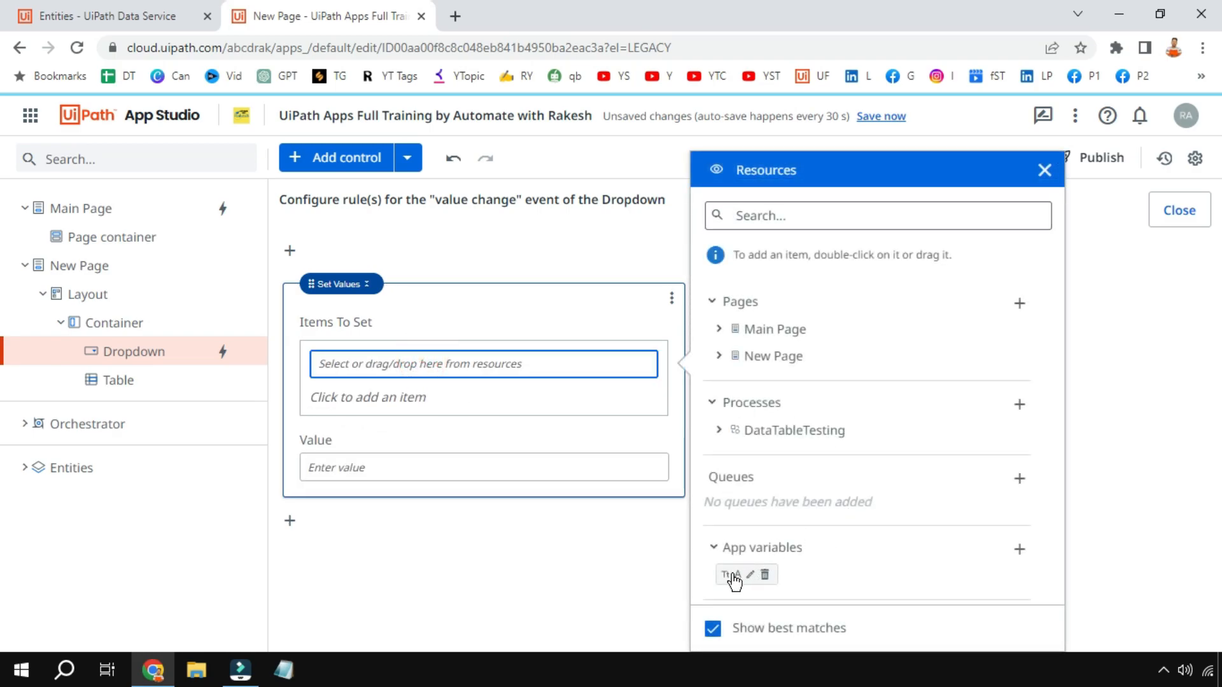
double_click(730, 574)
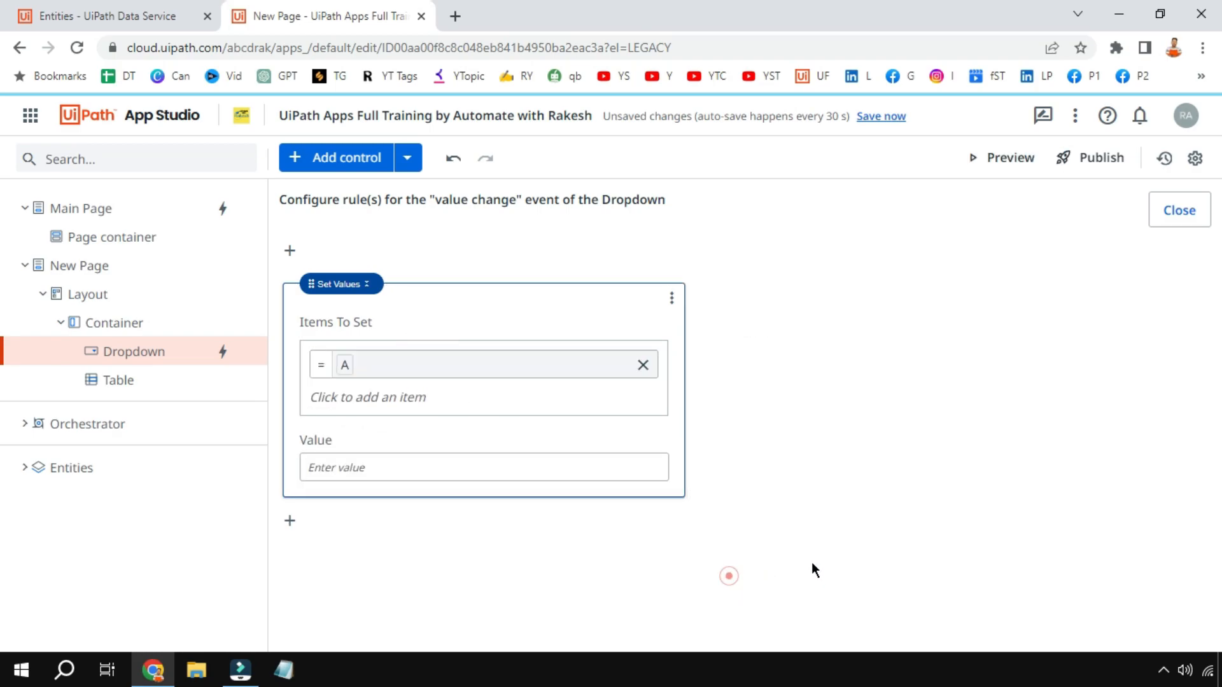
Assign Dropdown.Selected Value to A and close the rule editor back to the page
left_click(483, 467)
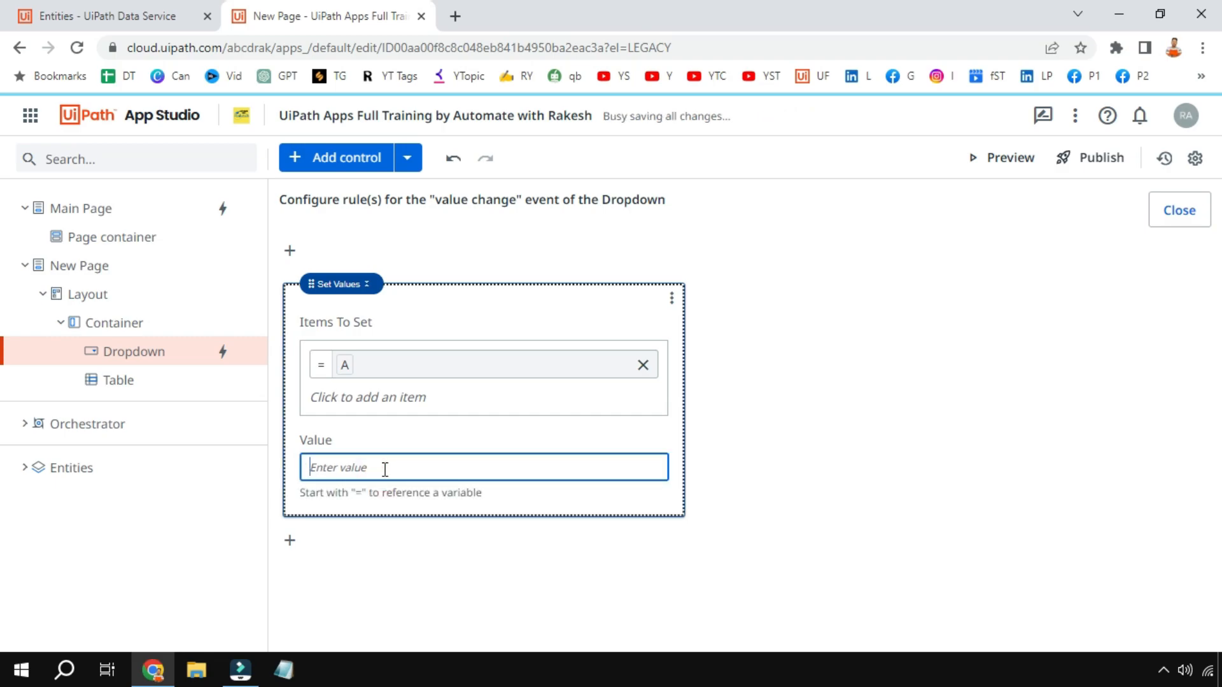
type("=")
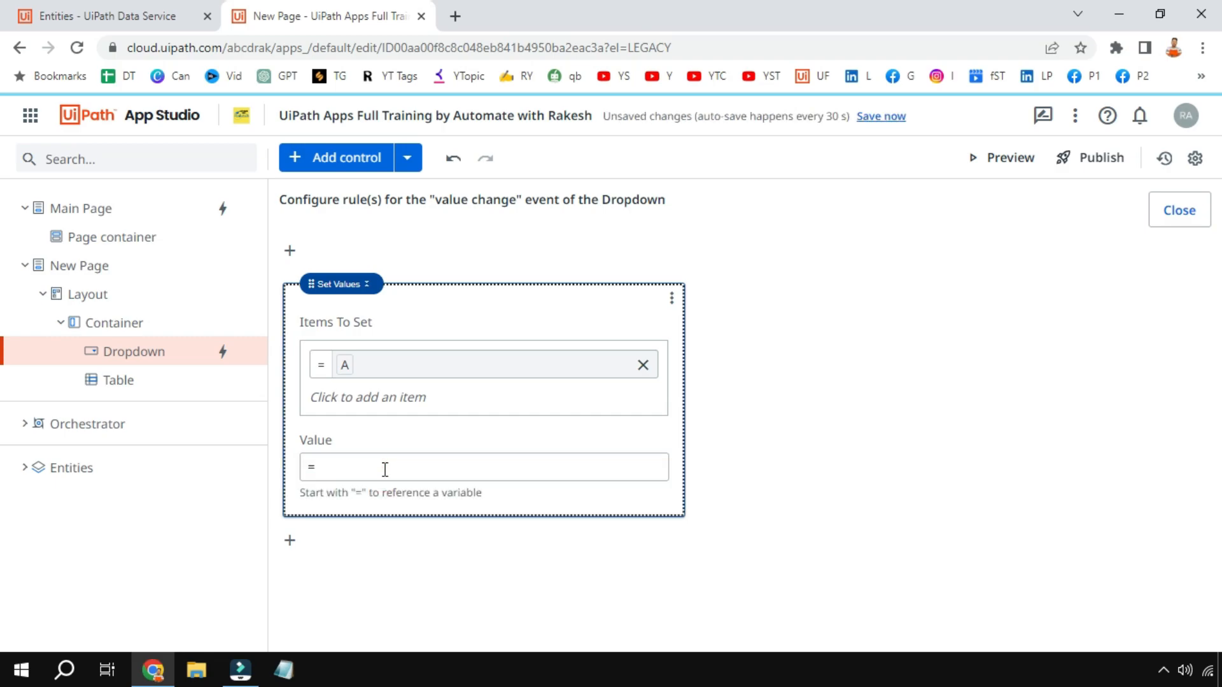
left_click(484, 467)
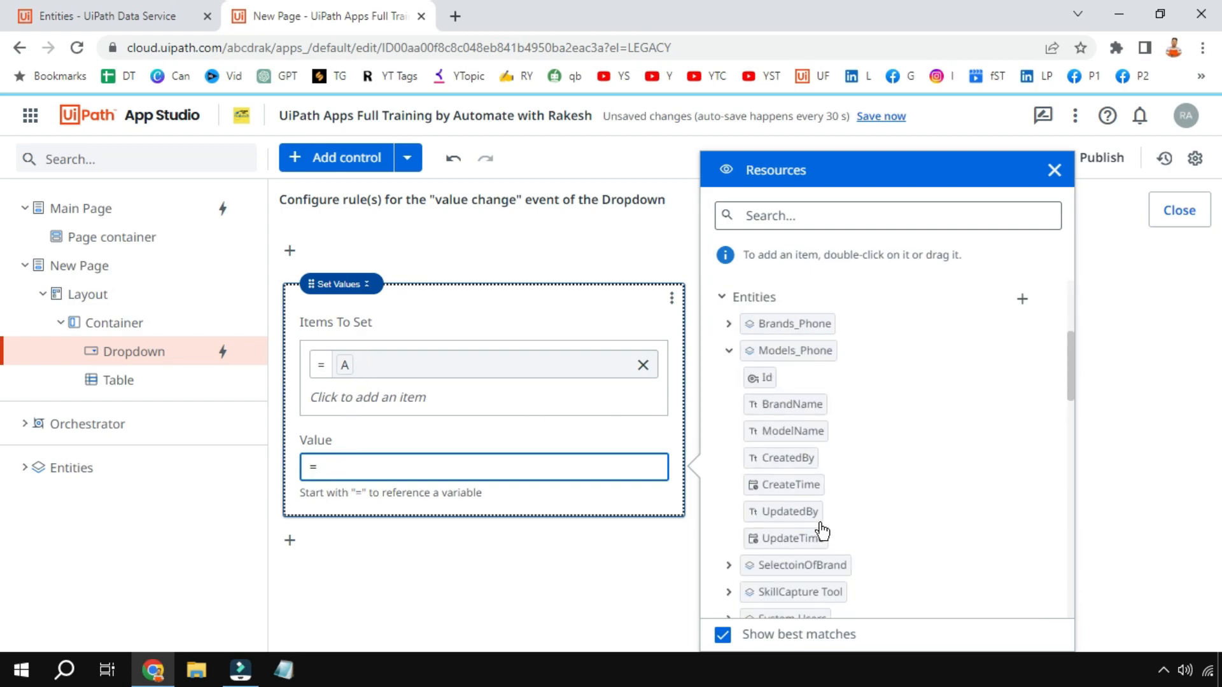
scroll("up", 3)
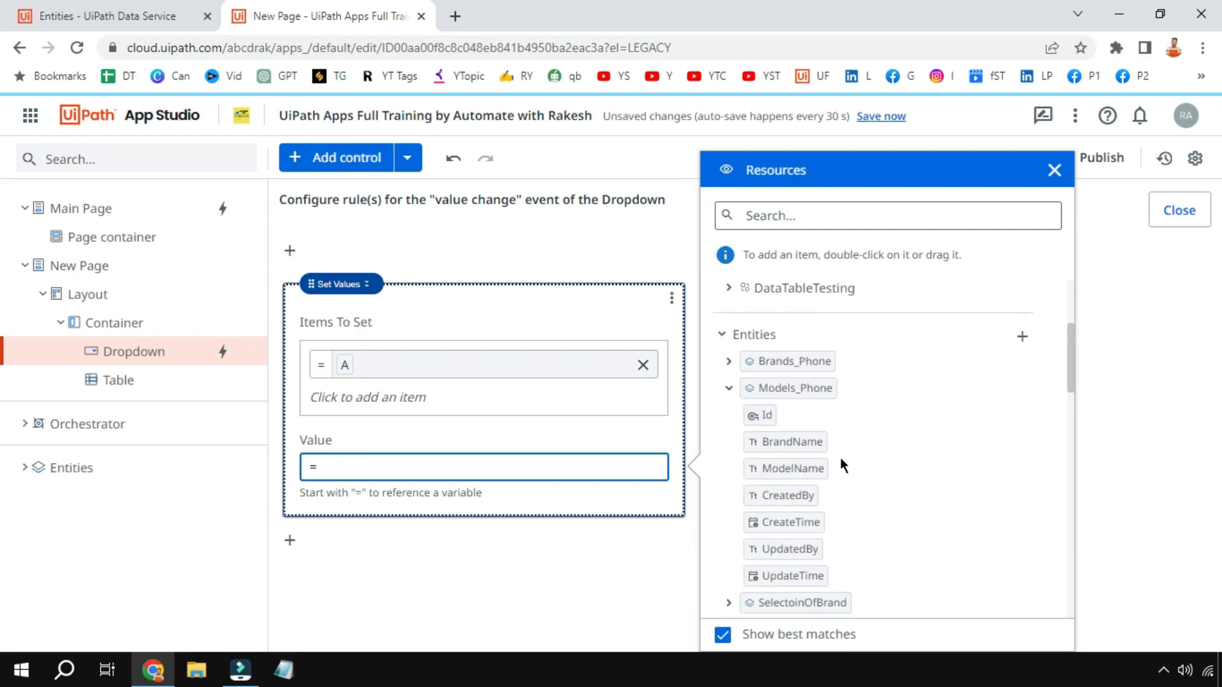
scroll("up", 3)
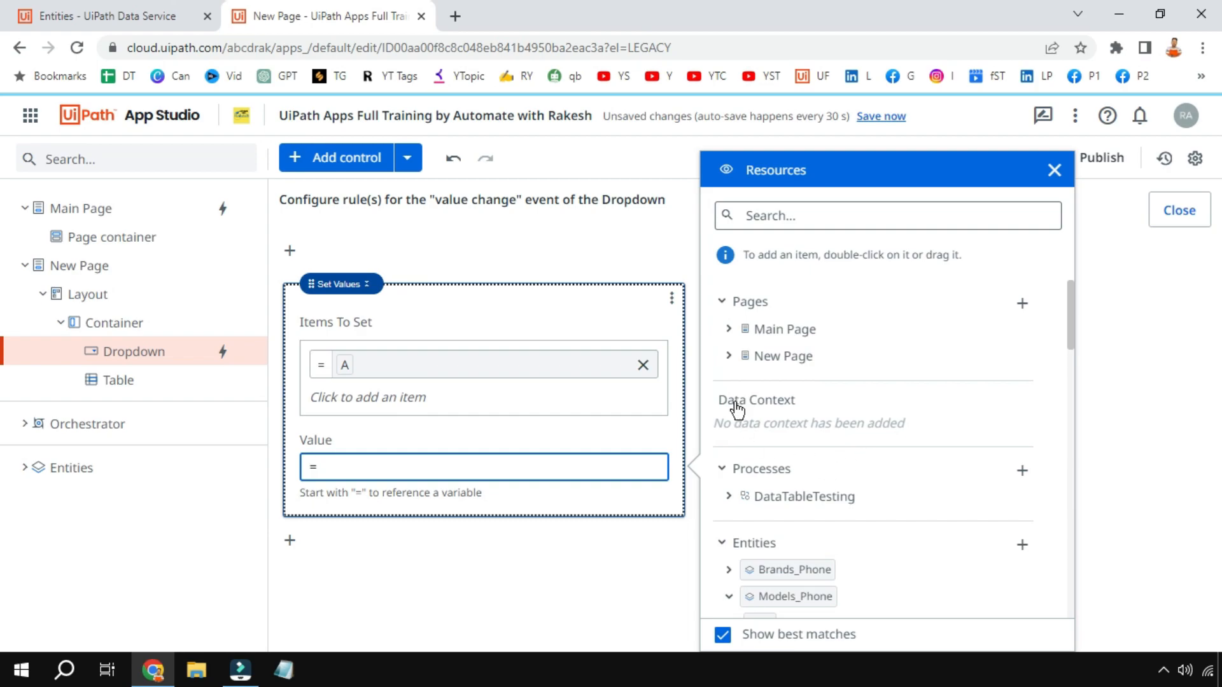
left_click(780, 357)
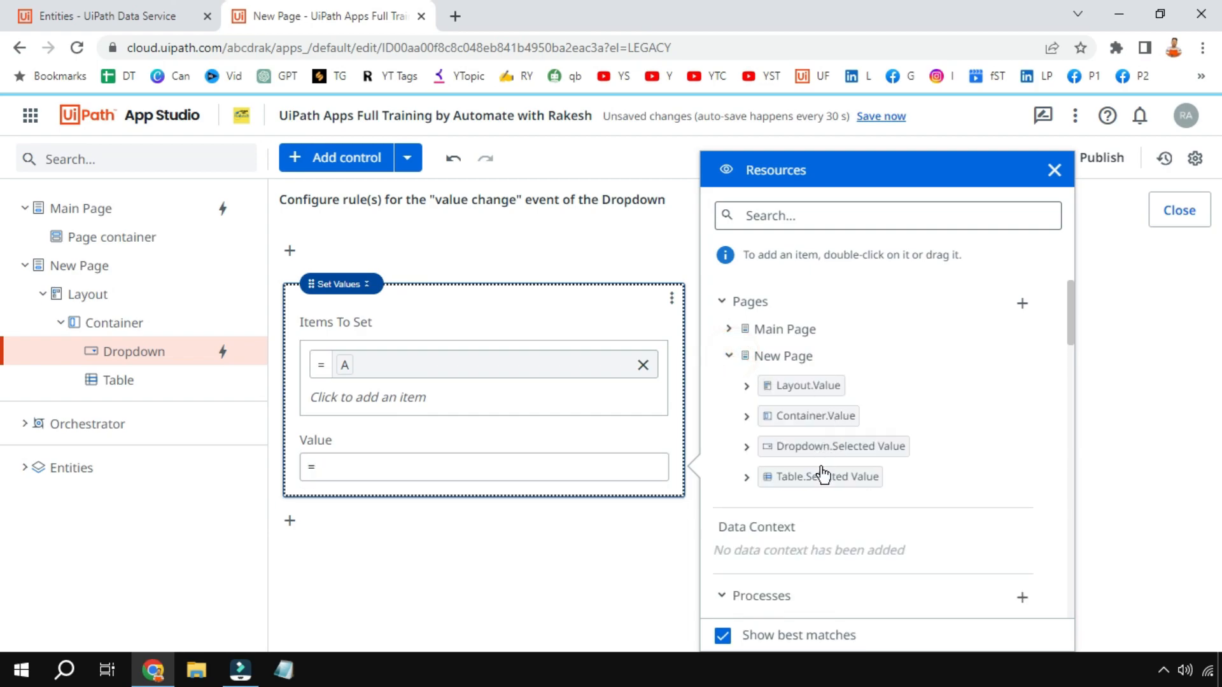
mouse_move(841, 452)
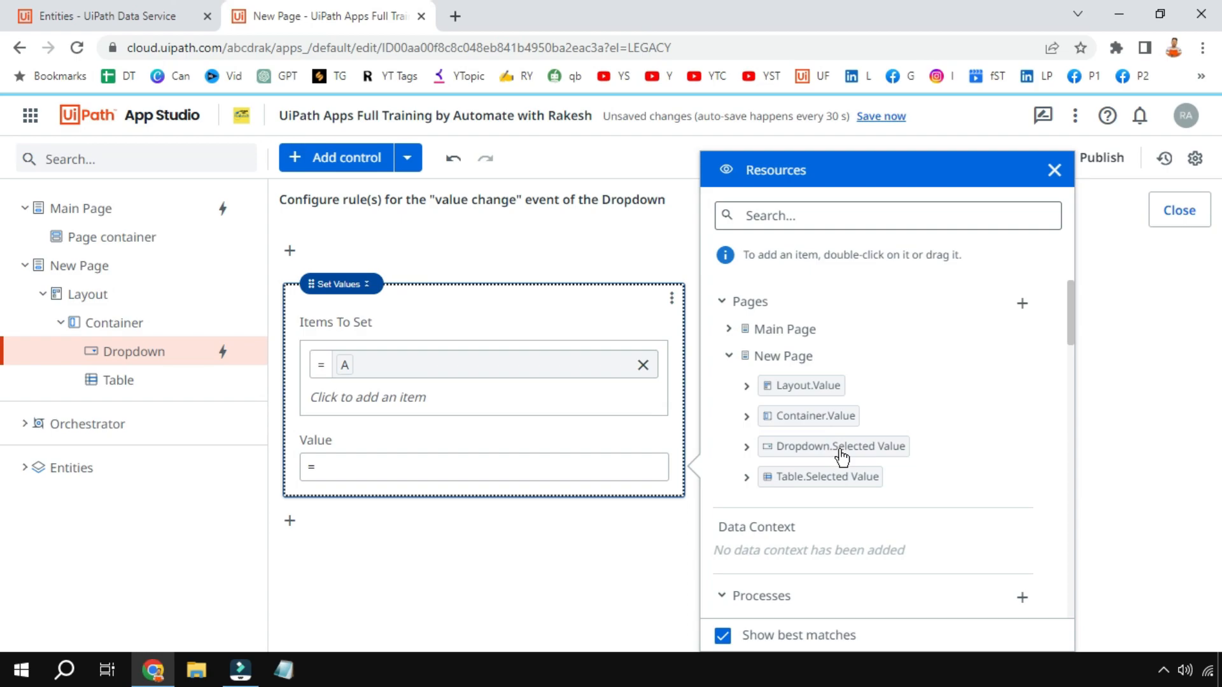
double_click(838, 445)
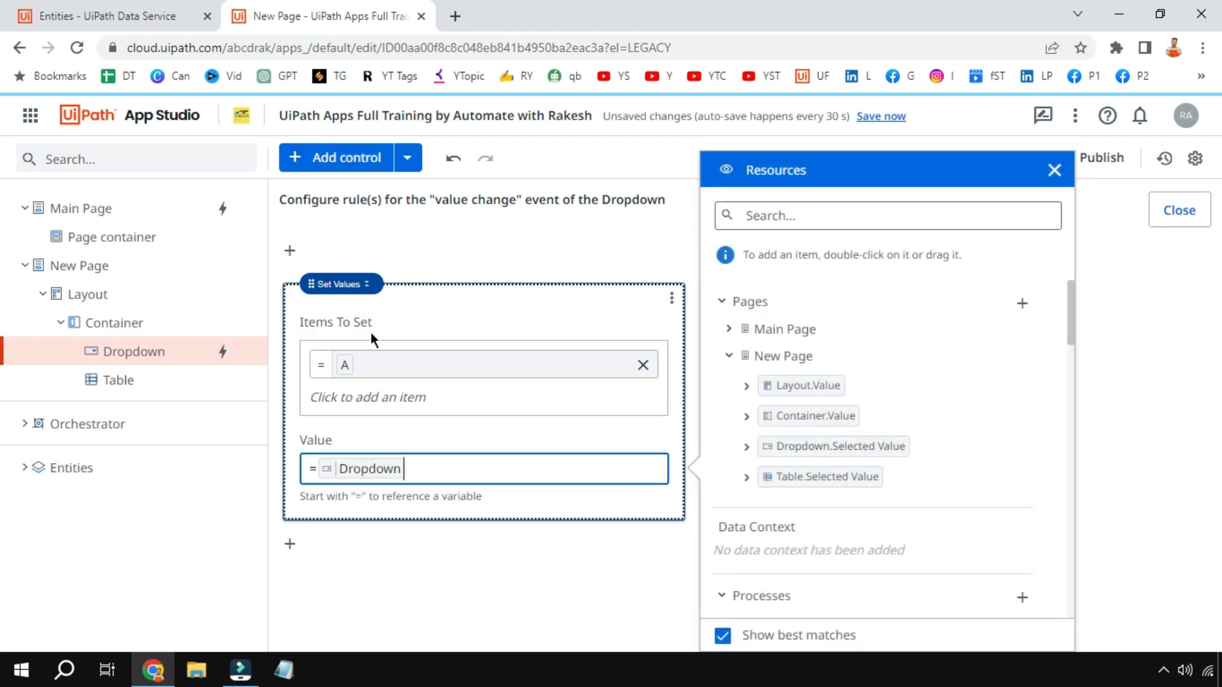
left_click(1053, 169)
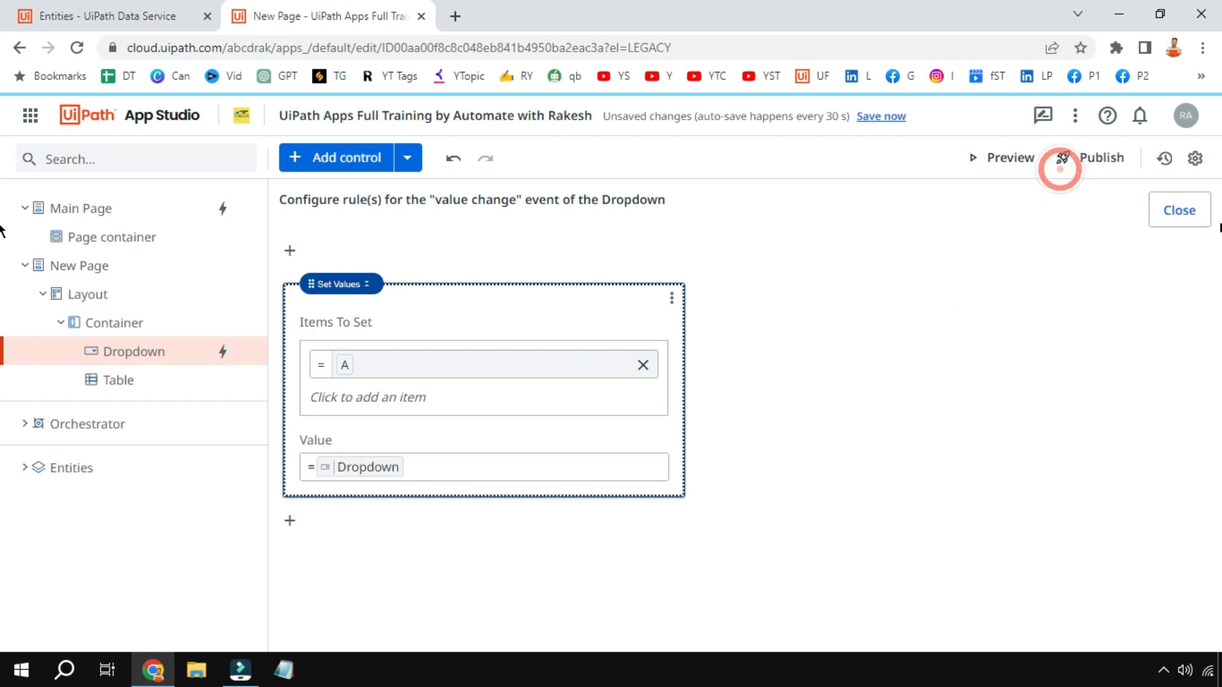
left_click(1179, 210)
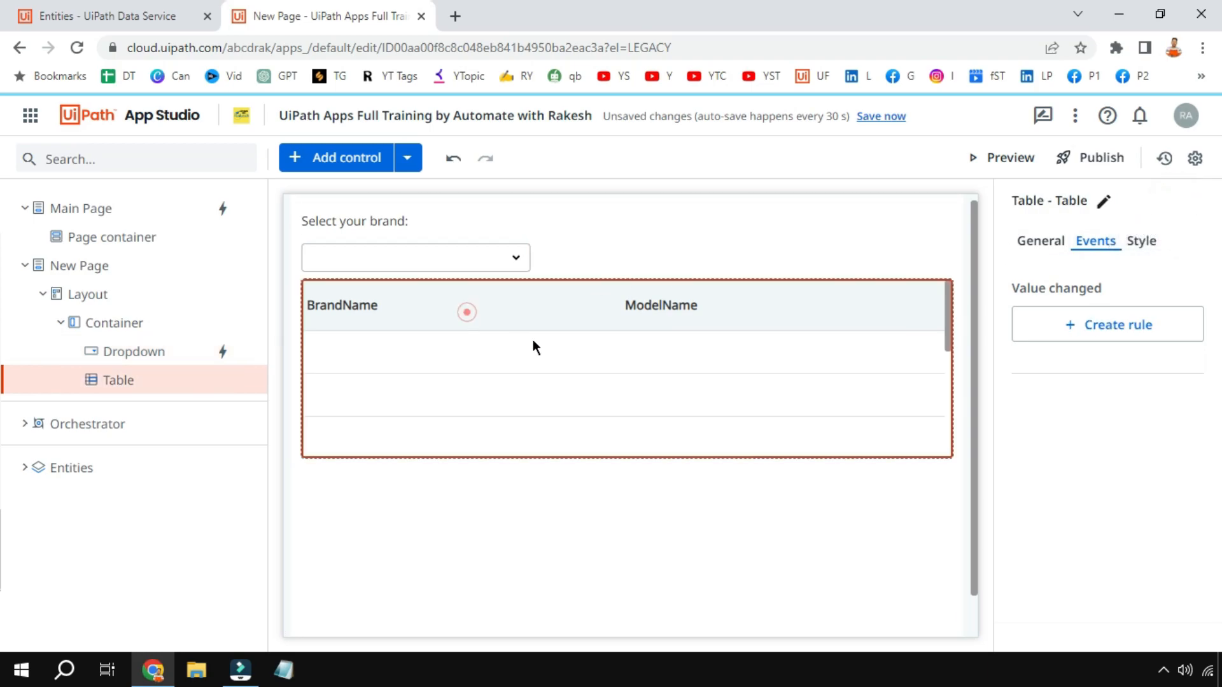
Review the table's data source, then run a preview of the brand-filter page
left_click(1040, 241)
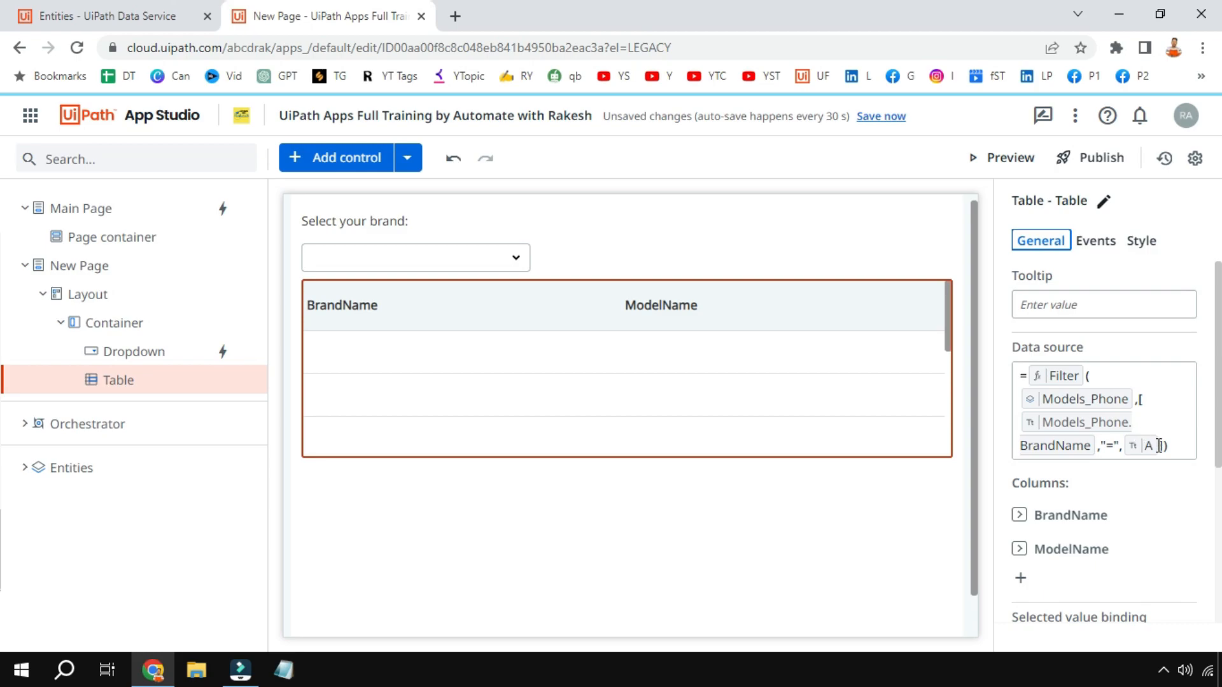
left_click(114, 322)
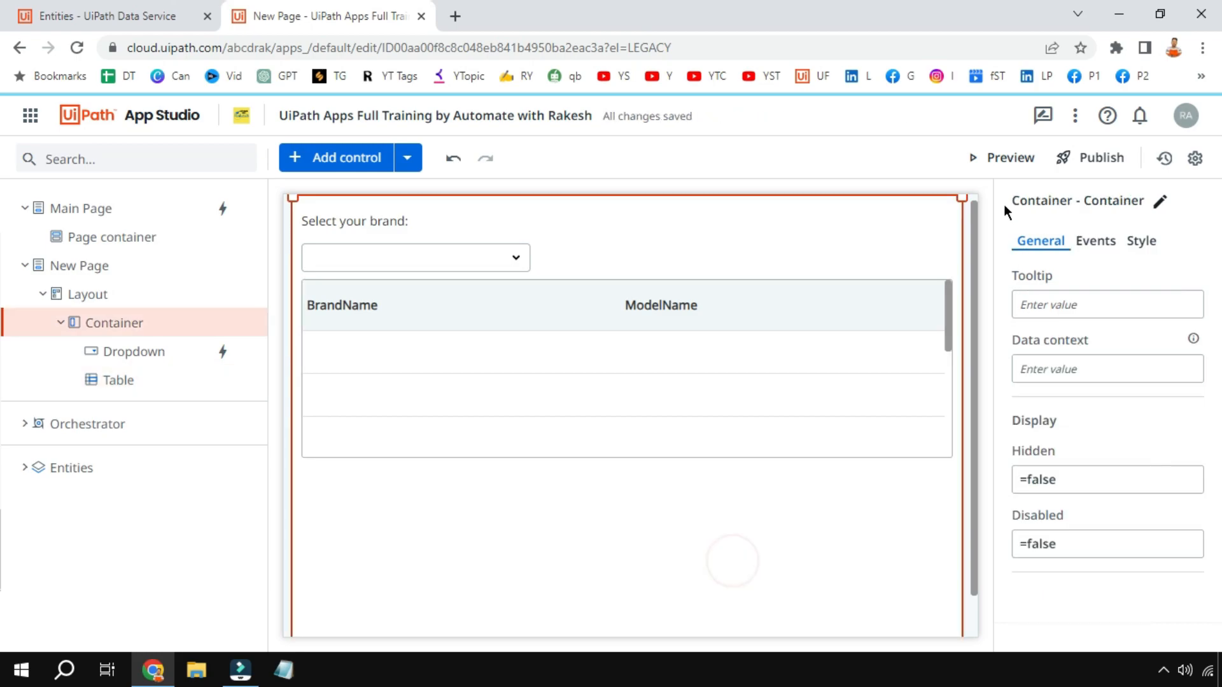
left_click(1011, 158)
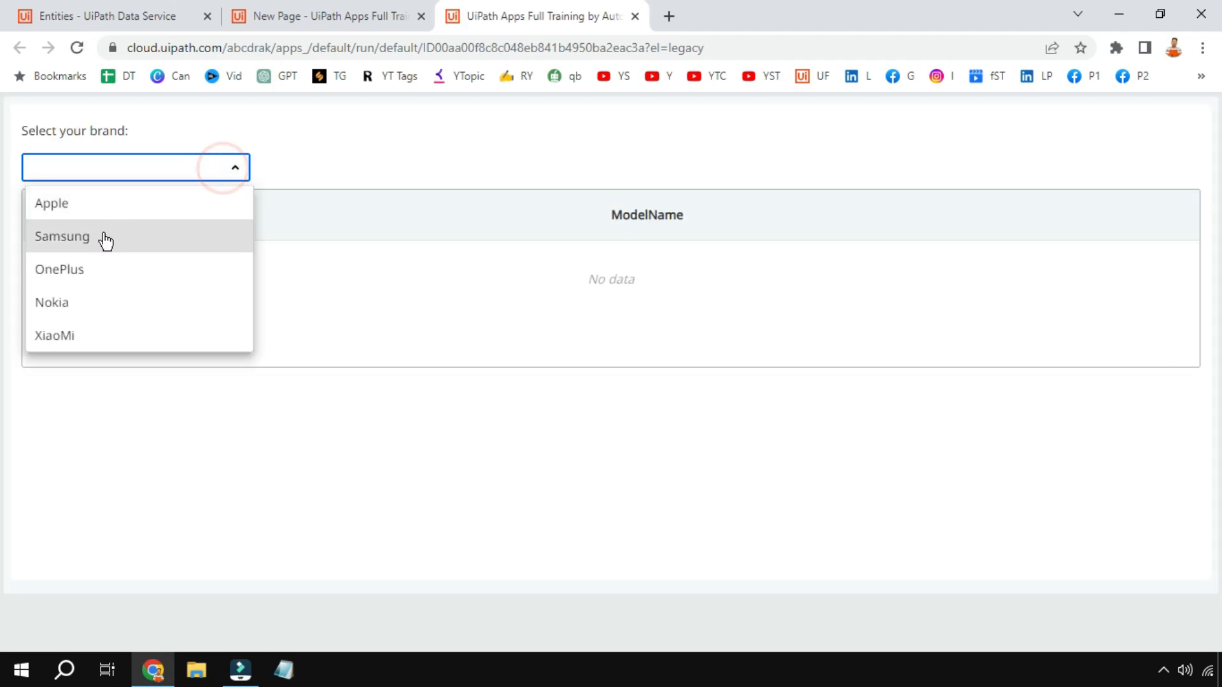
Choose Samsung, Apple and OnePlus in the preview and confirm each lists only its own models
left_click(61, 237)
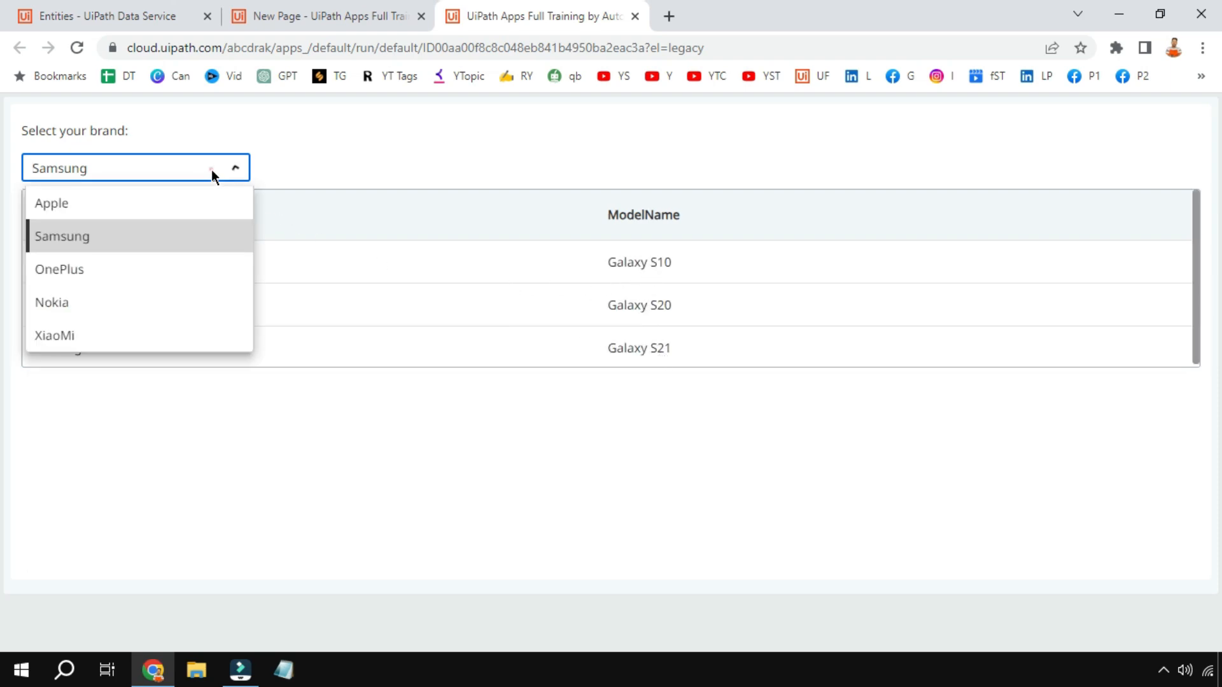
left_click(51, 203)
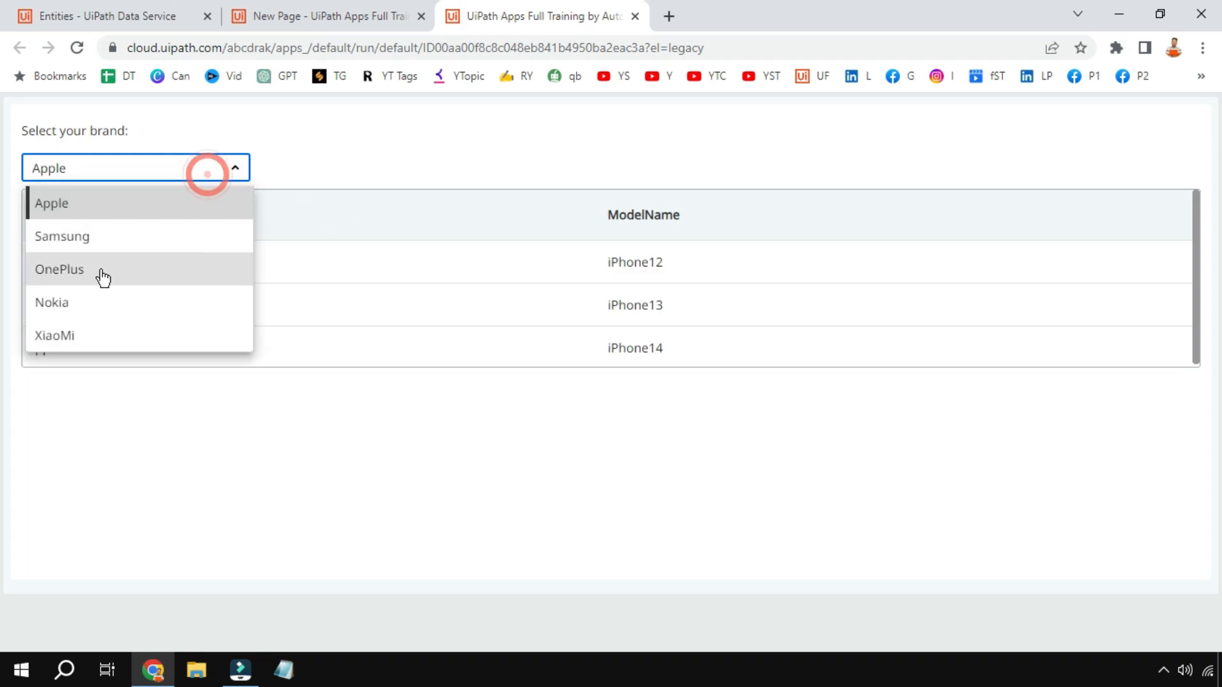
left_click(59, 268)
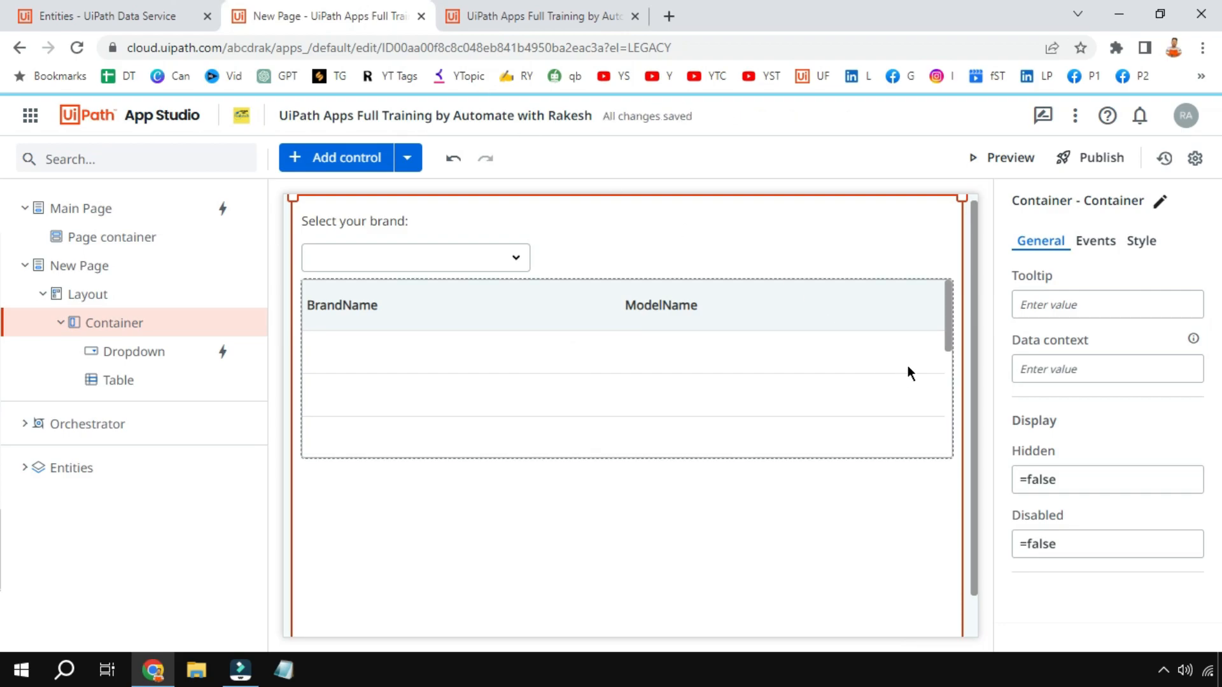
mouse_move(824, 422)
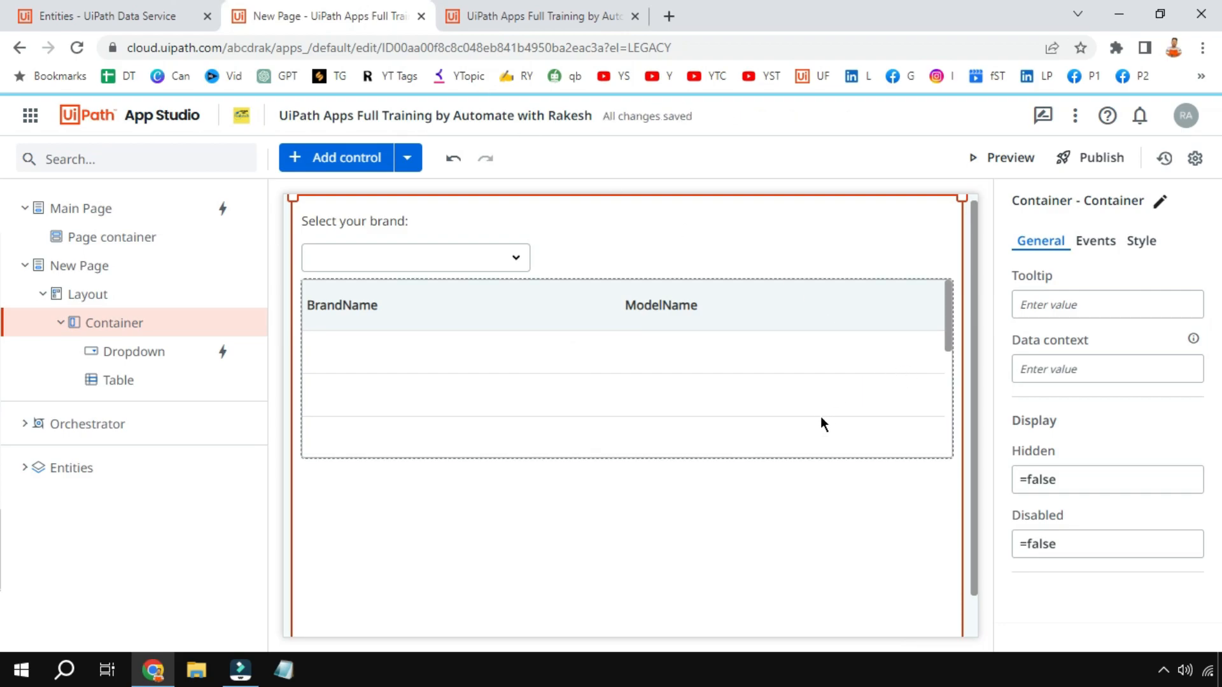
left_click(1005, 157)
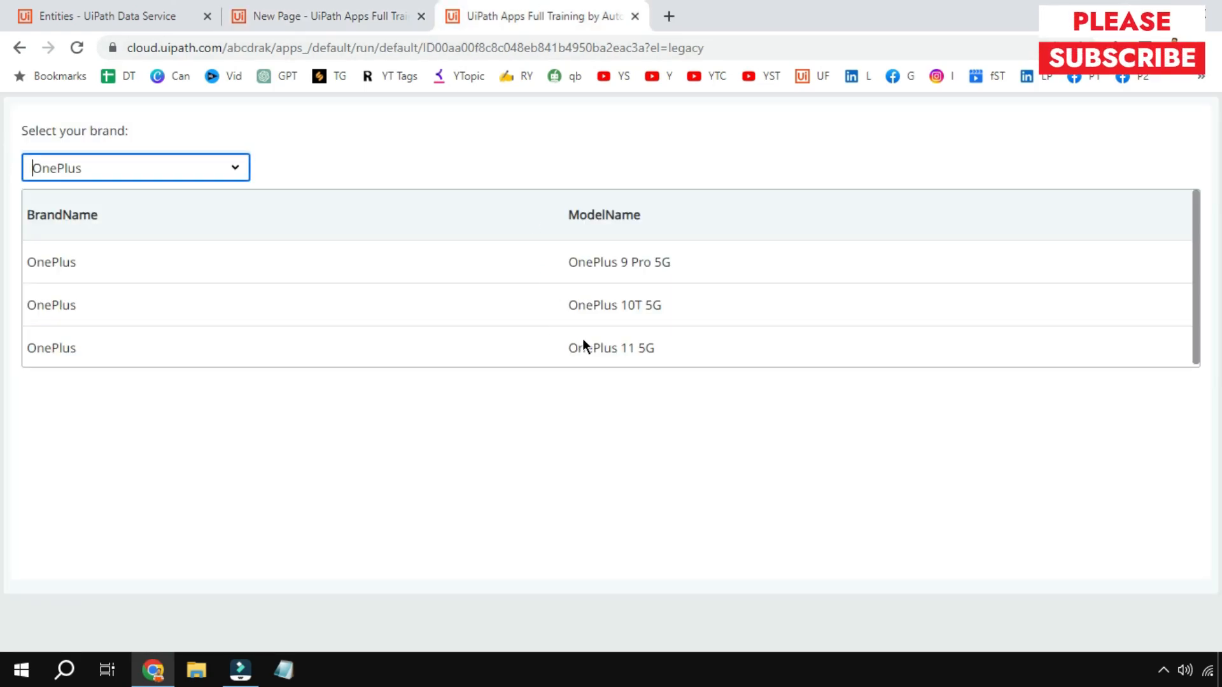